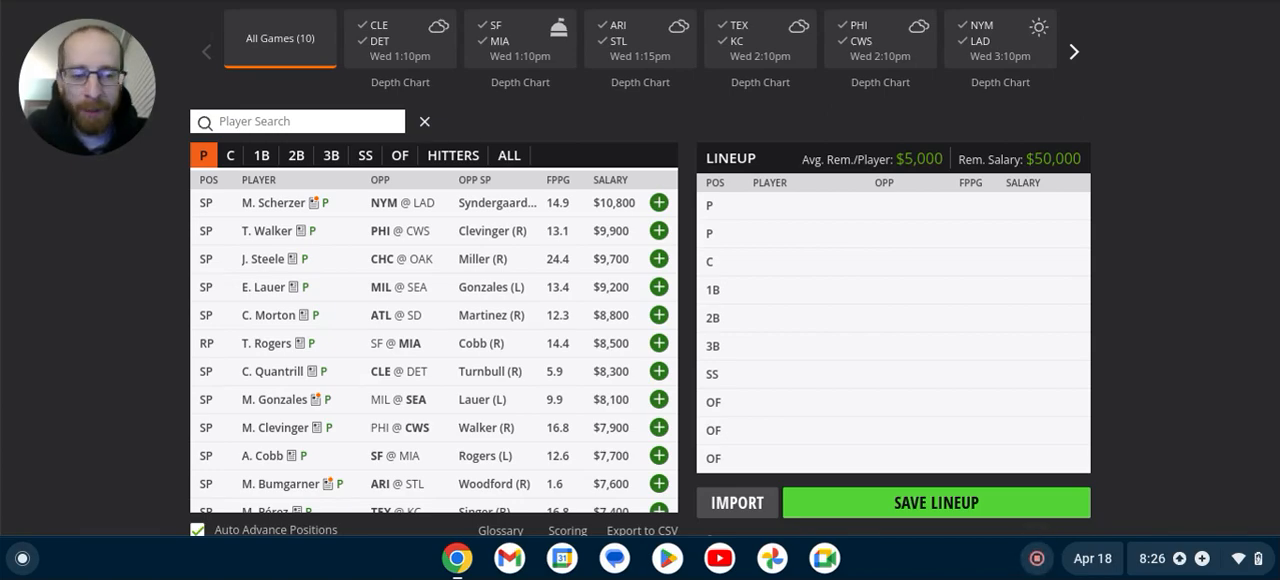
mouse_move(978, 322)
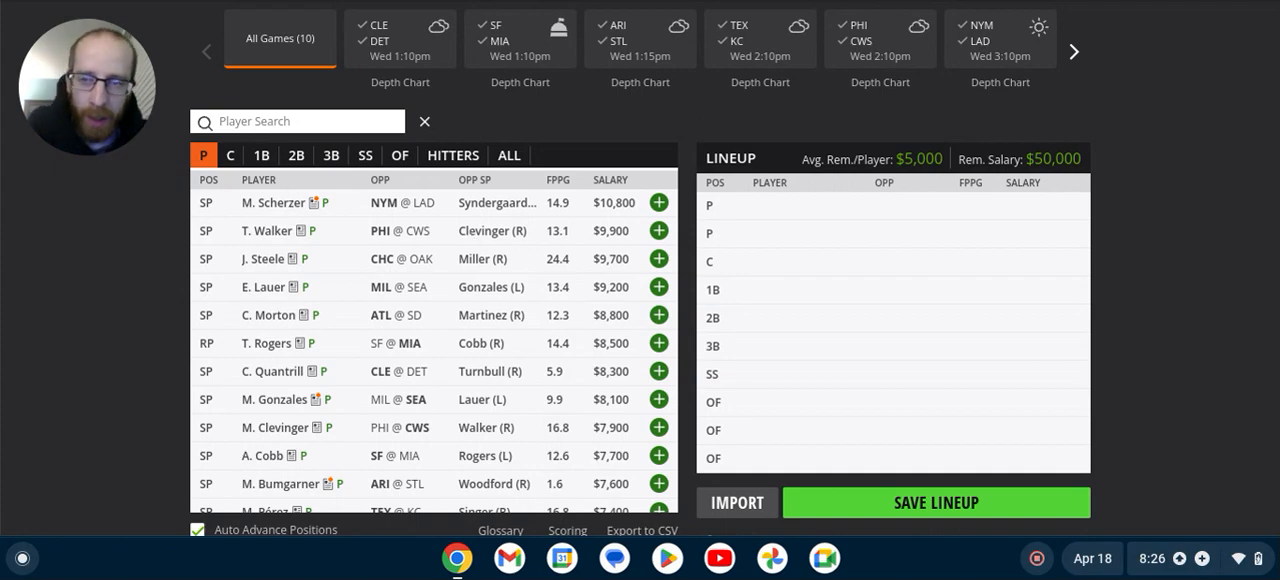
mouse_move(268, 230)
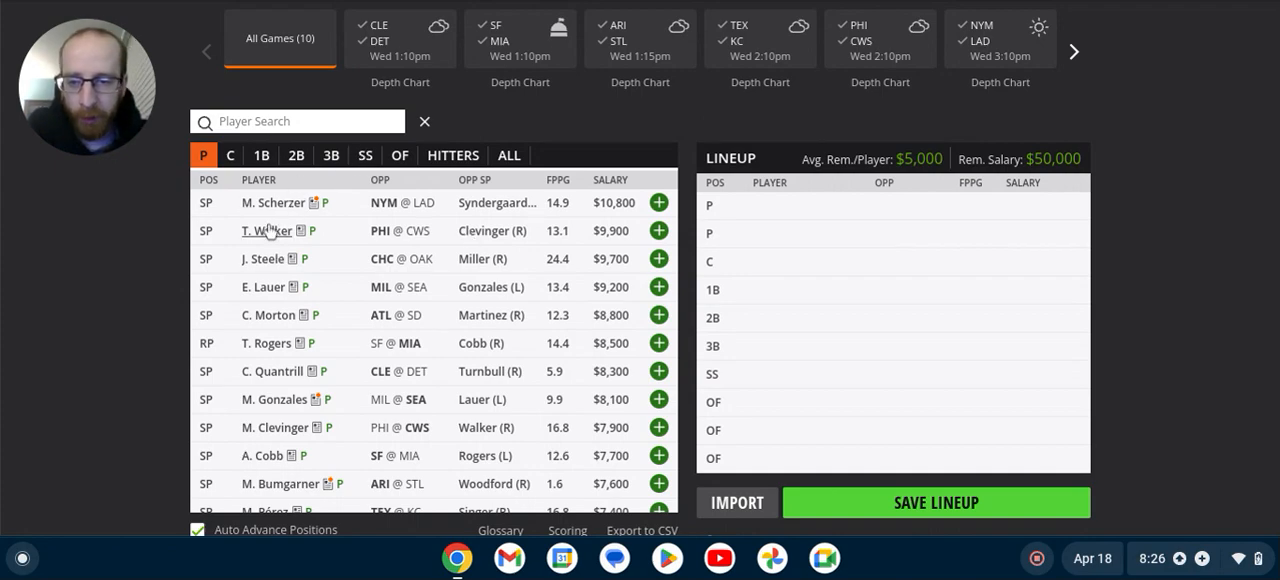
mouse_move(500, 316)
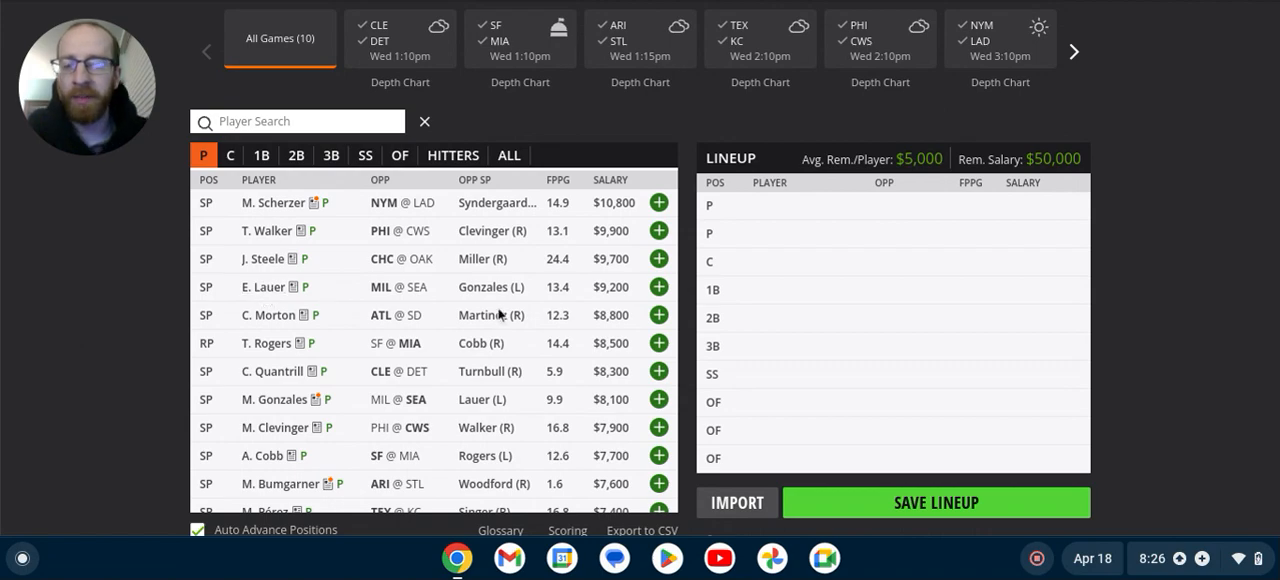
mouse_move(268, 266)
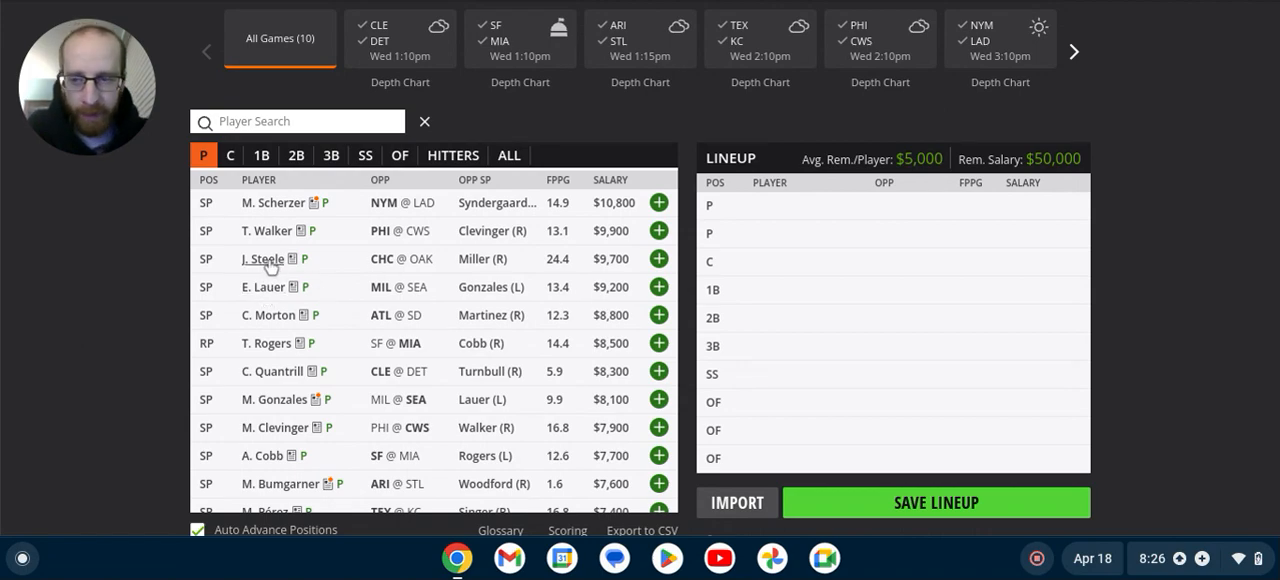
mouse_move(604, 244)
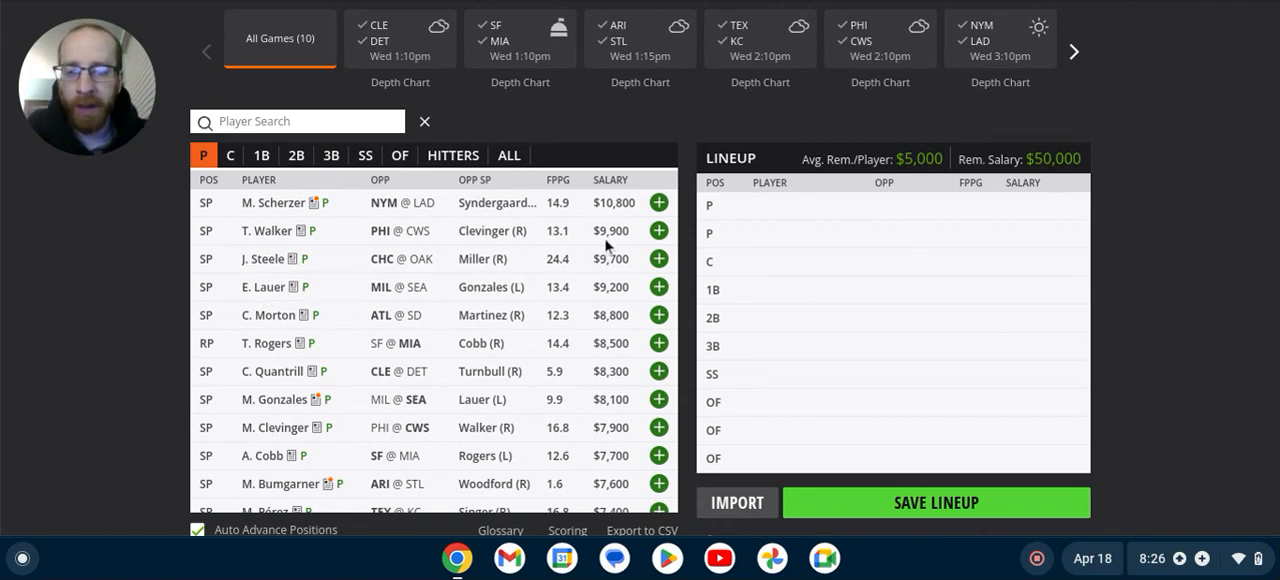
Add J. Steele (CHC @ OAK, $9,700) to the first pitcher slot
click(658, 258)
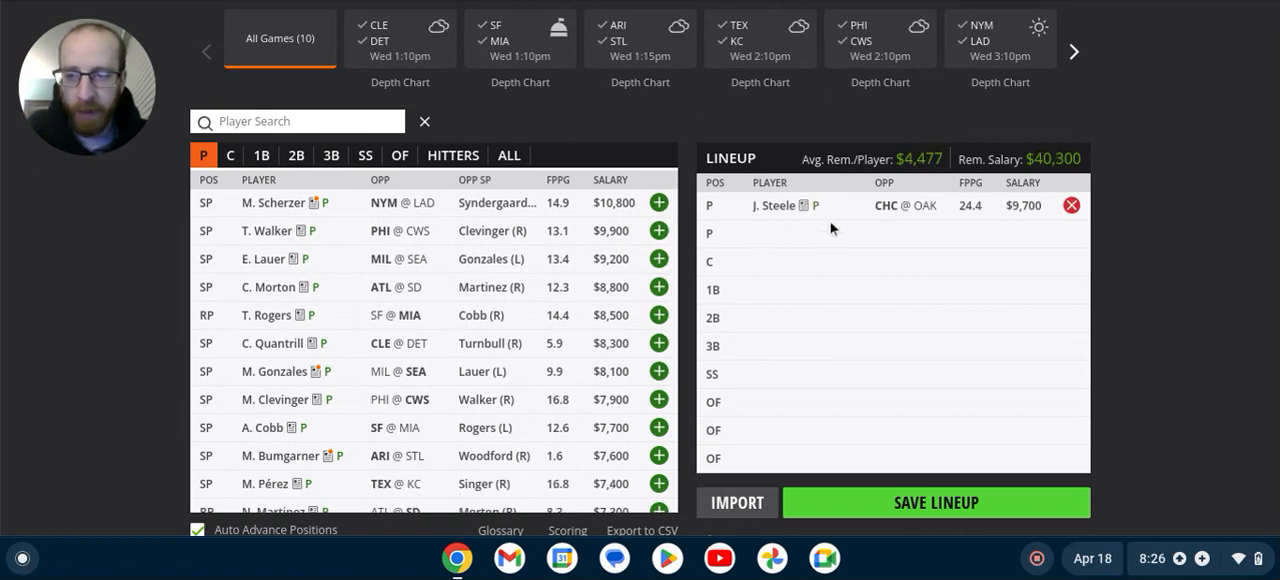
mouse_move(784, 222)
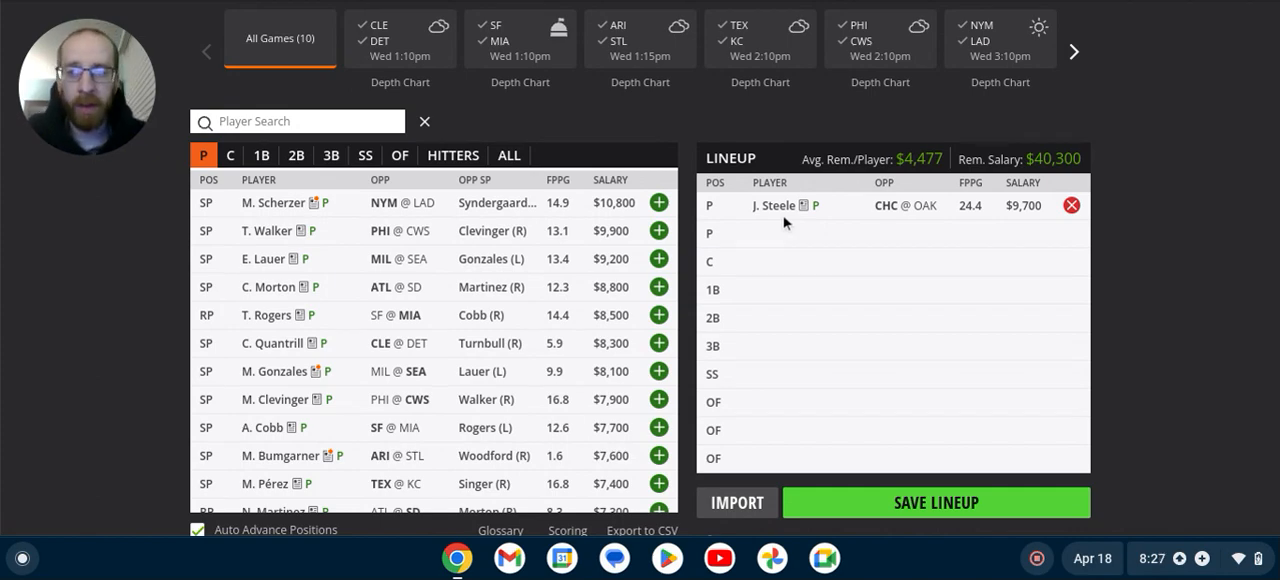
mouse_move(892, 228)
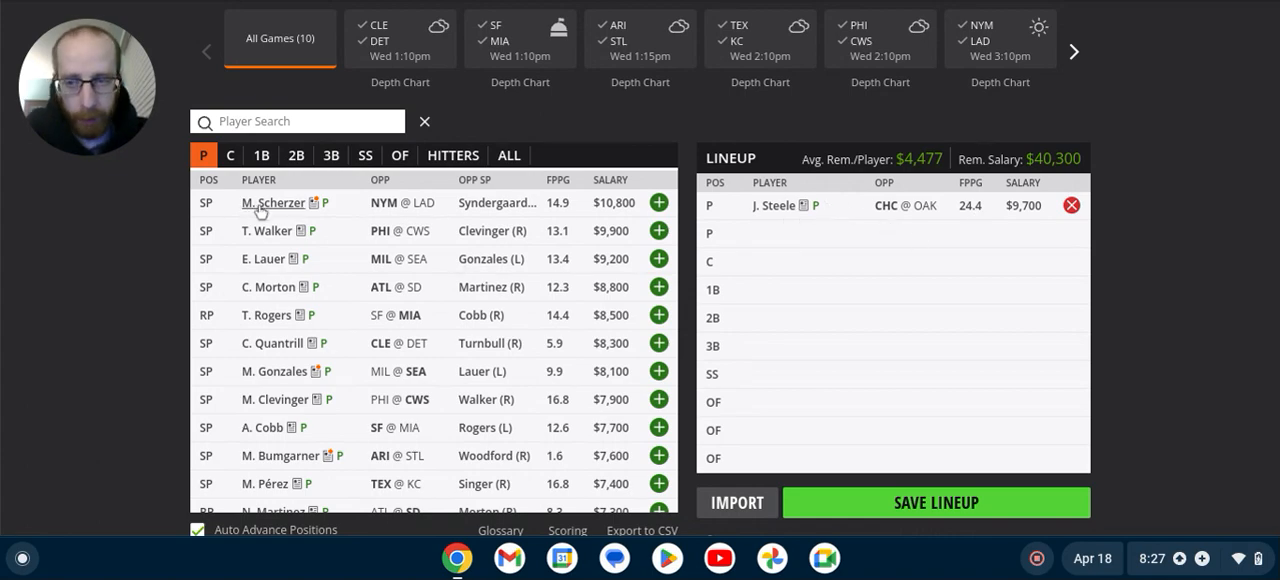
mouse_move(272, 204)
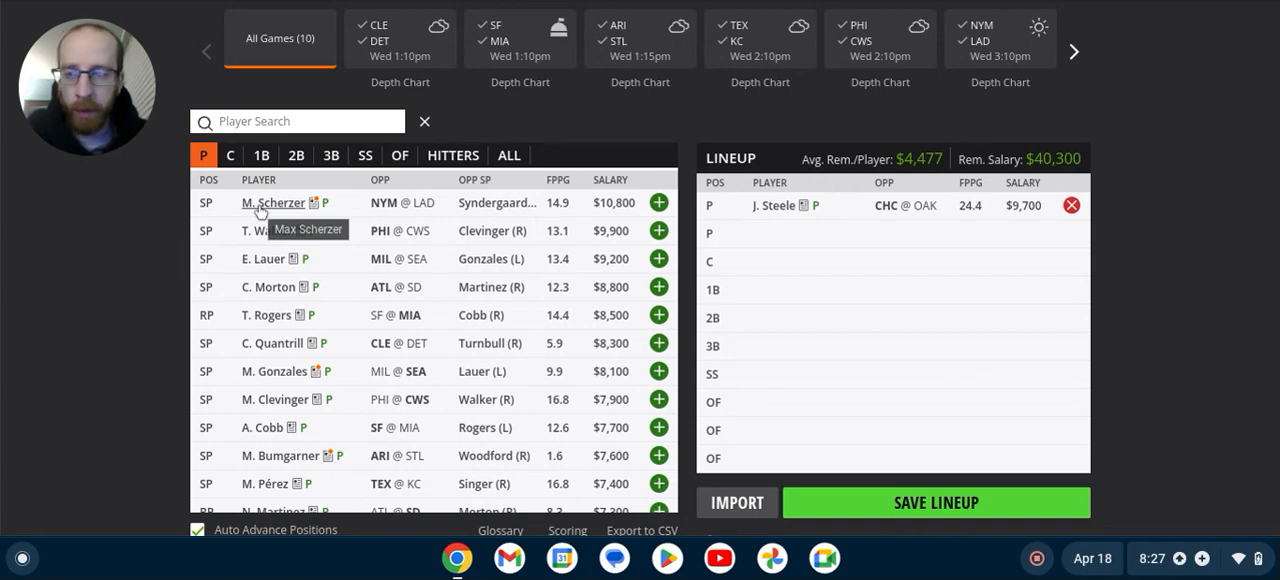
mouse_move(310, 212)
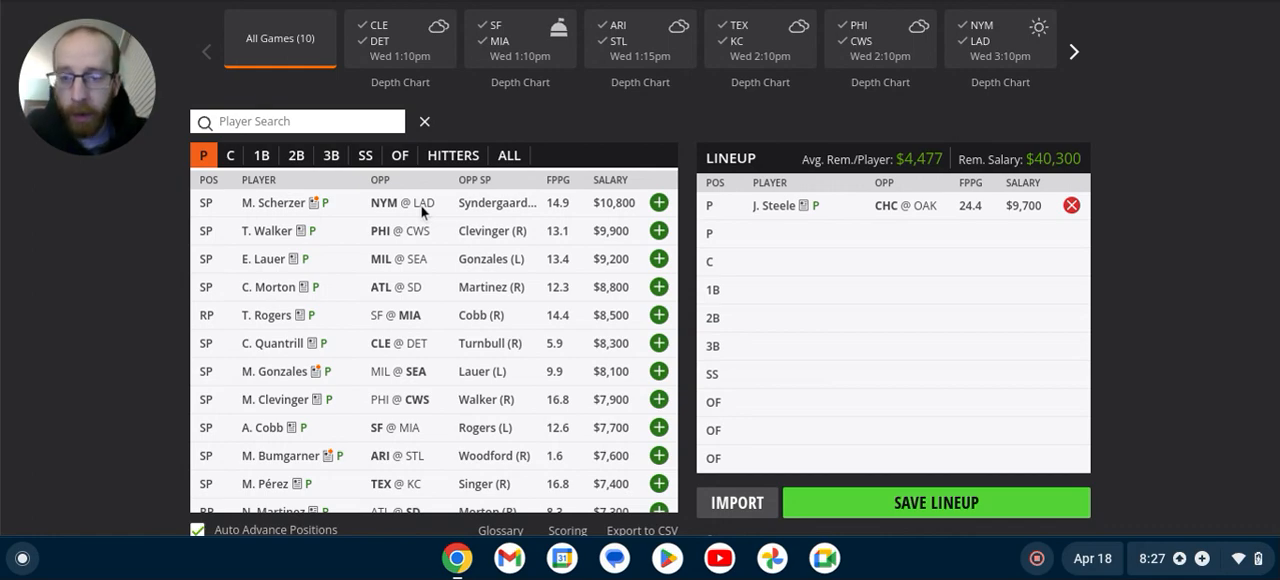
mouse_move(484, 210)
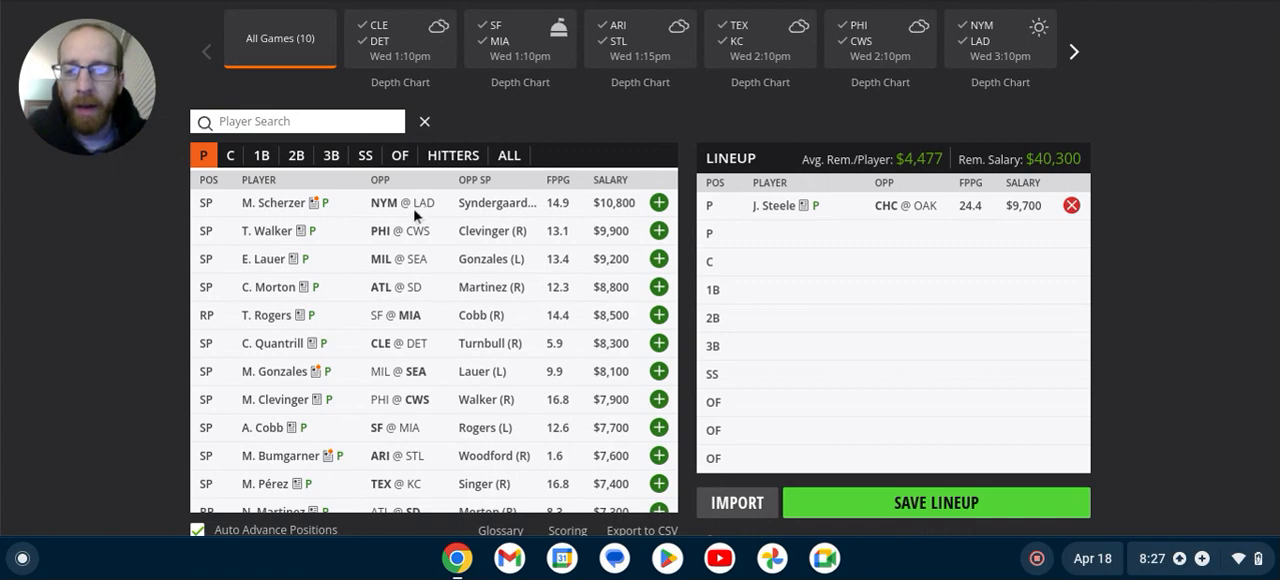
mouse_move(612, 218)
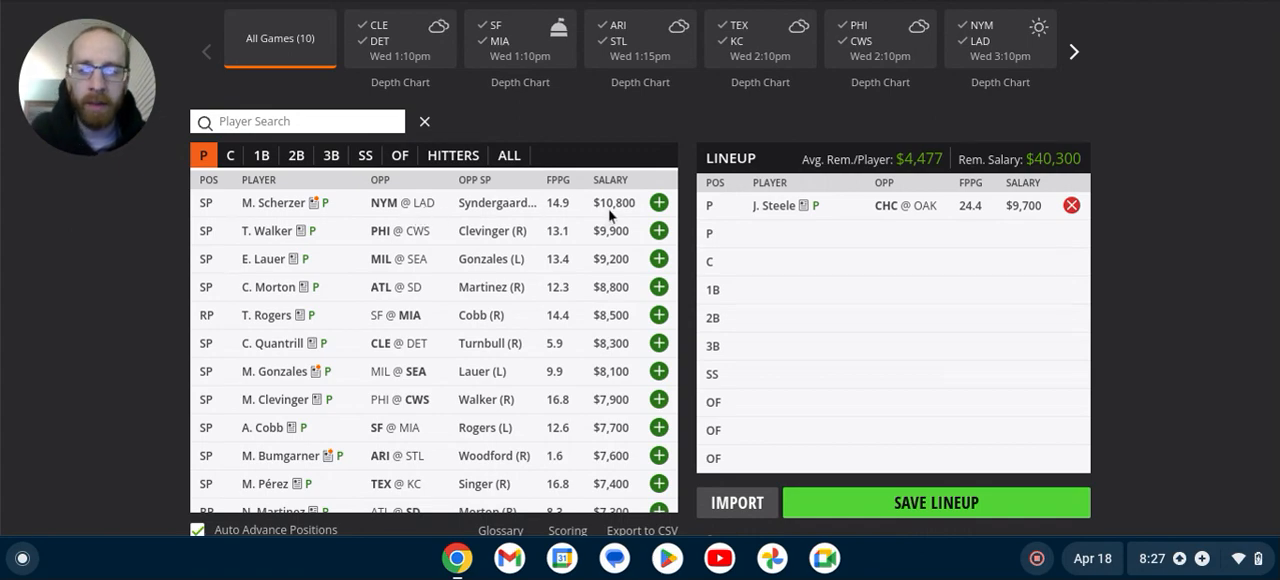
mouse_move(616, 216)
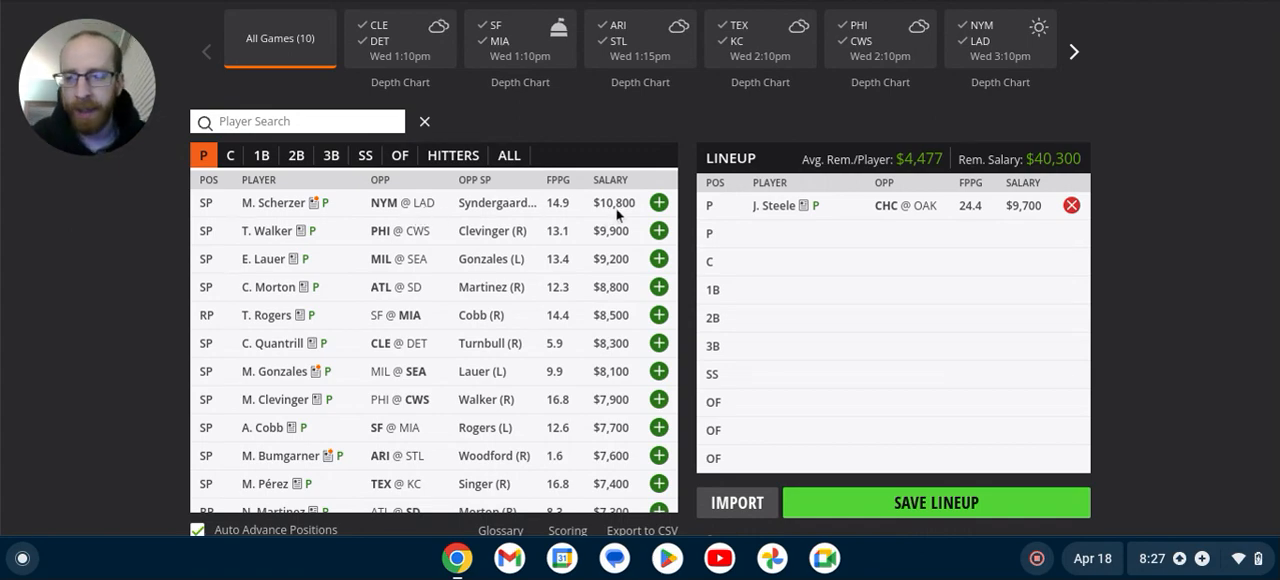
mouse_move(716, 224)
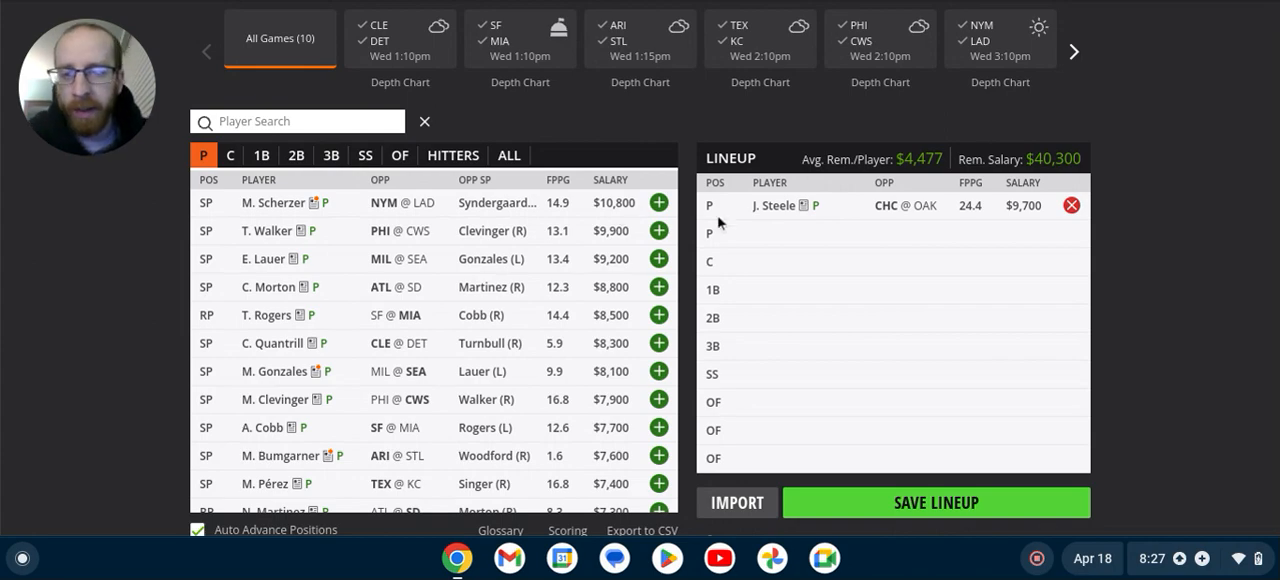
mouse_move(836, 230)
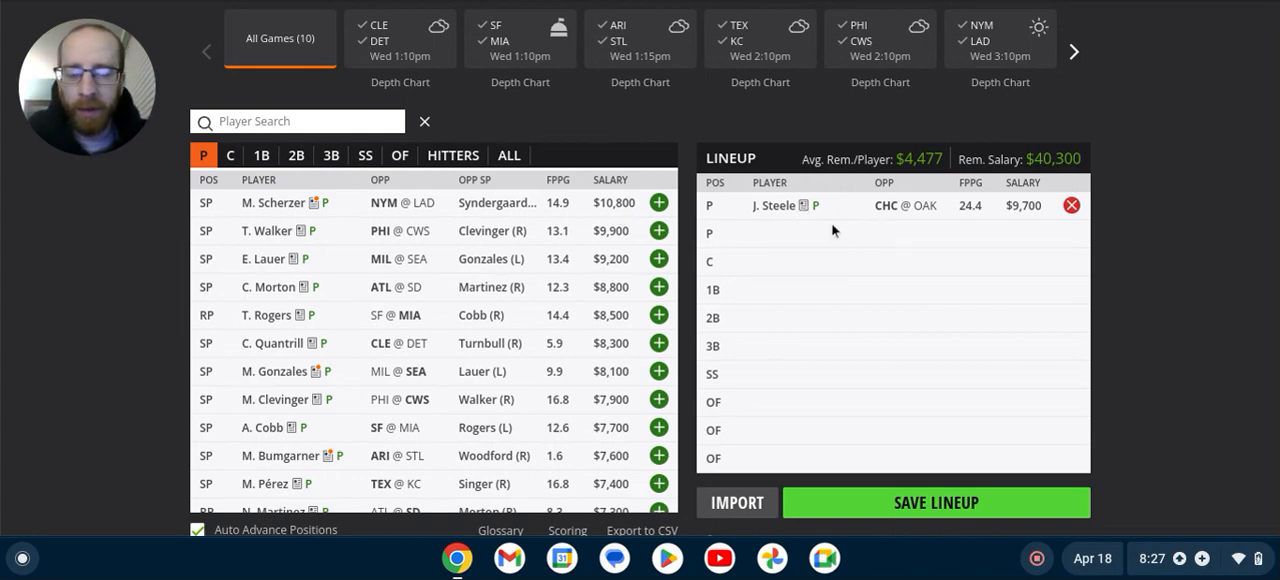
mouse_move(456, 396)
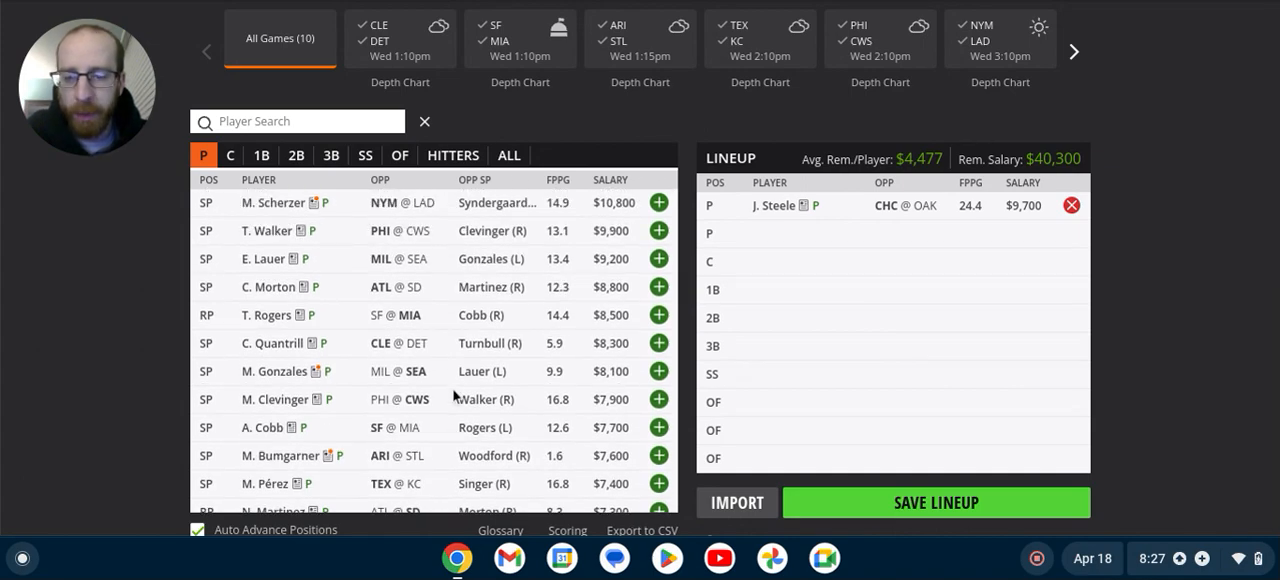
mouse_move(550, 462)
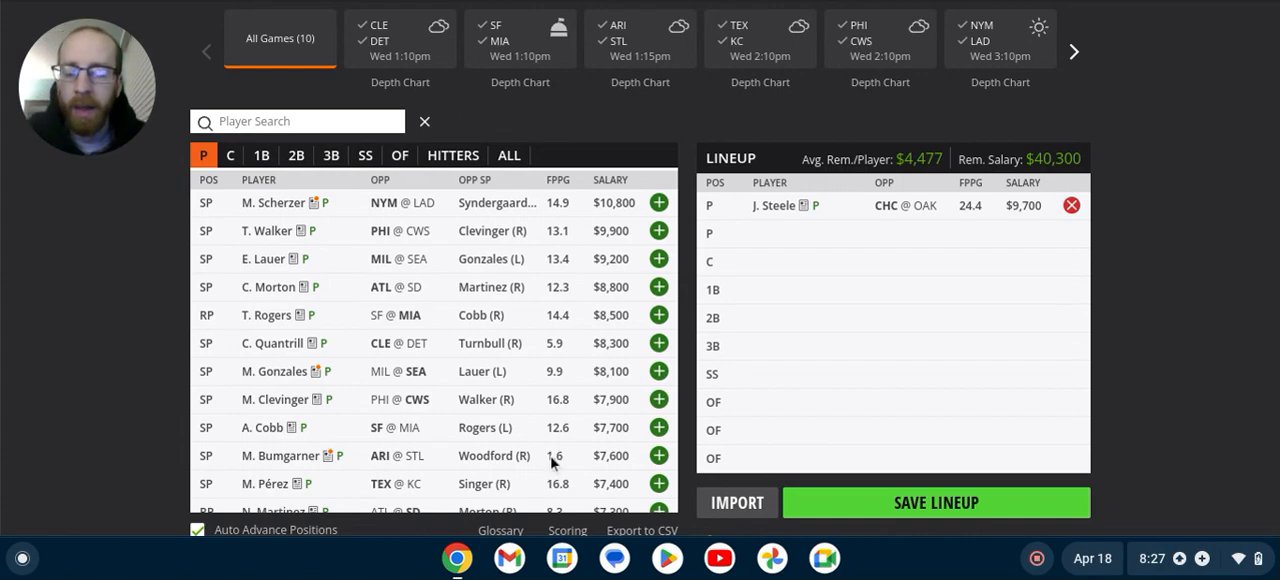
mouse_move(464, 420)
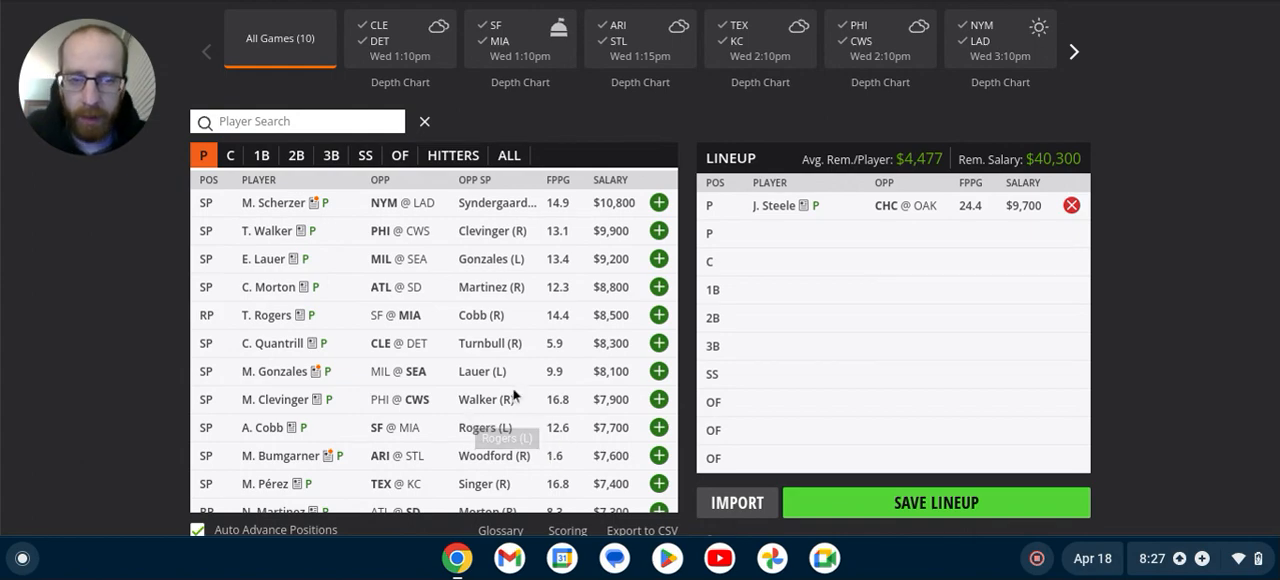
mouse_move(516, 396)
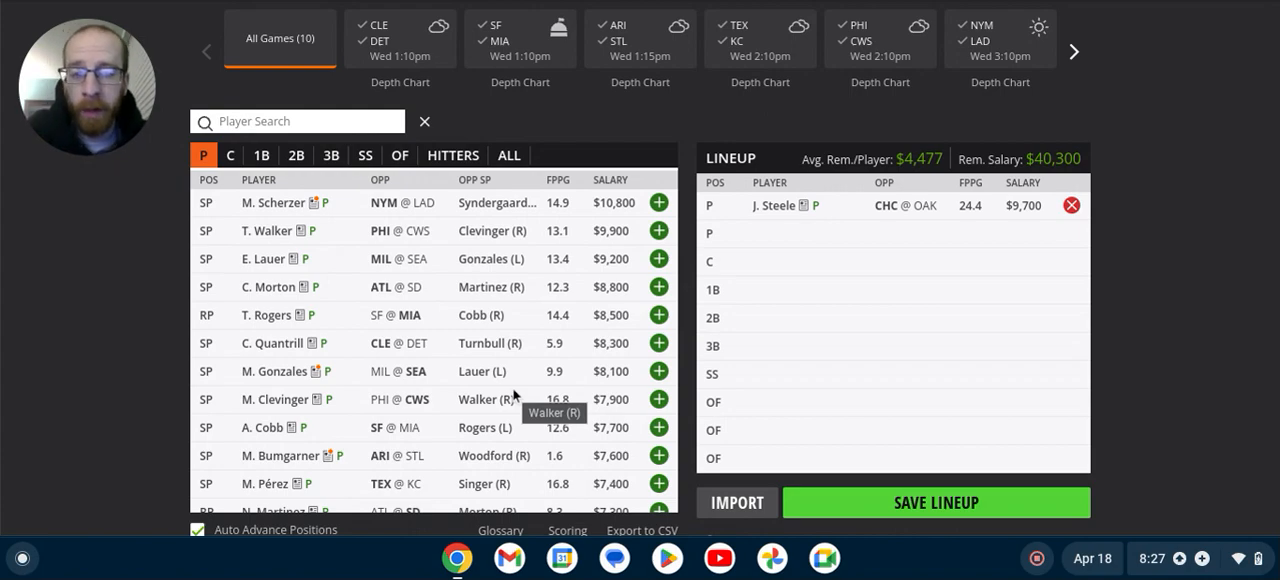
mouse_move(604, 364)
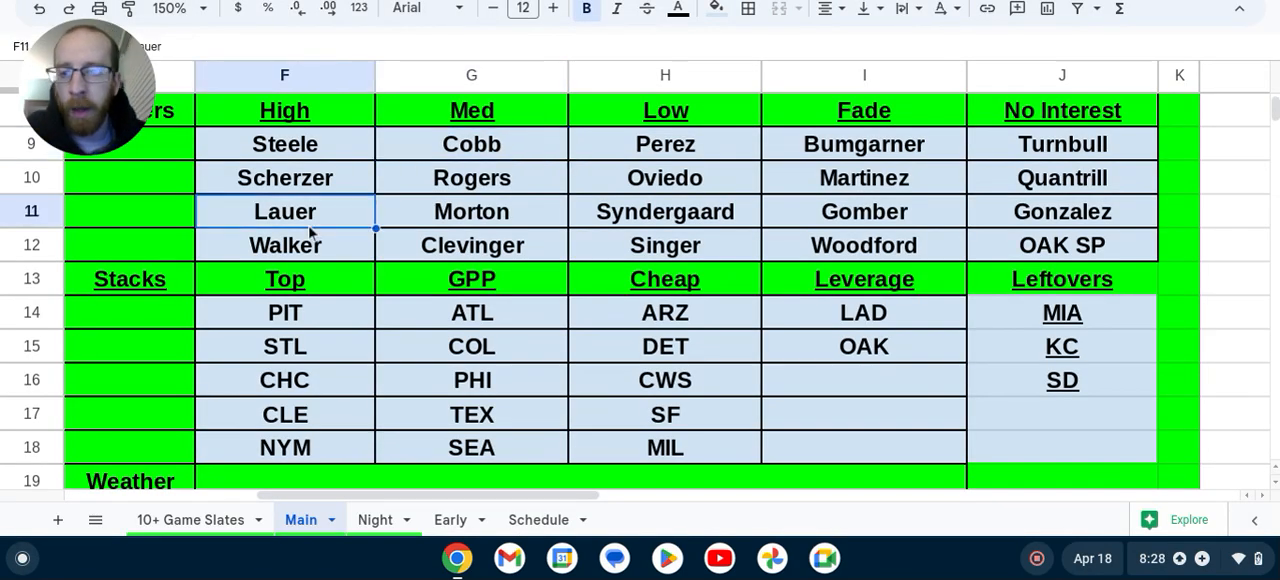
mouse_move(1070, 204)
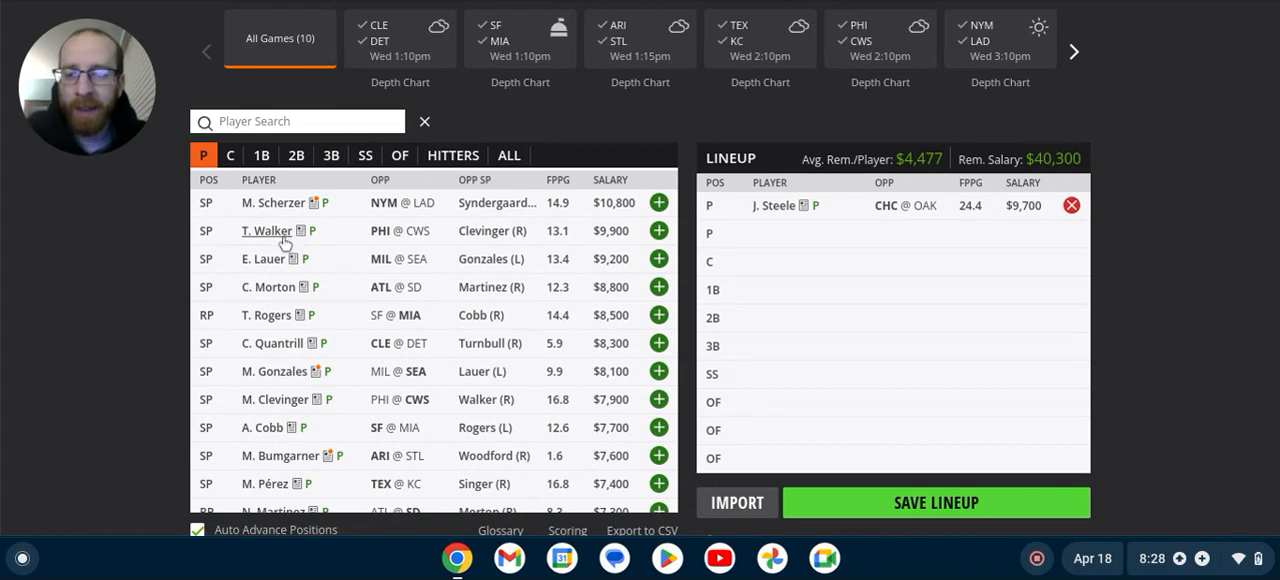
mouse_move(600, 238)
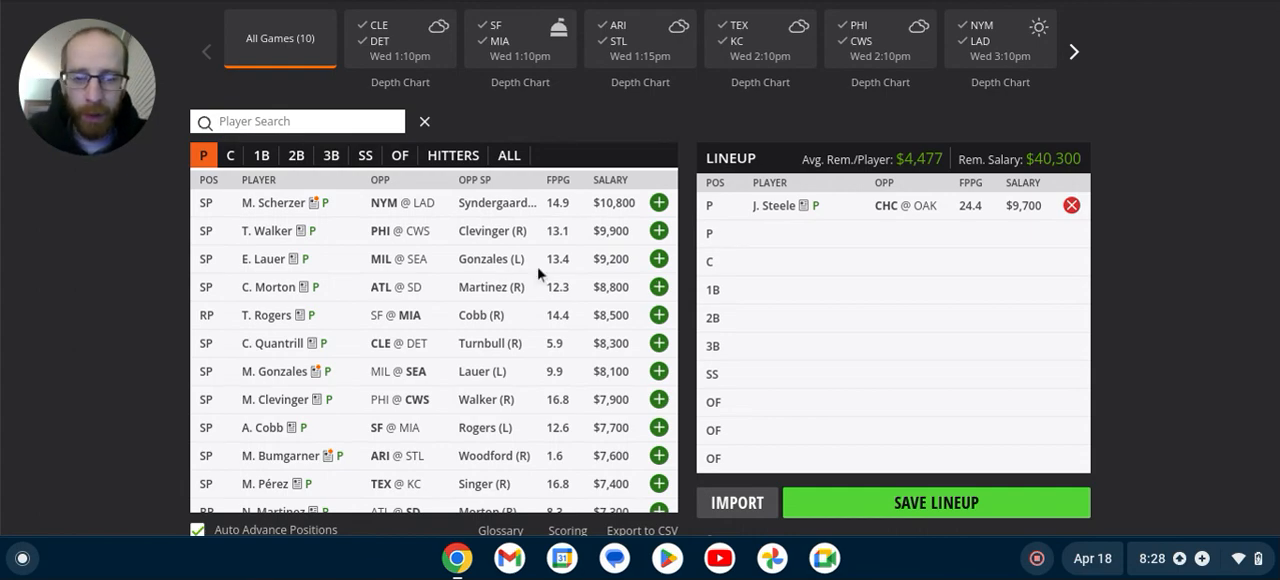
mouse_move(388, 276)
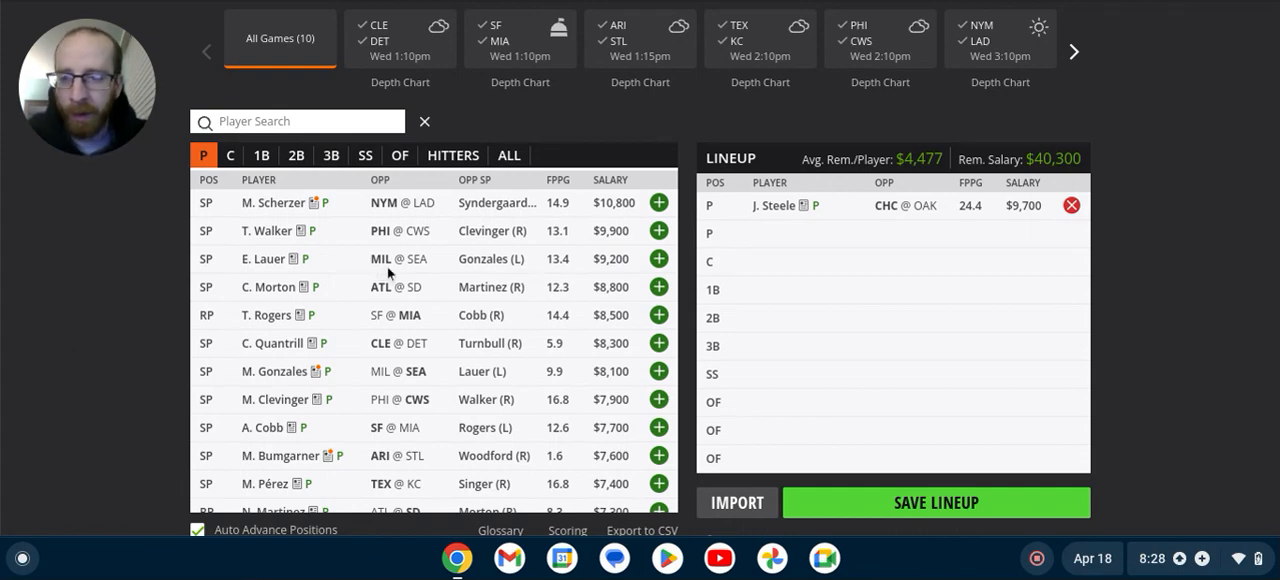
mouse_move(540, 274)
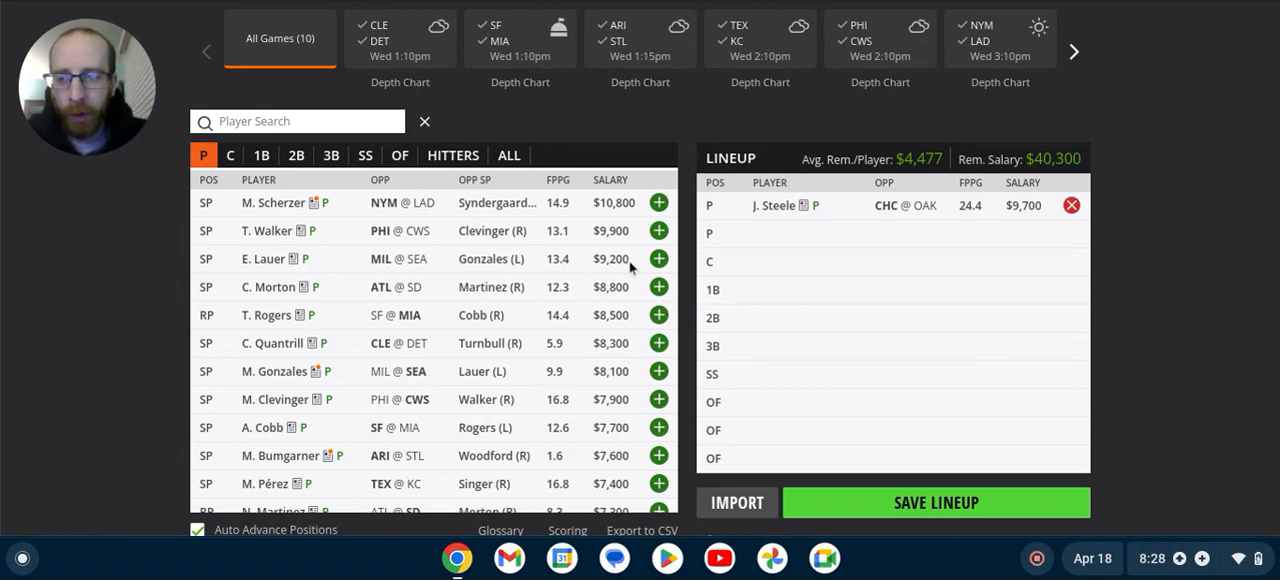
mouse_move(320, 300)
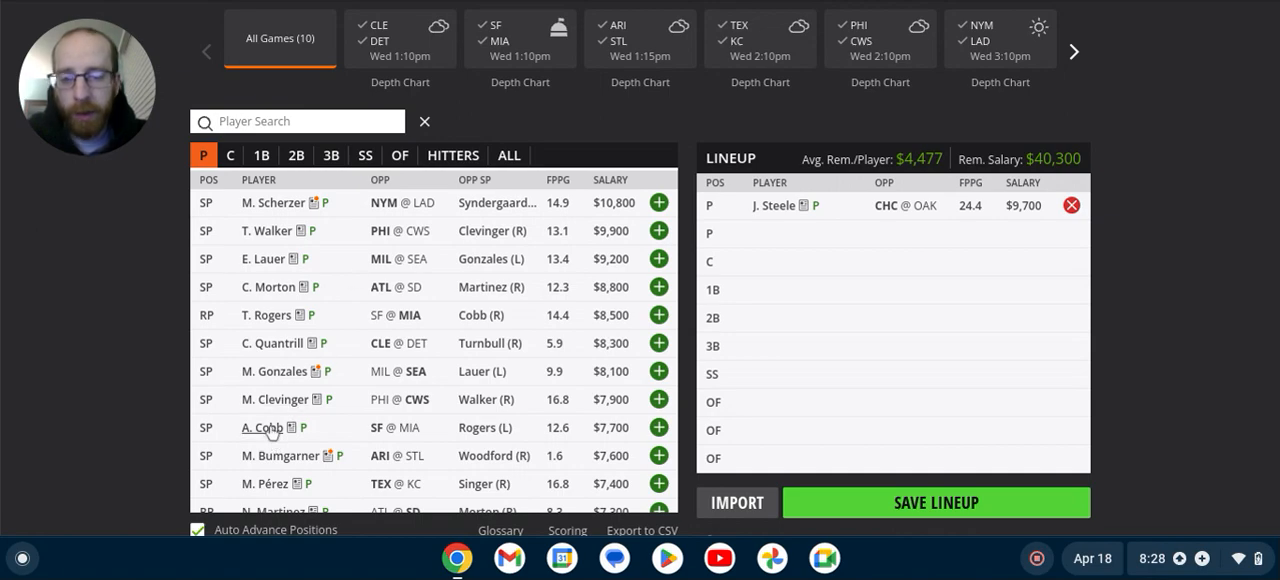
mouse_move(608, 432)
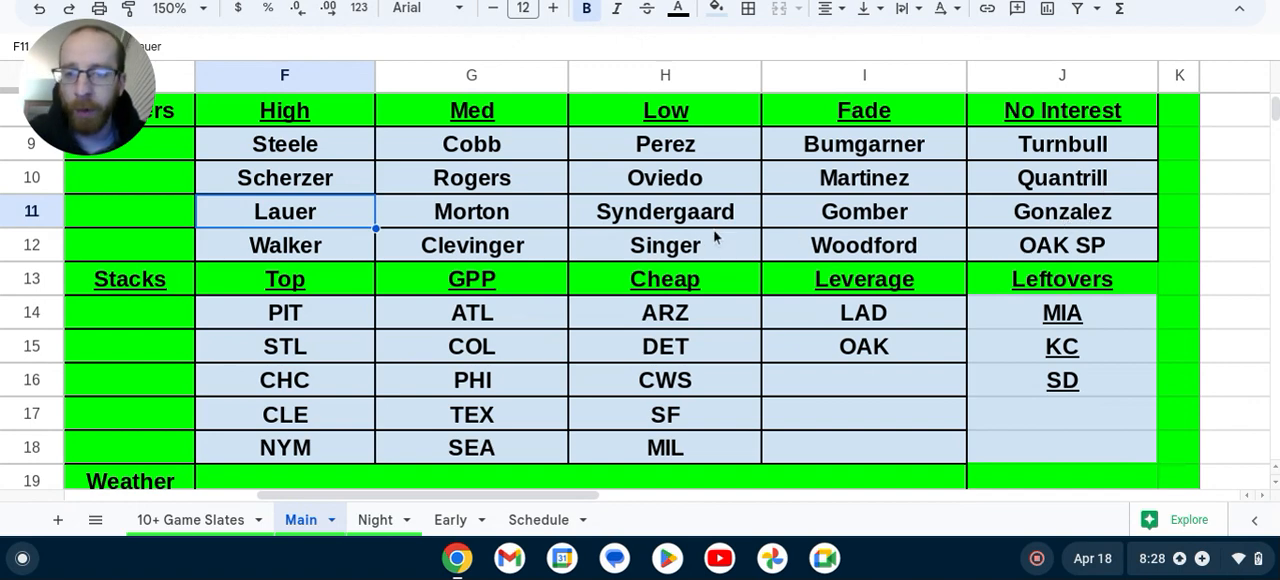
mouse_move(436, 230)
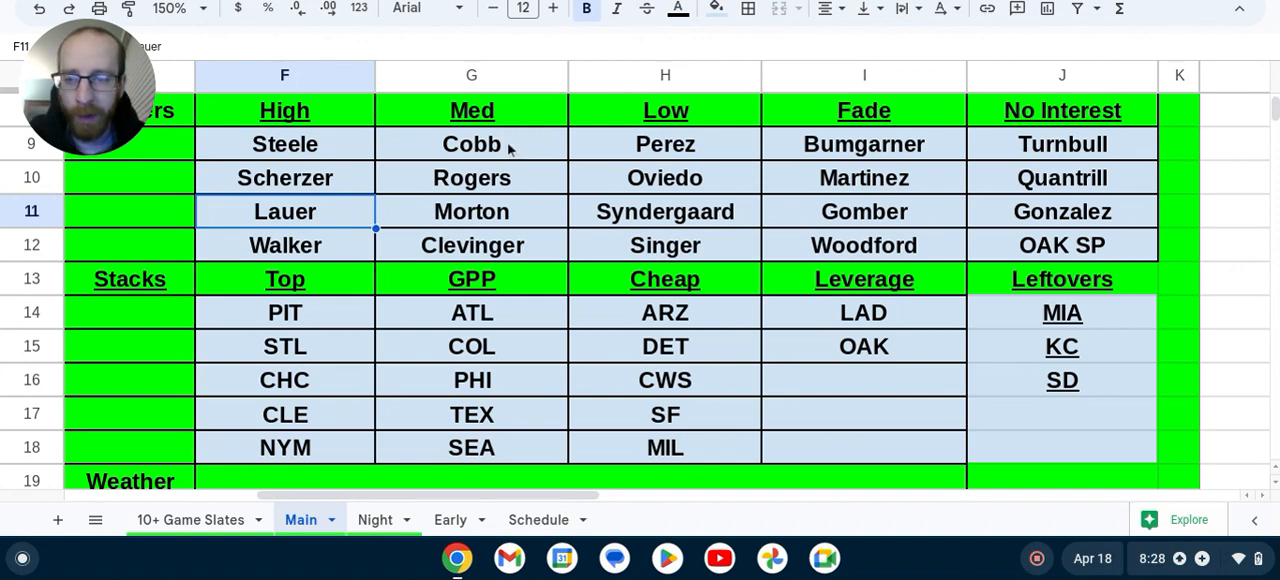
Switch to the Google Sheets tab to review the High and Med pitcher tiers
click(472, 144)
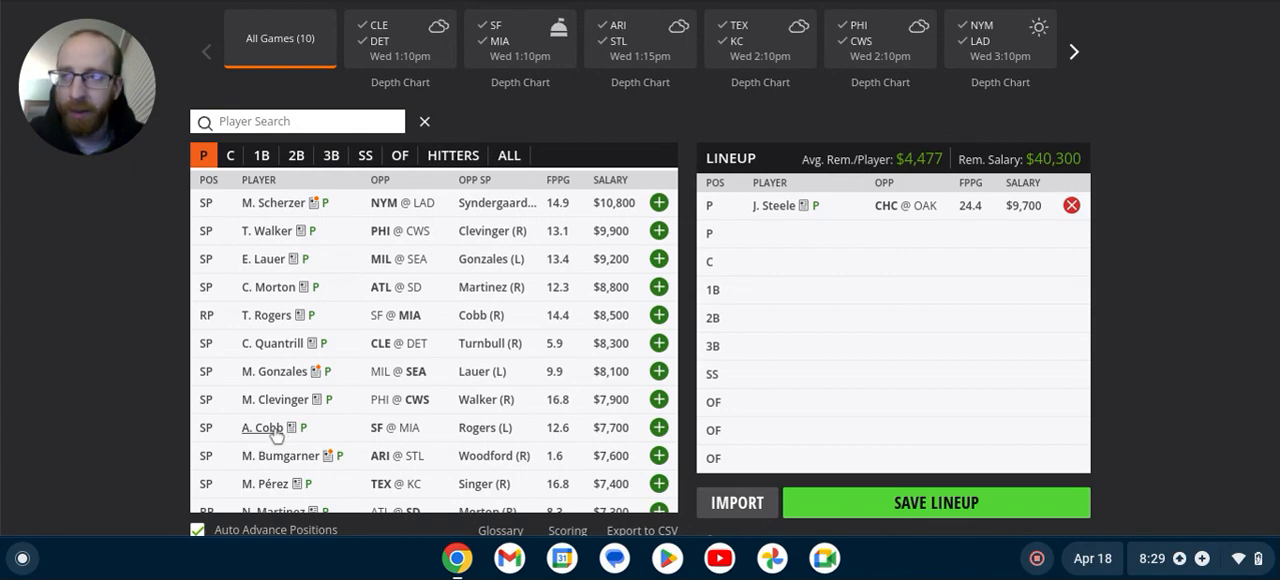
mouse_move(264, 428)
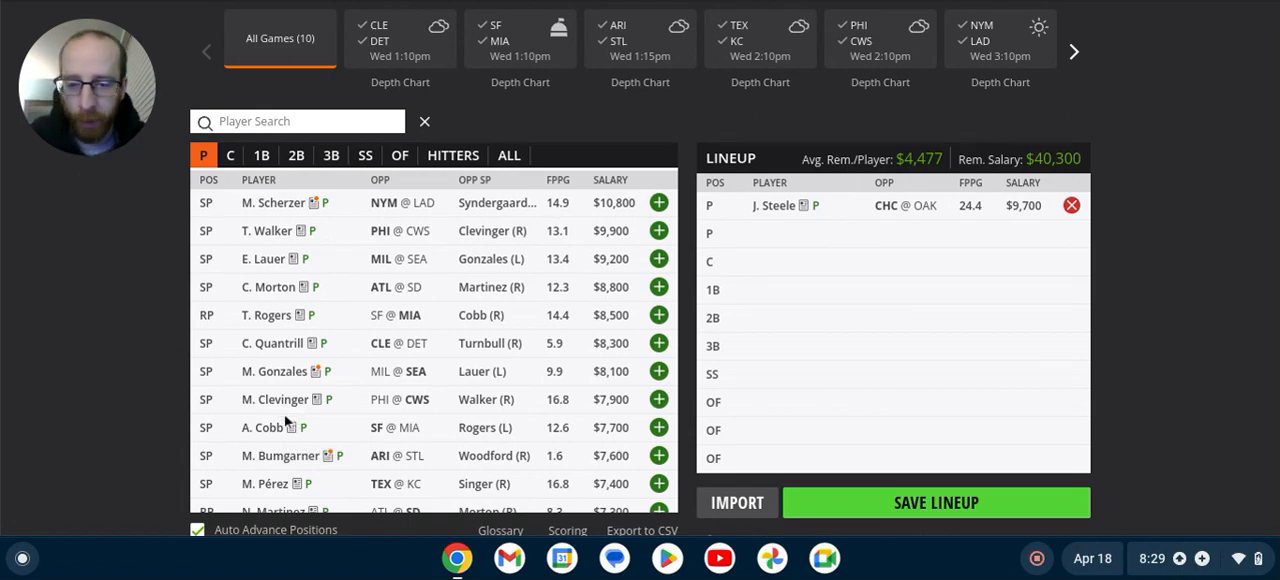
mouse_move(276, 400)
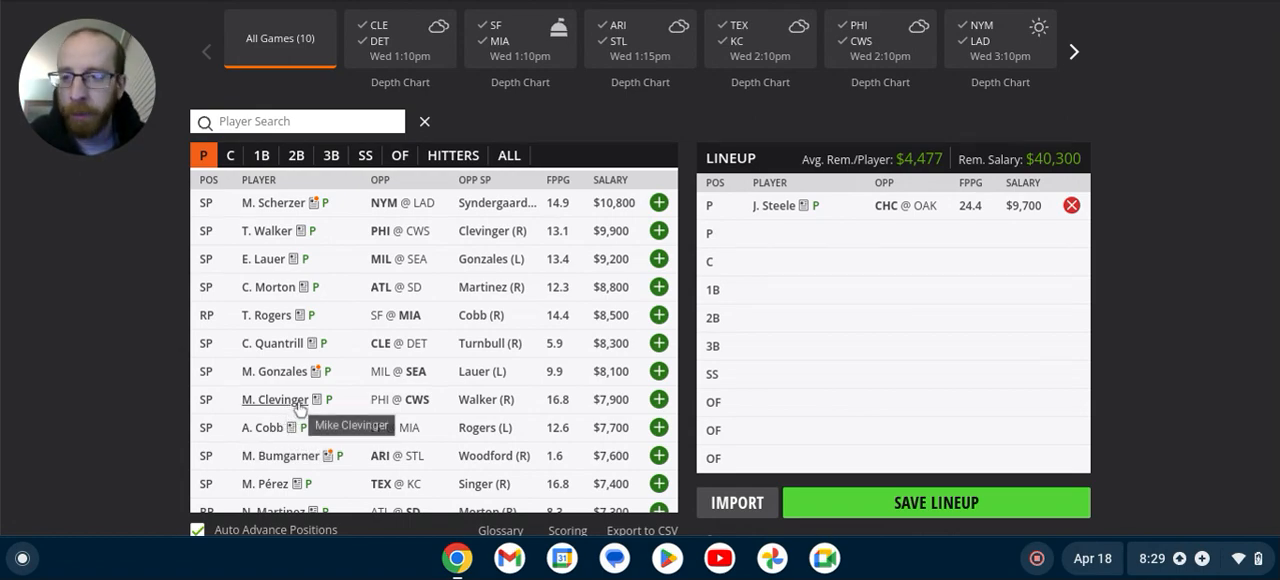
mouse_move(296, 412)
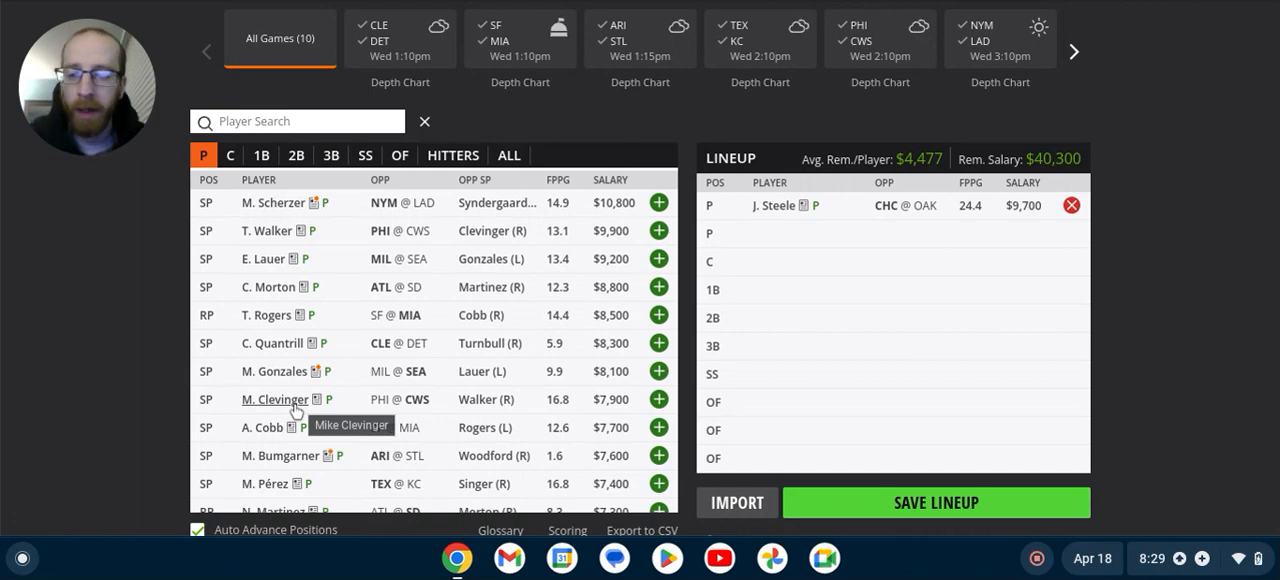
mouse_move(380, 412)
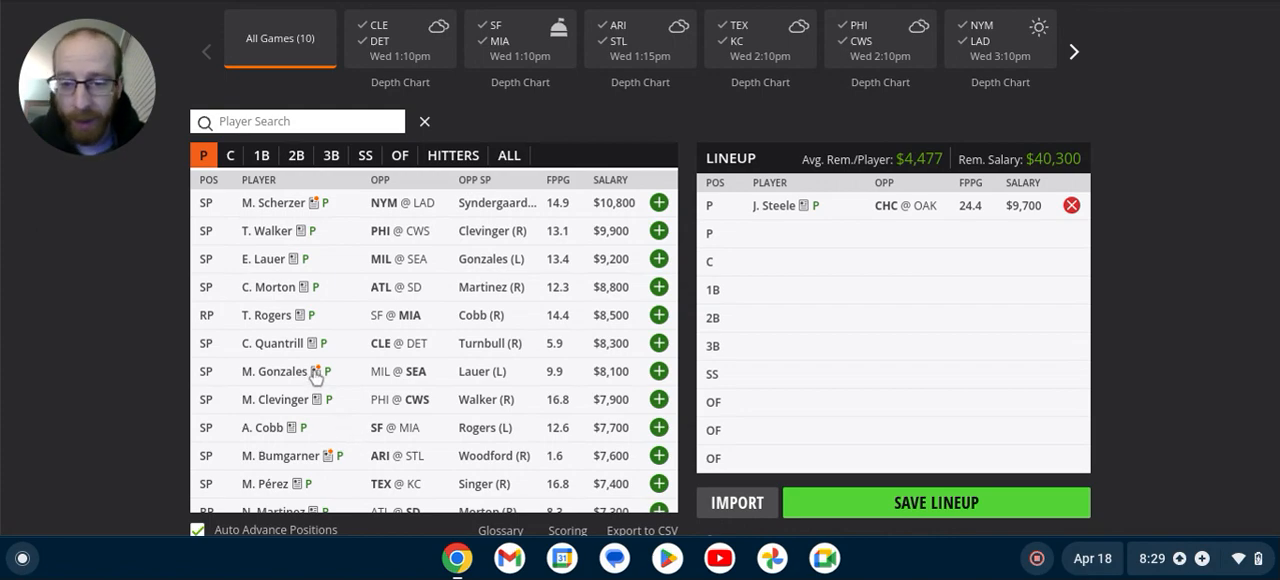
mouse_move(382, 386)
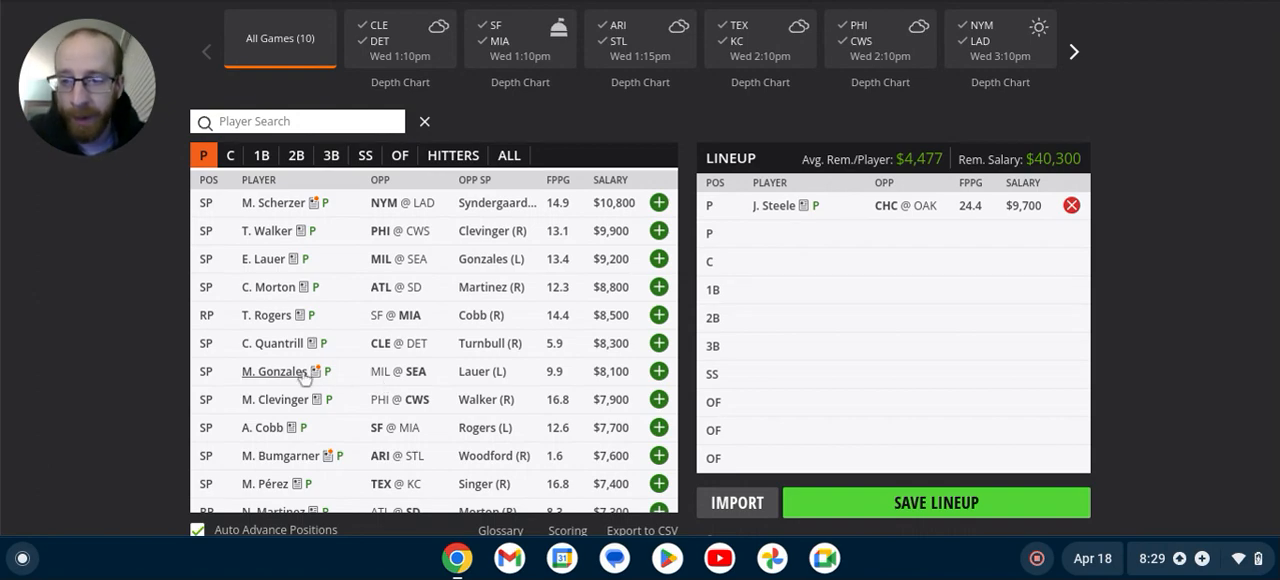
mouse_move(276, 372)
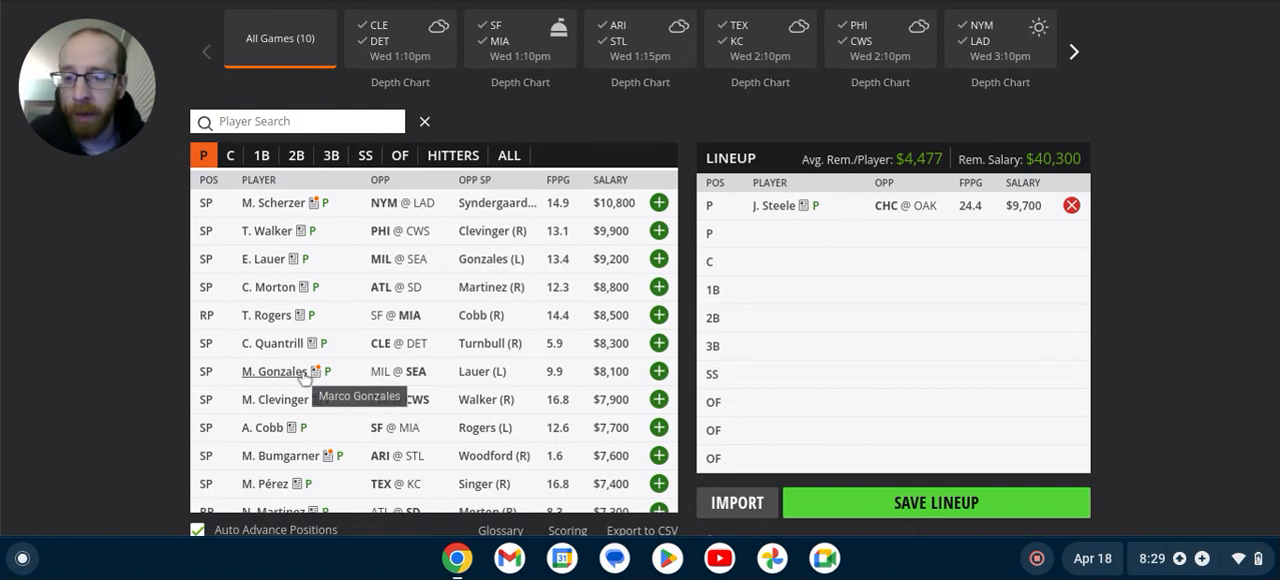
mouse_move(312, 340)
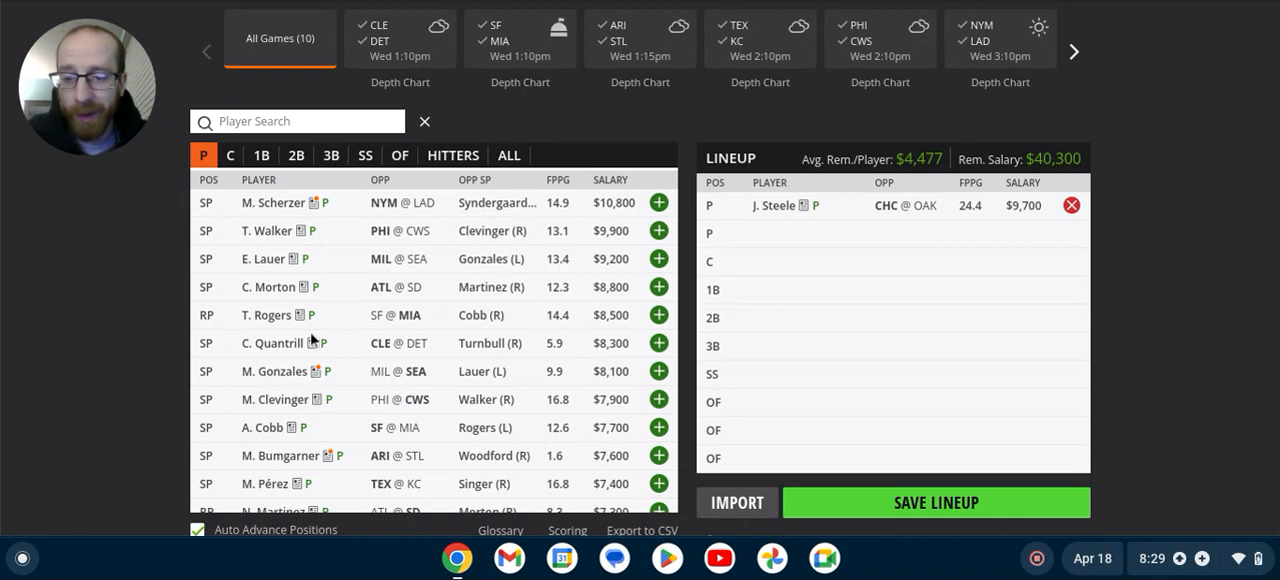
mouse_move(290, 344)
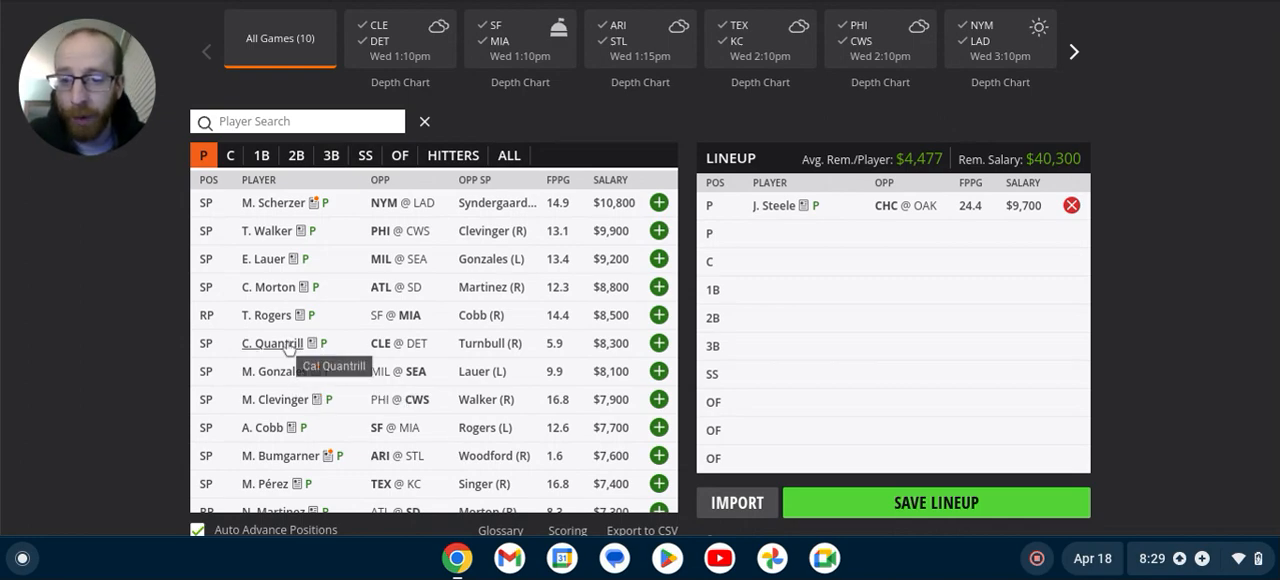
mouse_move(364, 356)
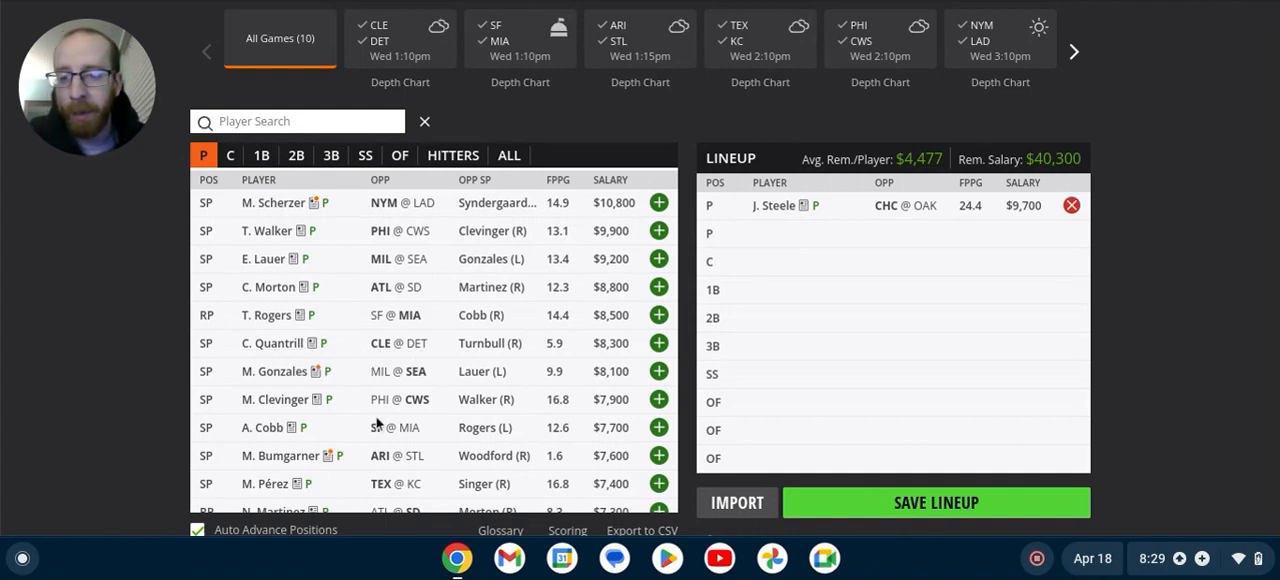
mouse_move(412, 436)
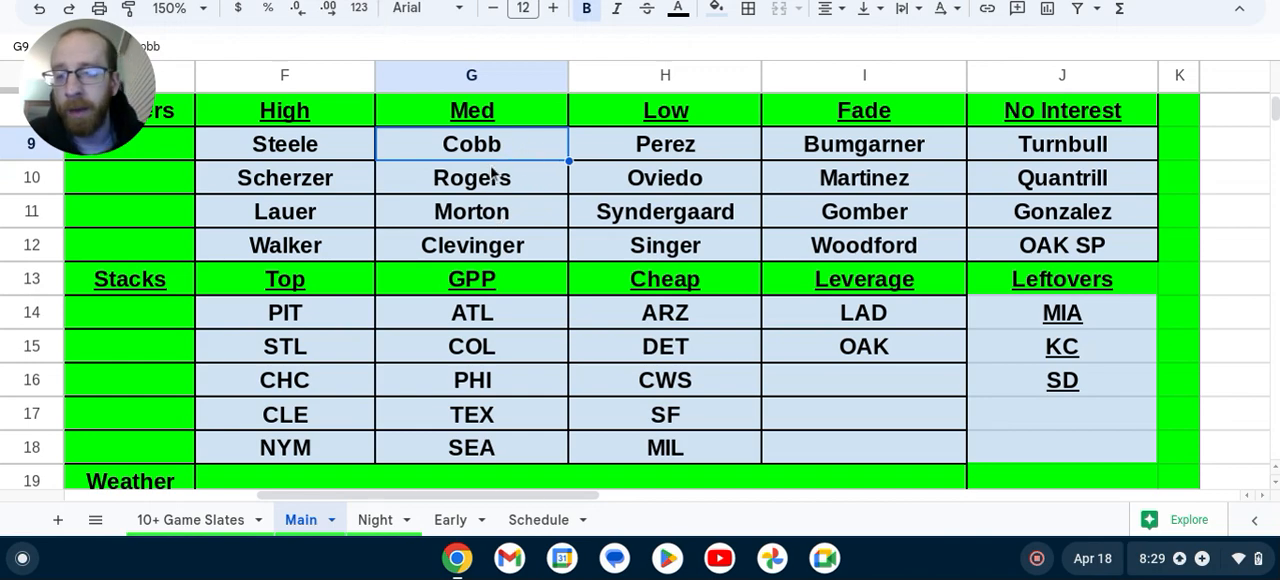
Check Rogers in the Med tier, then view M. Clevinger's DraftKings player card and game log
click(472, 176)
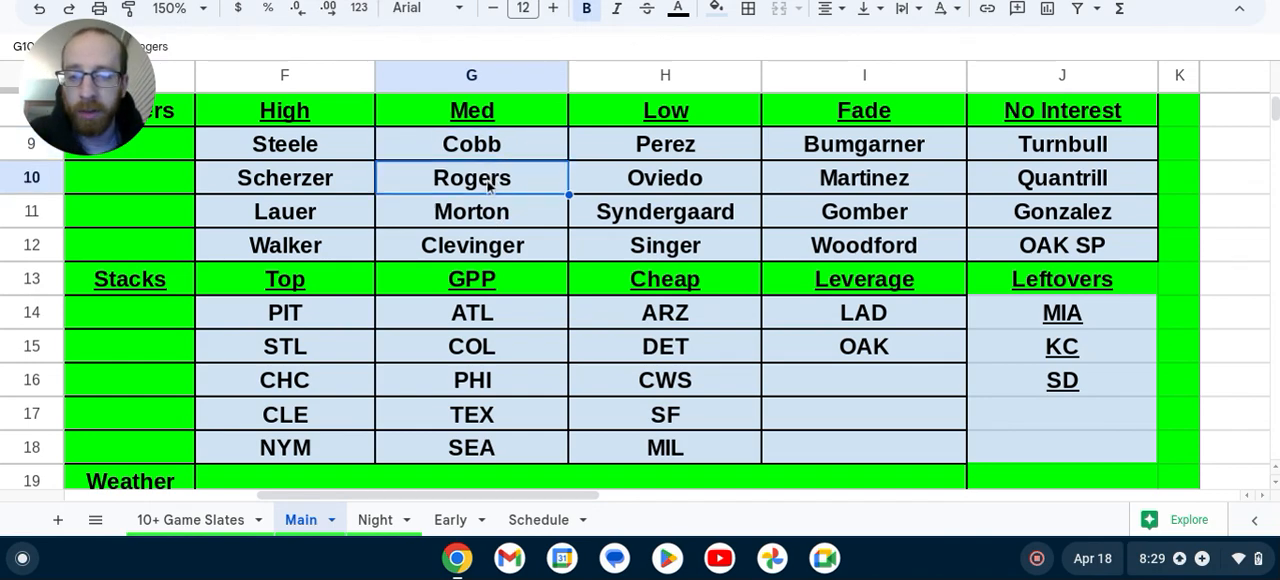
click(472, 244)
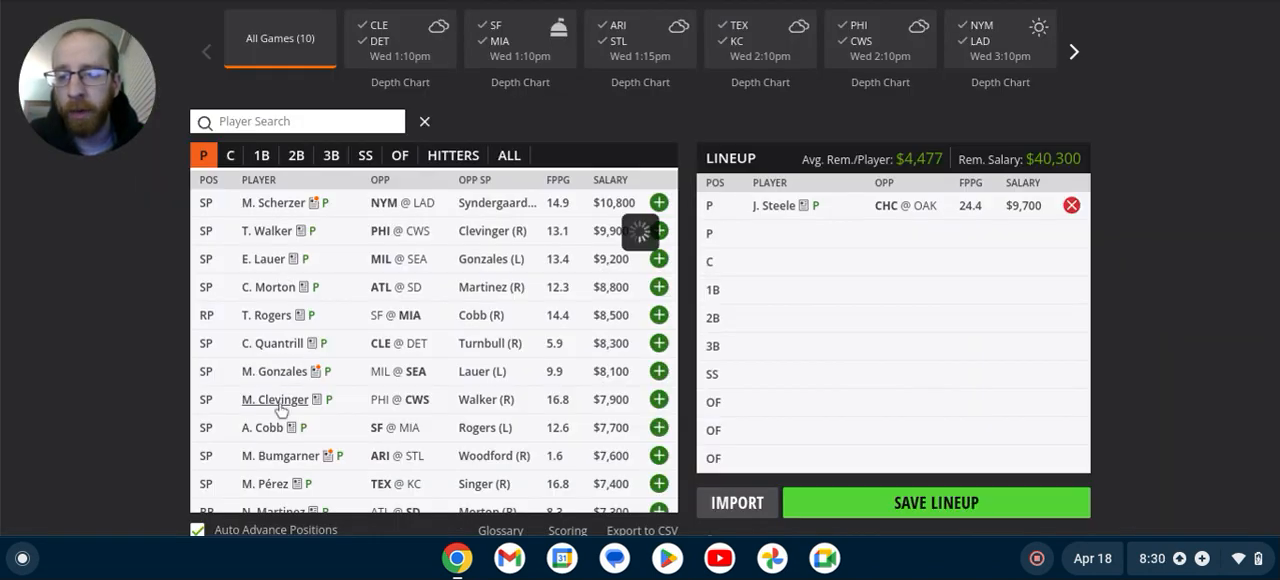
click(276, 400)
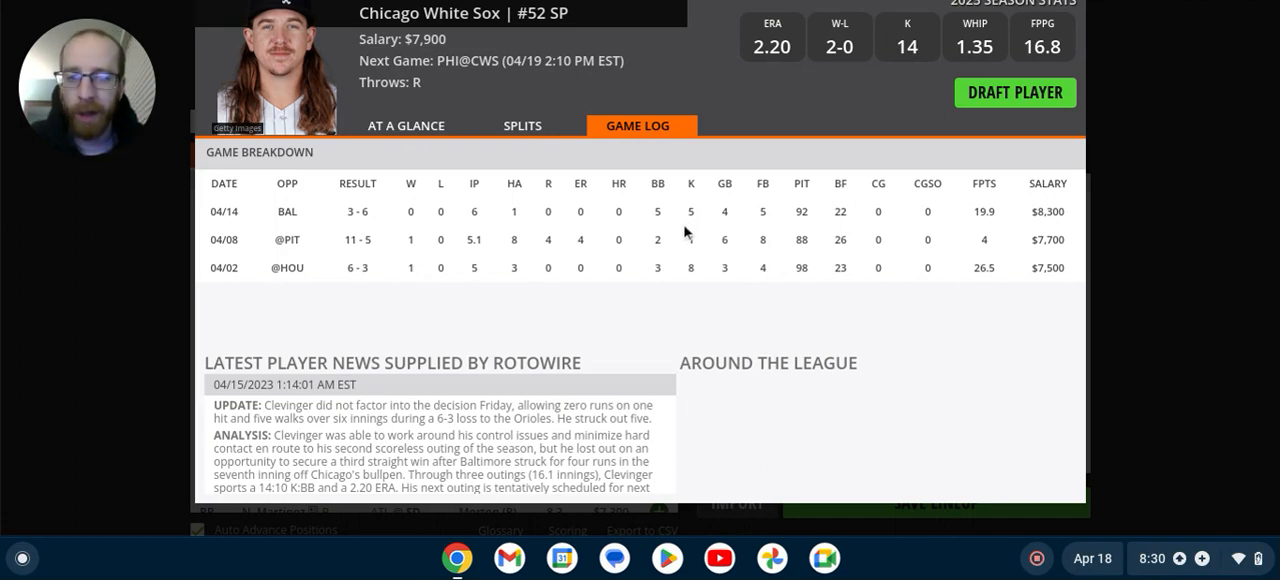
mouse_move(688, 282)
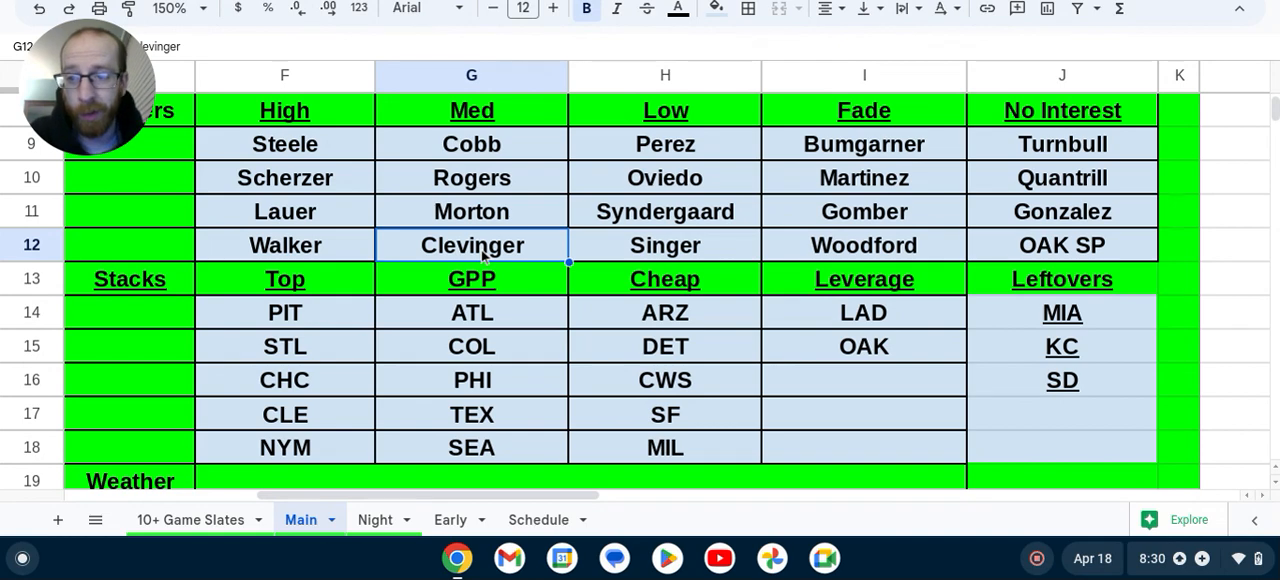
mouse_move(520, 256)
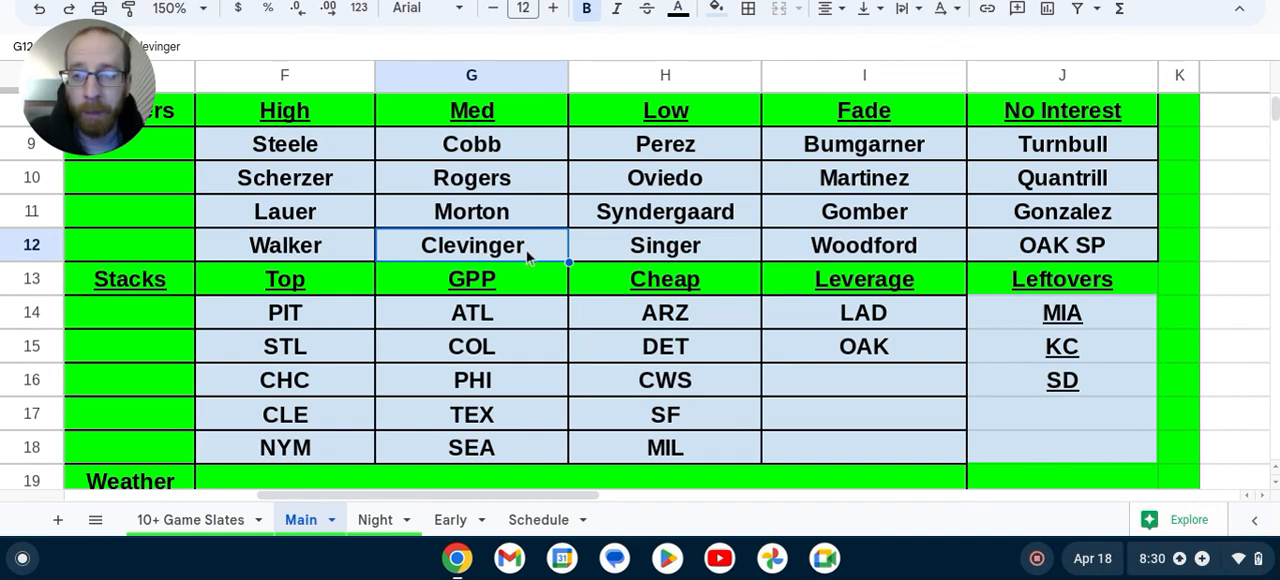
click(664, 144)
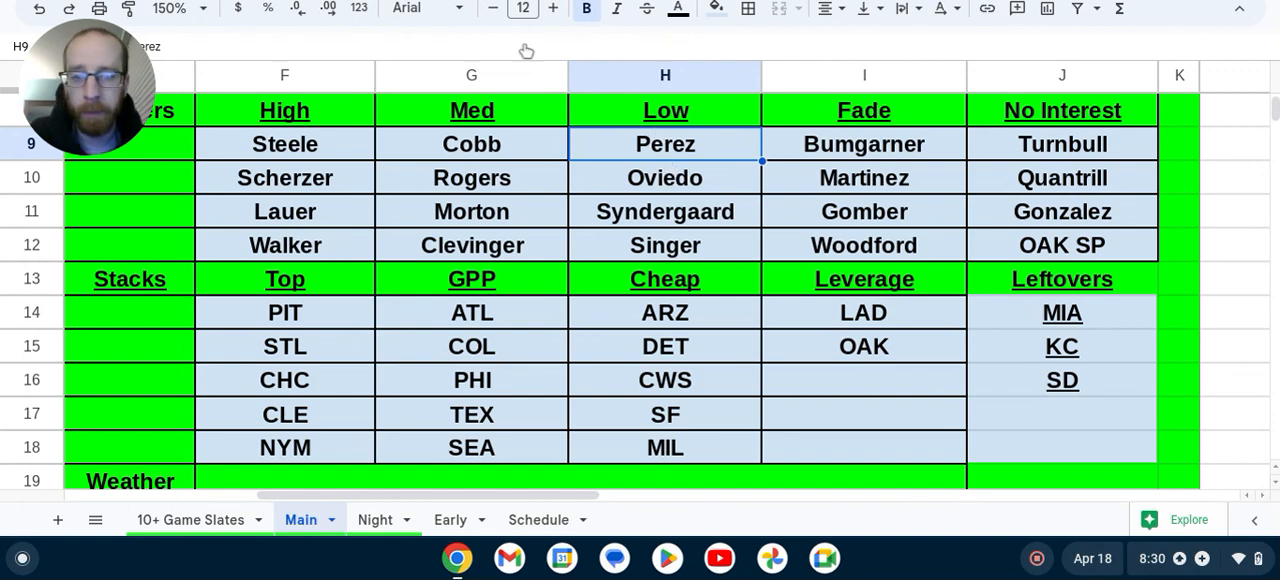
mouse_move(664, 190)
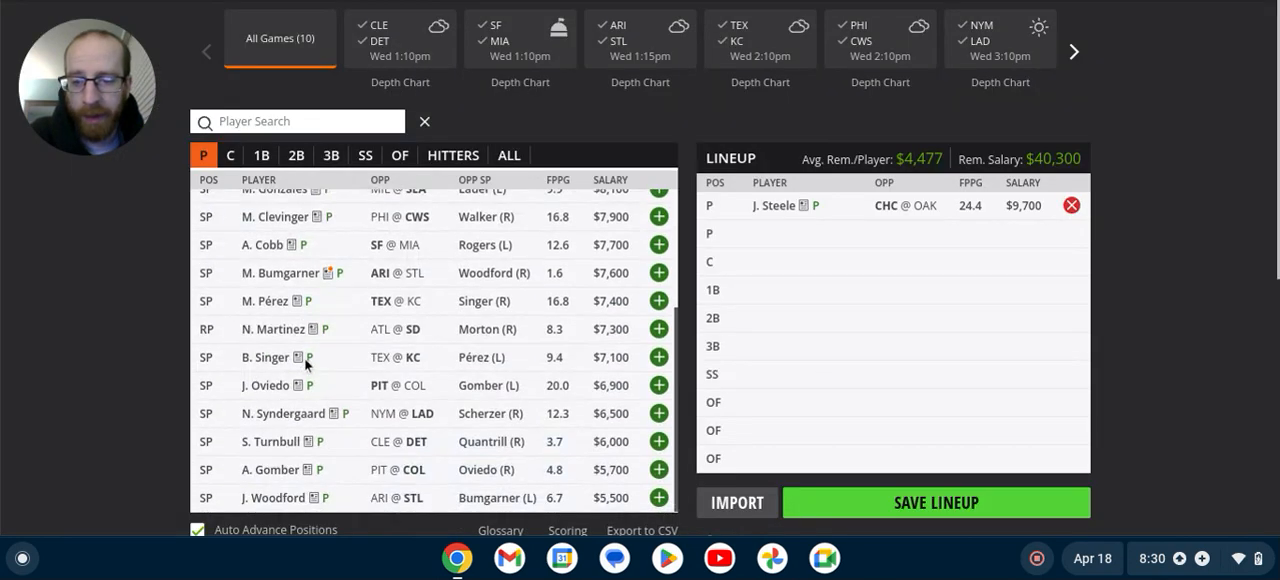
mouse_move(464, 372)
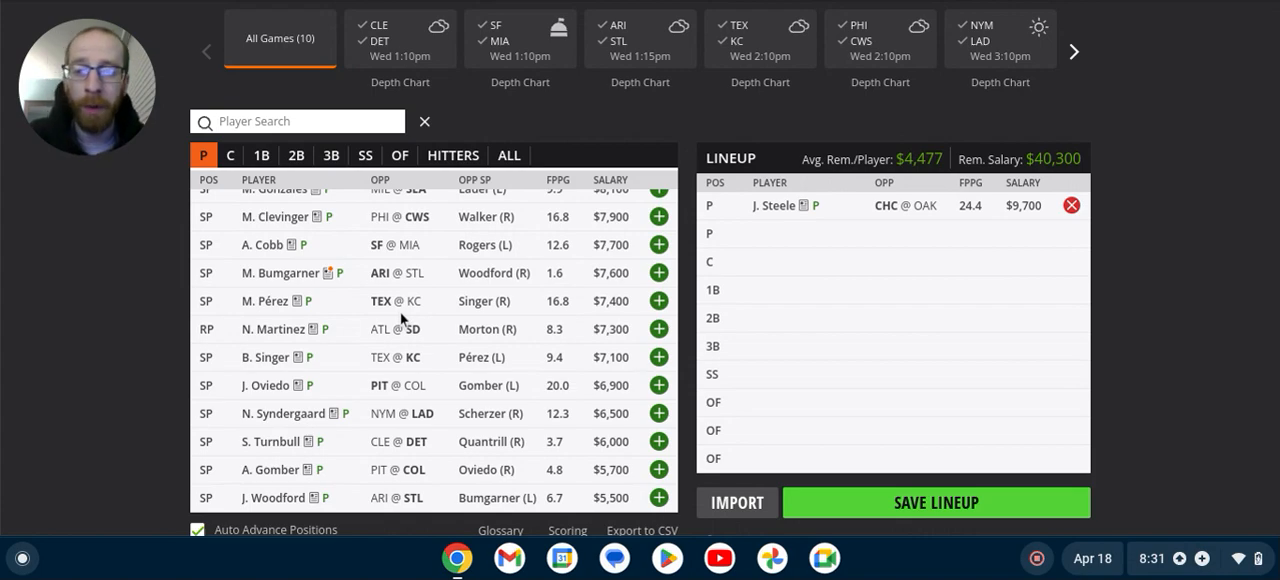
mouse_move(368, 338)
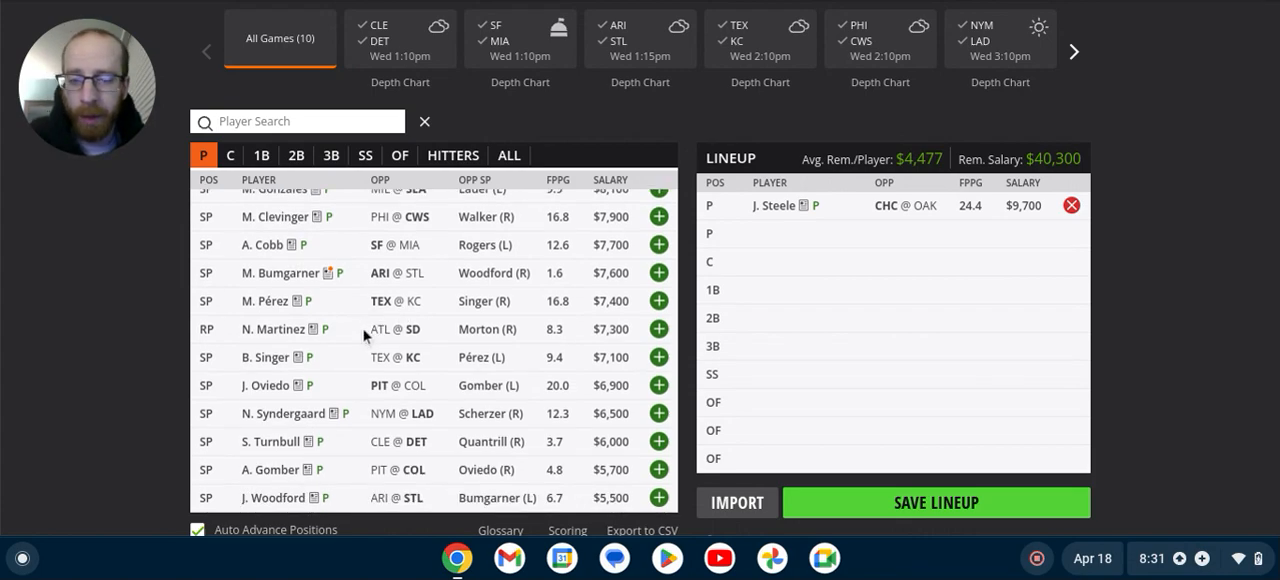
mouse_move(412, 312)
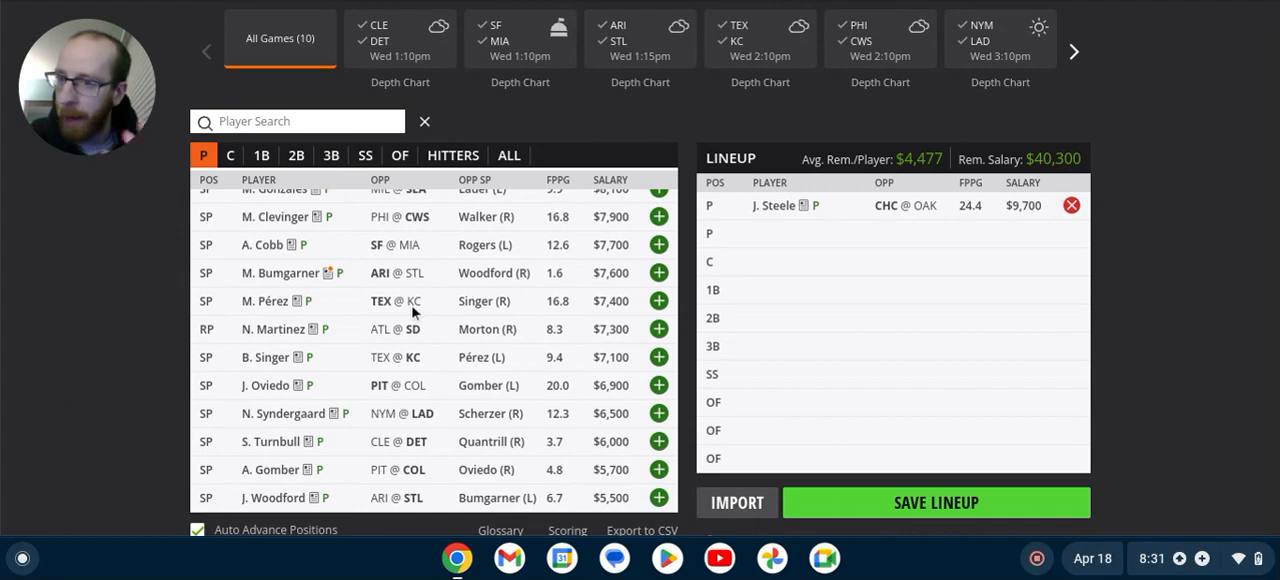
mouse_move(400, 316)
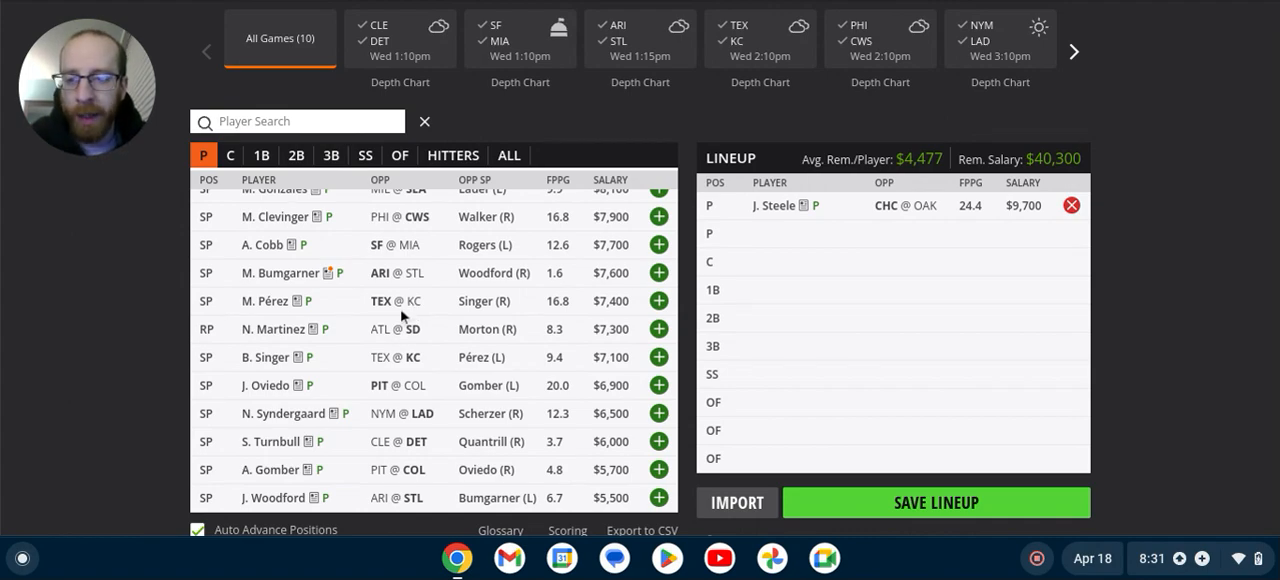
mouse_move(342, 432)
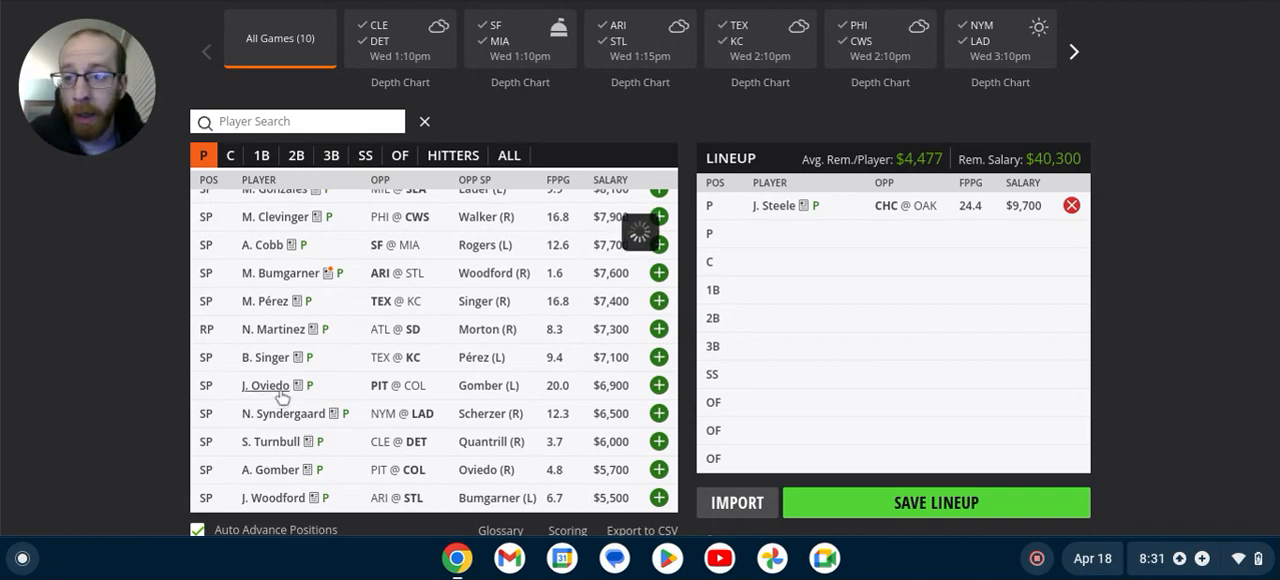
click(266, 386)
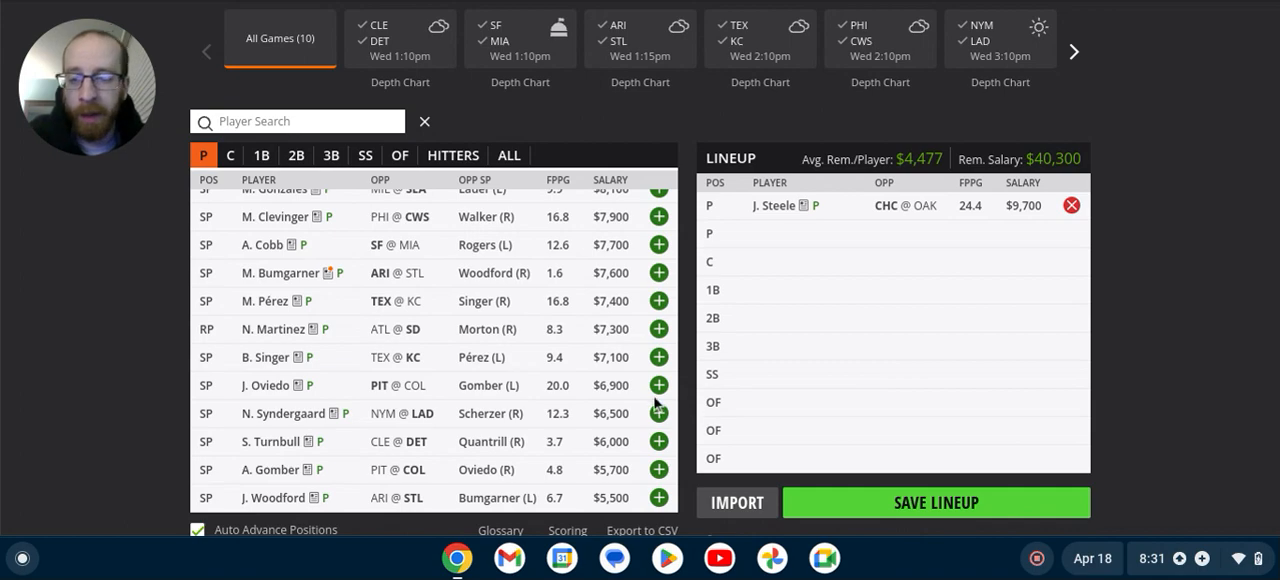
mouse_move(492, 76)
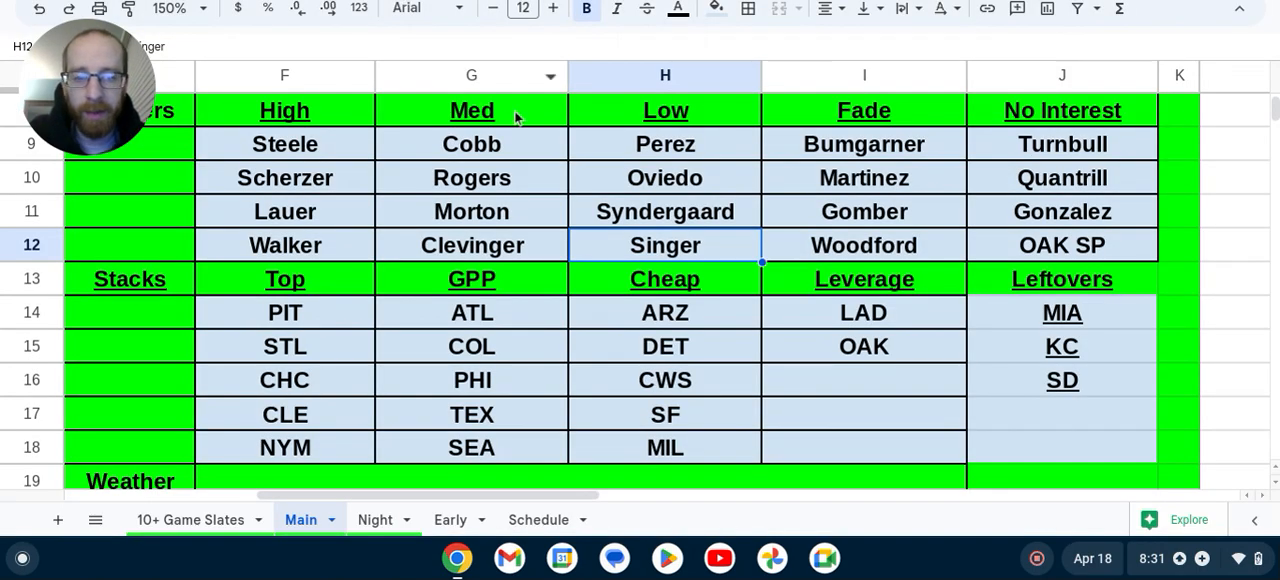
mouse_move(718, 328)
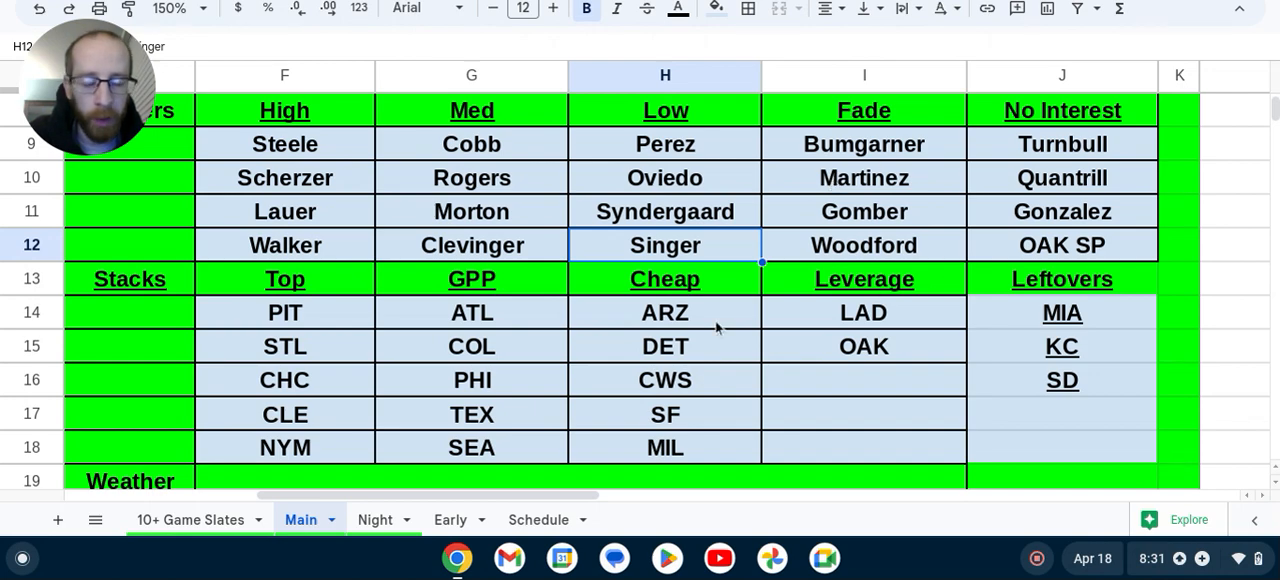
Return to the DraftKings lineup builder and bring the later games into the game strip
click(284, 312)
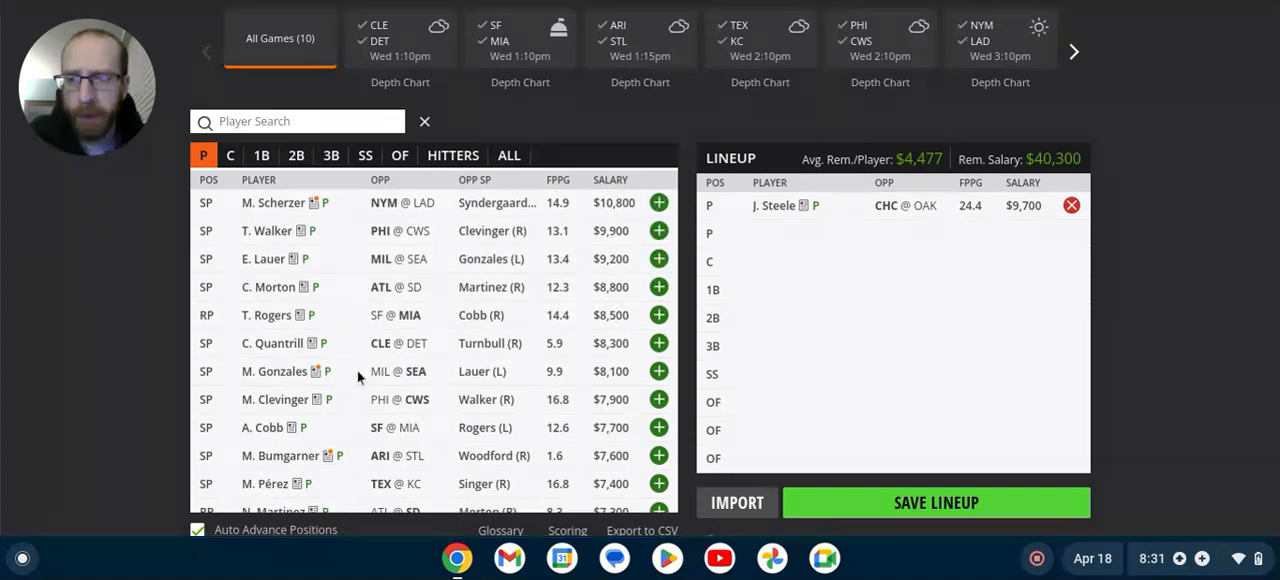
scroll(down, 3)
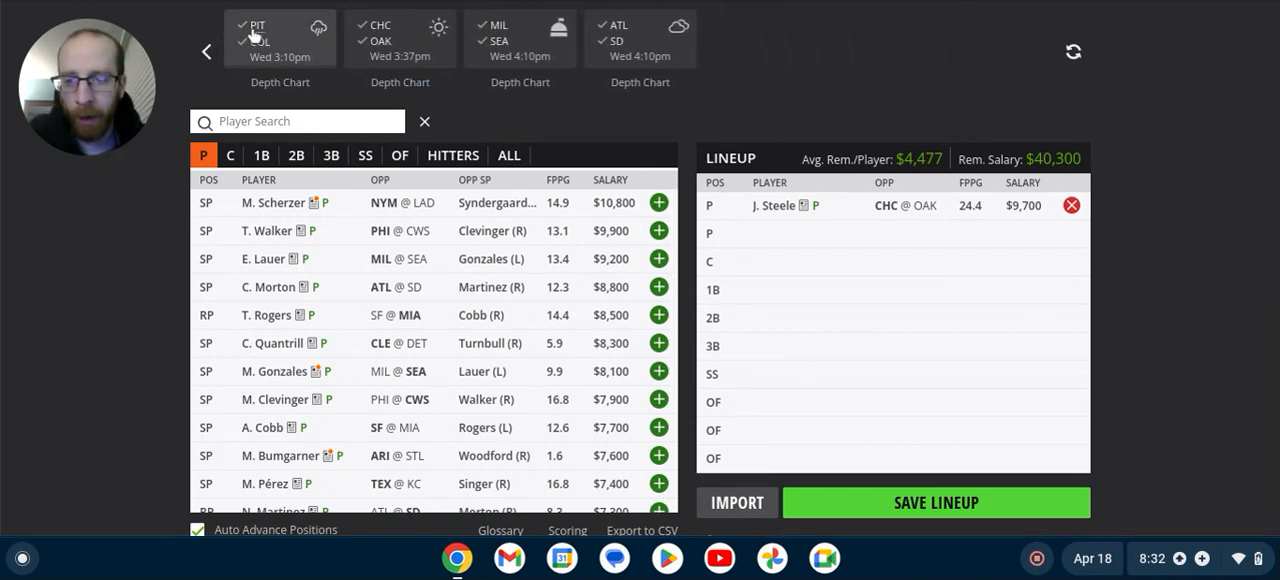
click(280, 40)
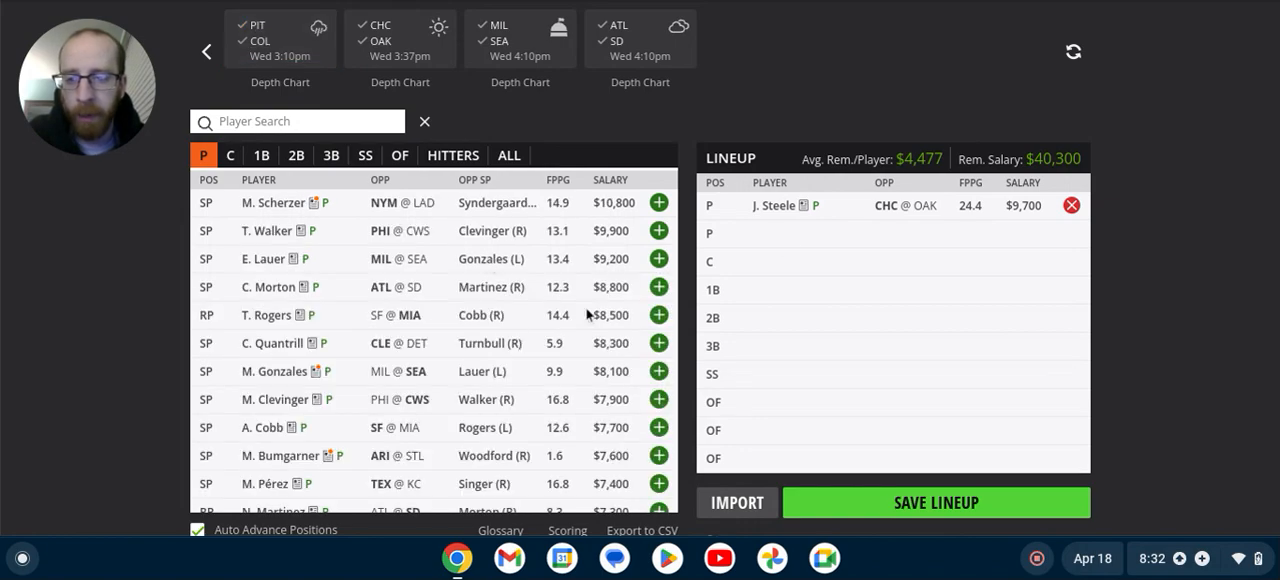
mouse_move(656, 216)
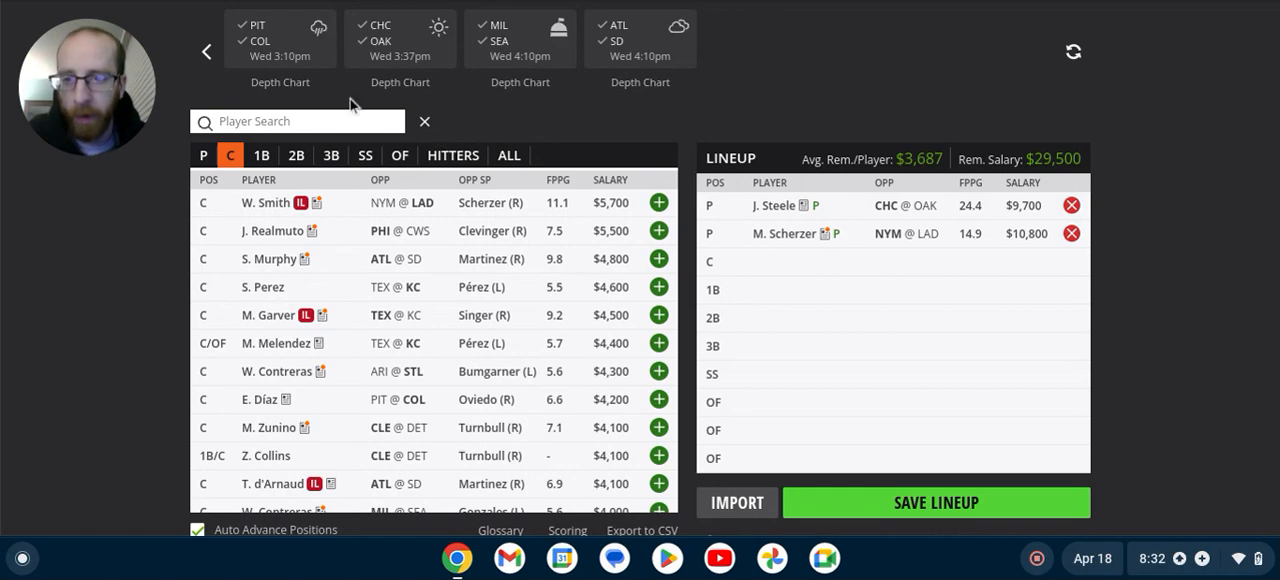
From the PIT @ COL hitters, add K. Hayes ($4,200) at 3B and C. Joe ($3,800) in the outfield
click(280, 38)
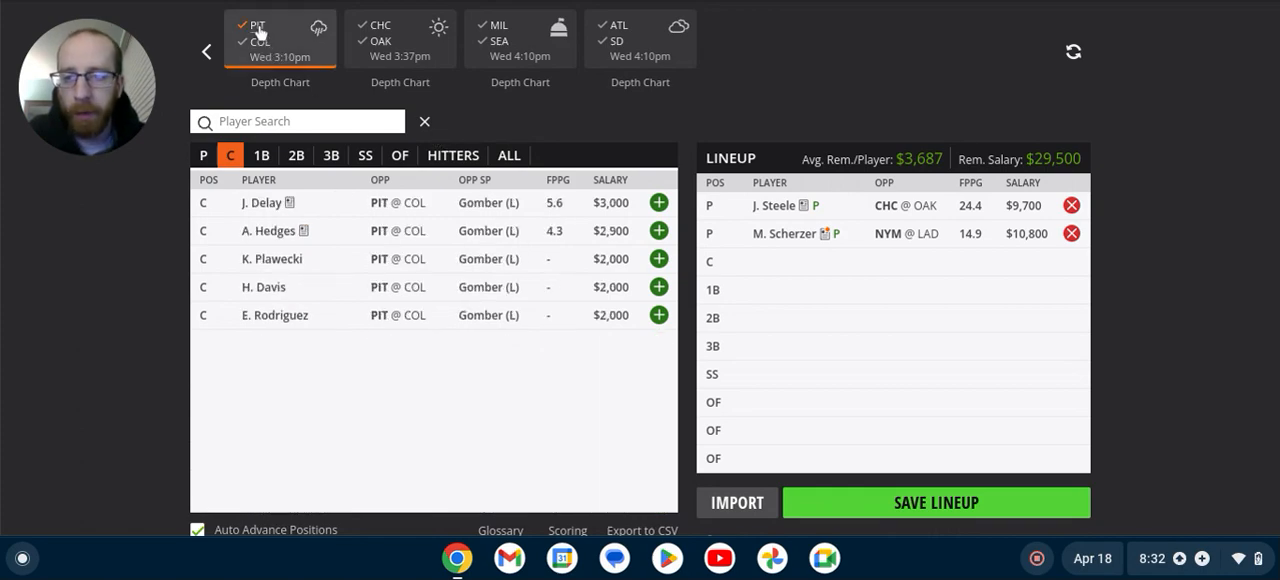
click(452, 156)
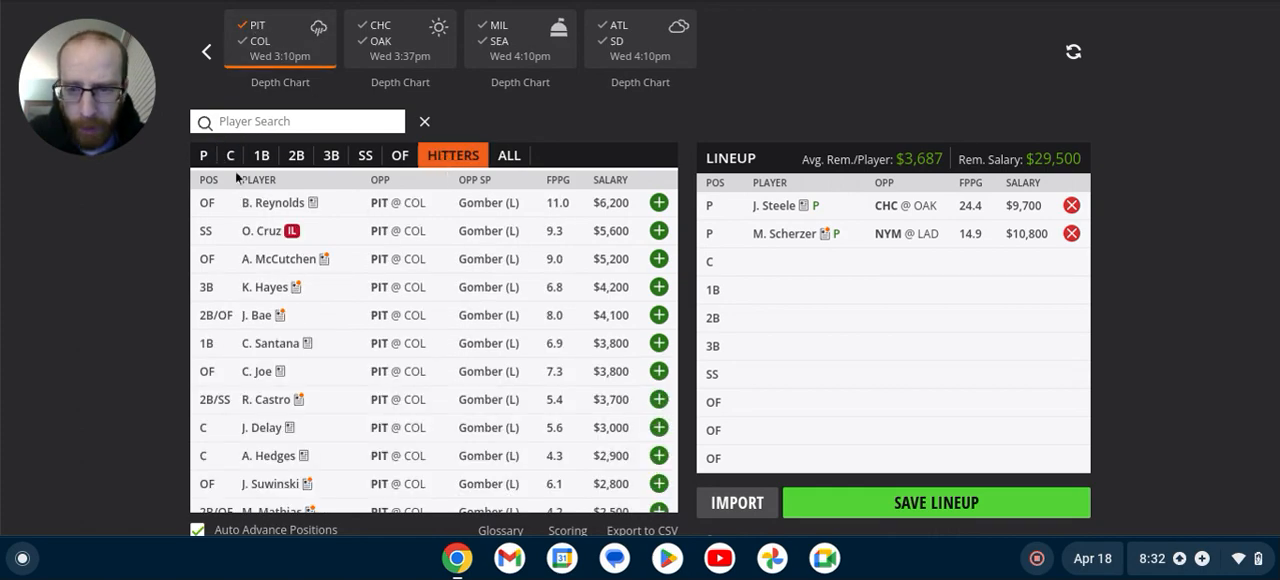
mouse_move(416, 292)
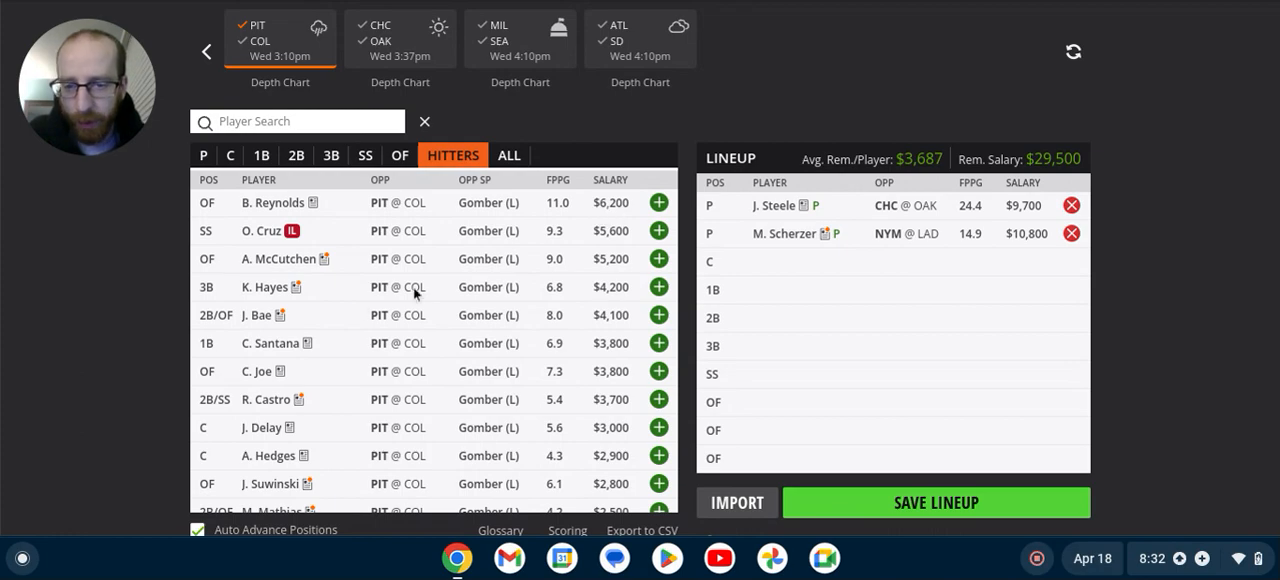
mouse_move(612, 296)
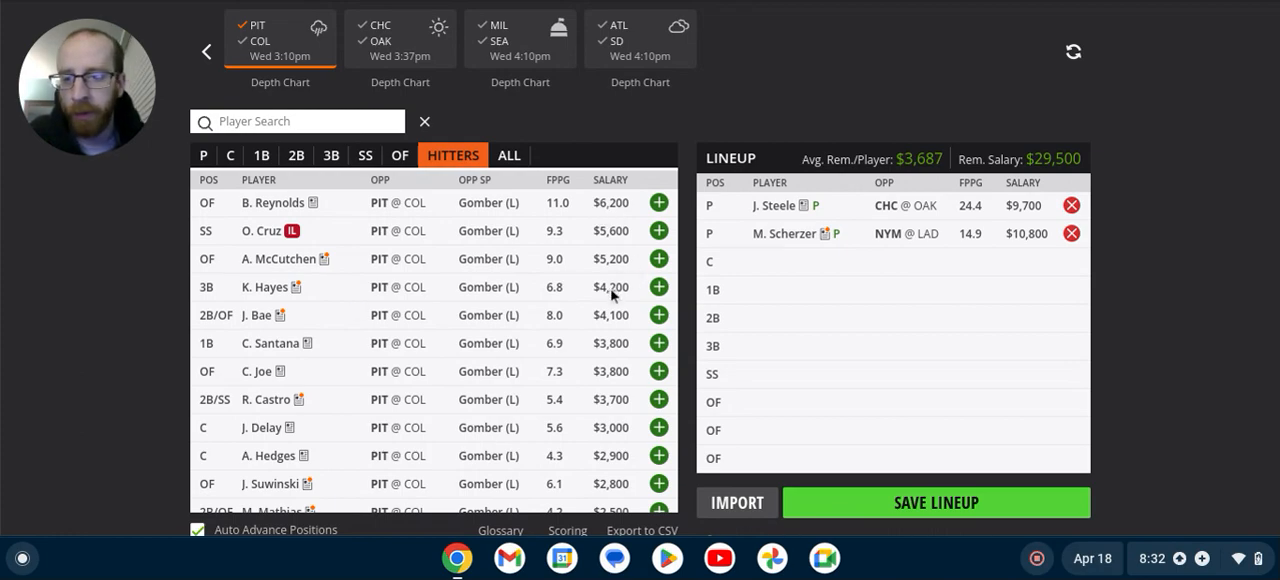
mouse_move(536, 426)
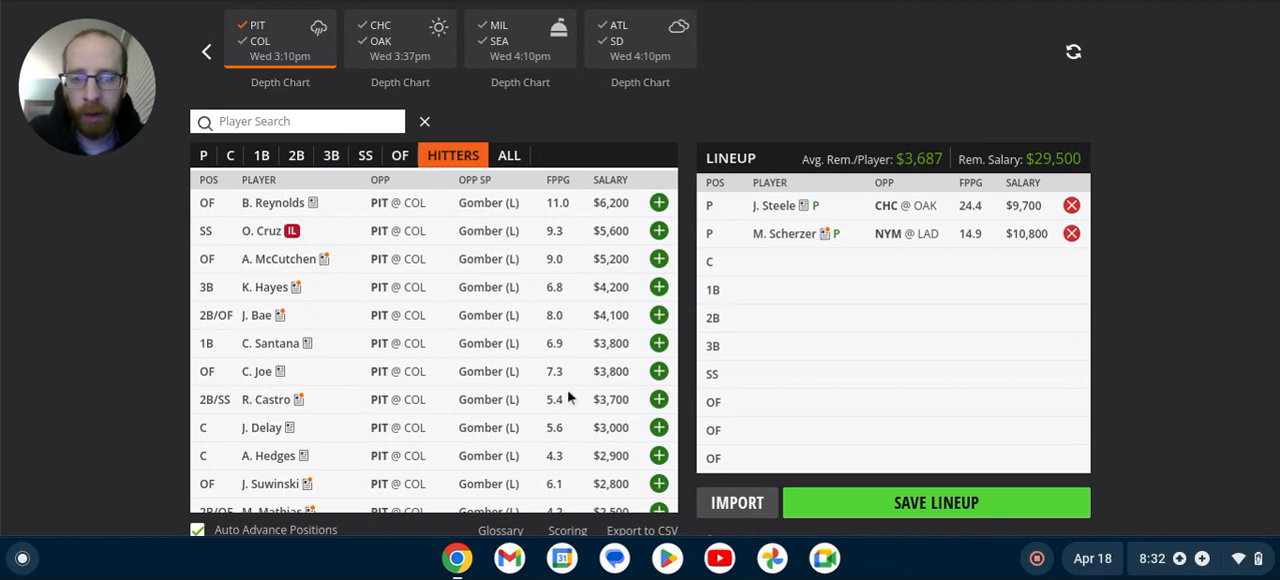
mouse_move(436, 386)
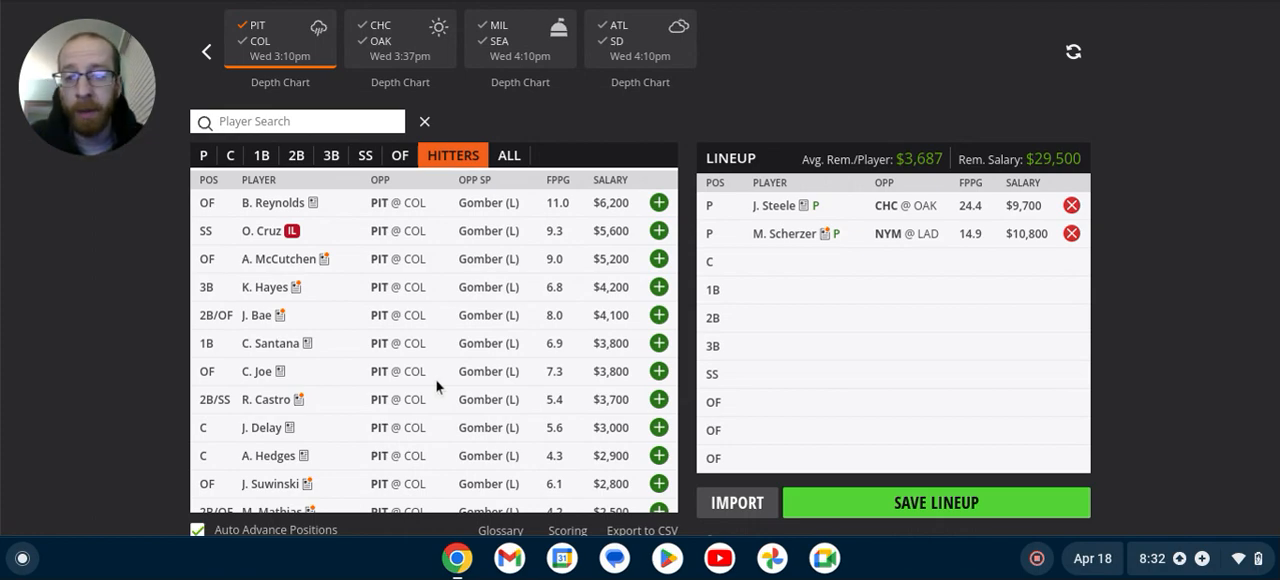
mouse_move(536, 344)
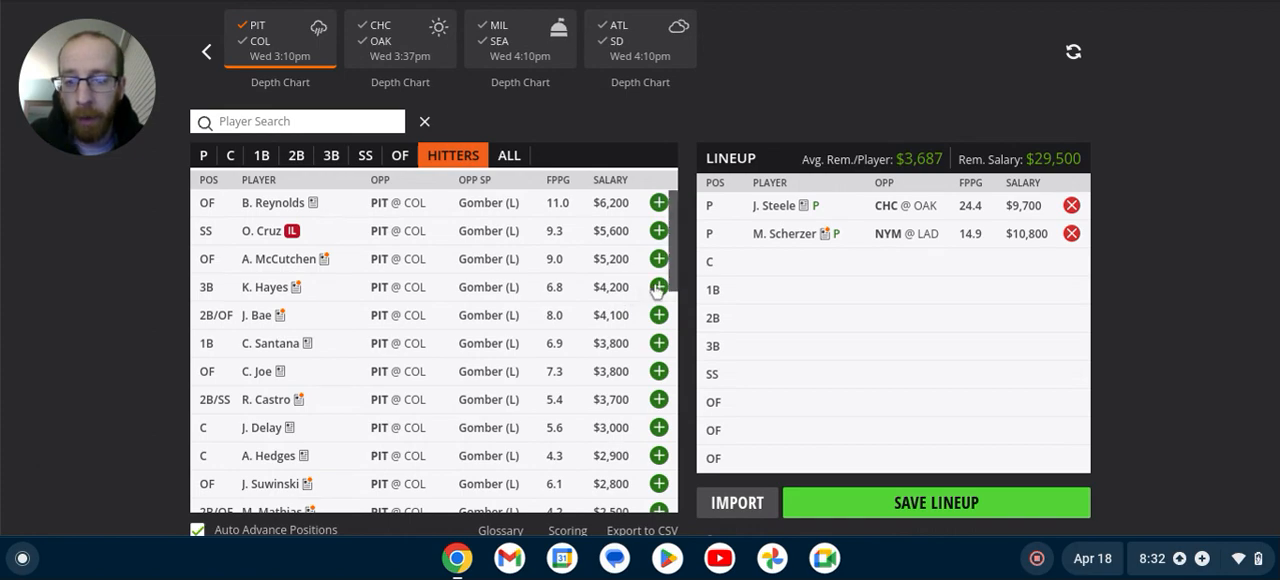
click(658, 288)
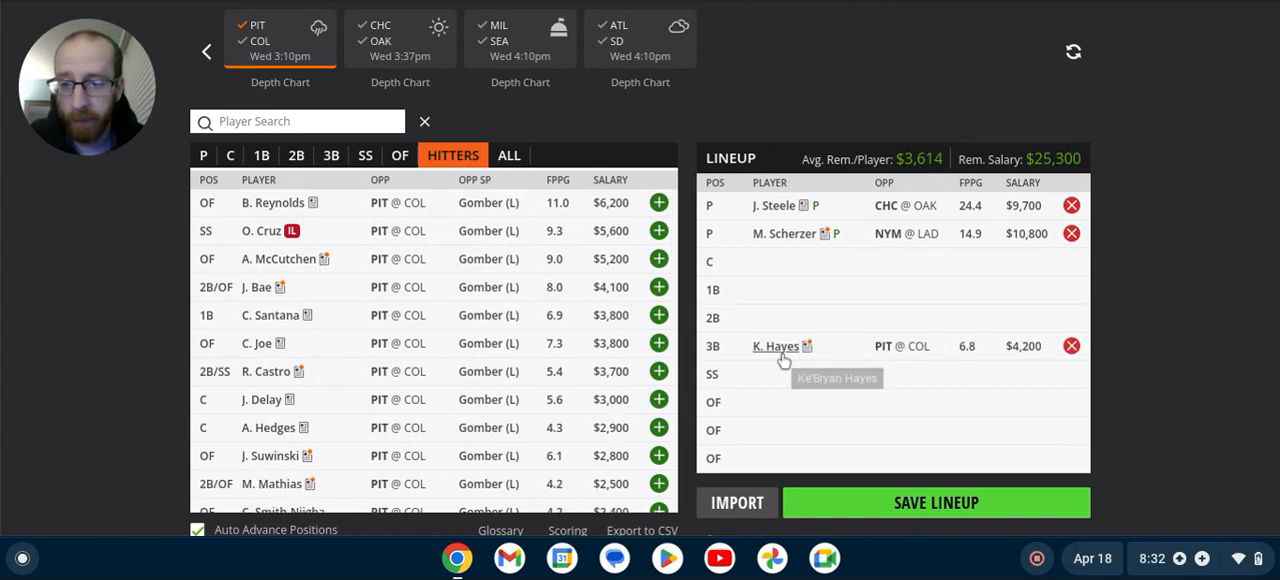
mouse_move(452, 288)
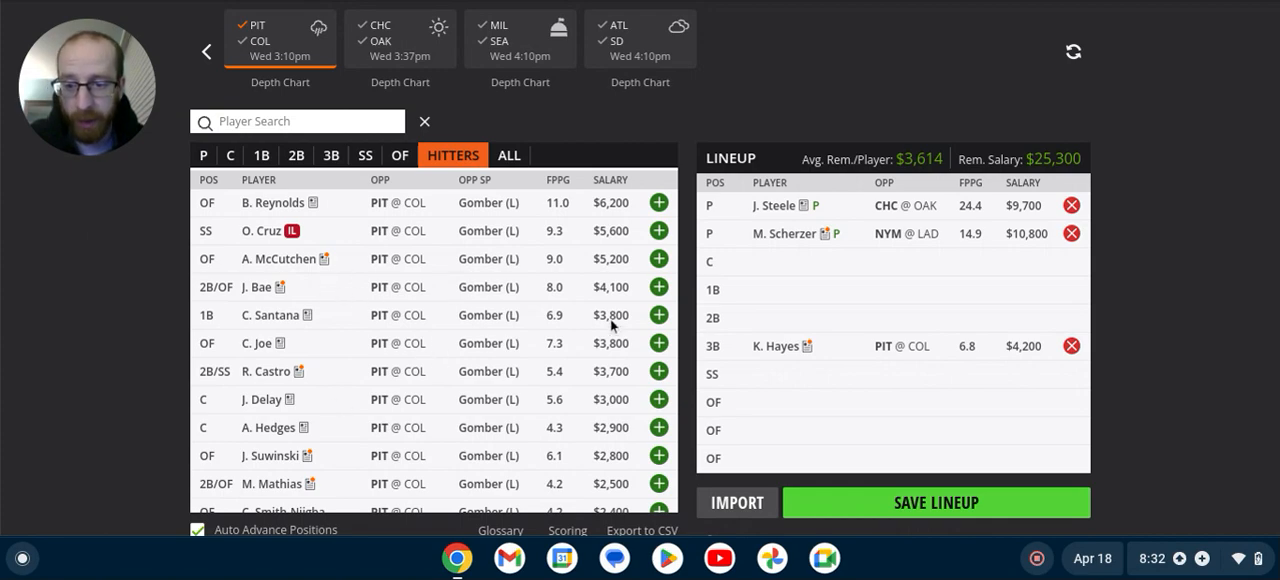
mouse_move(268, 372)
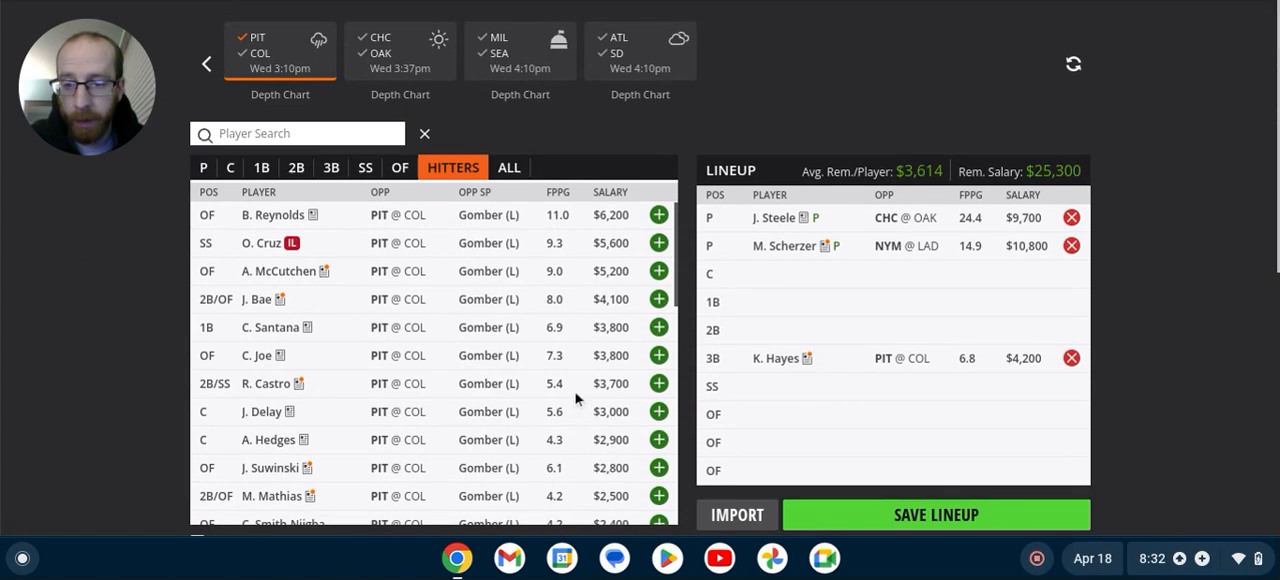
click(658, 354)
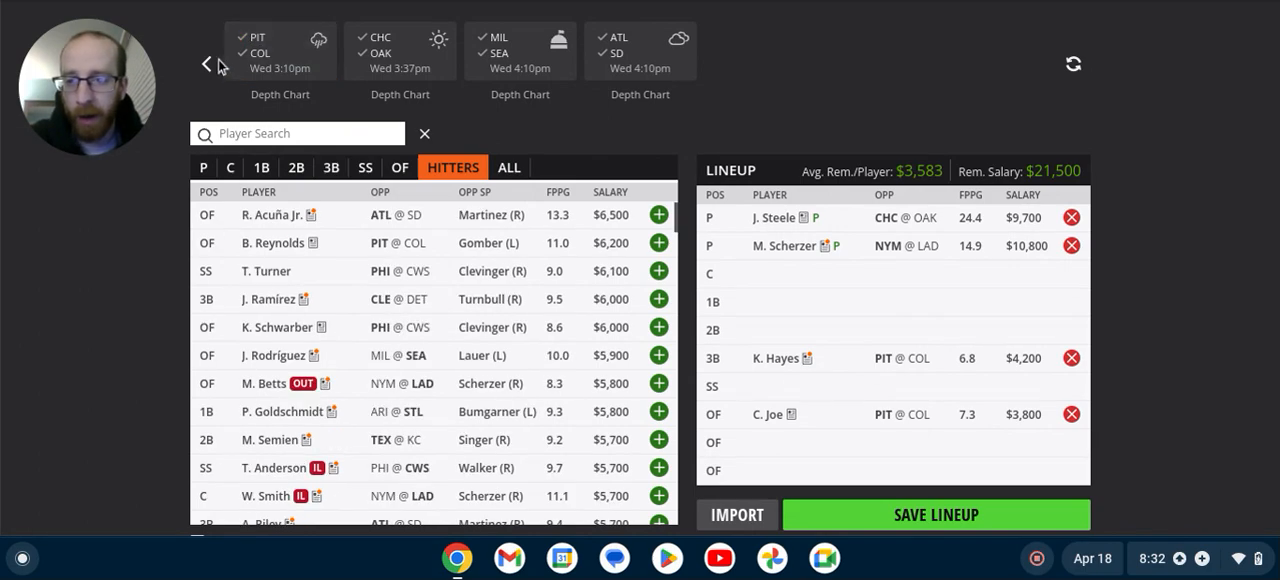
Filter the player pool to hitters from the ARI @ STL game facing Bumgarner
click(208, 64)
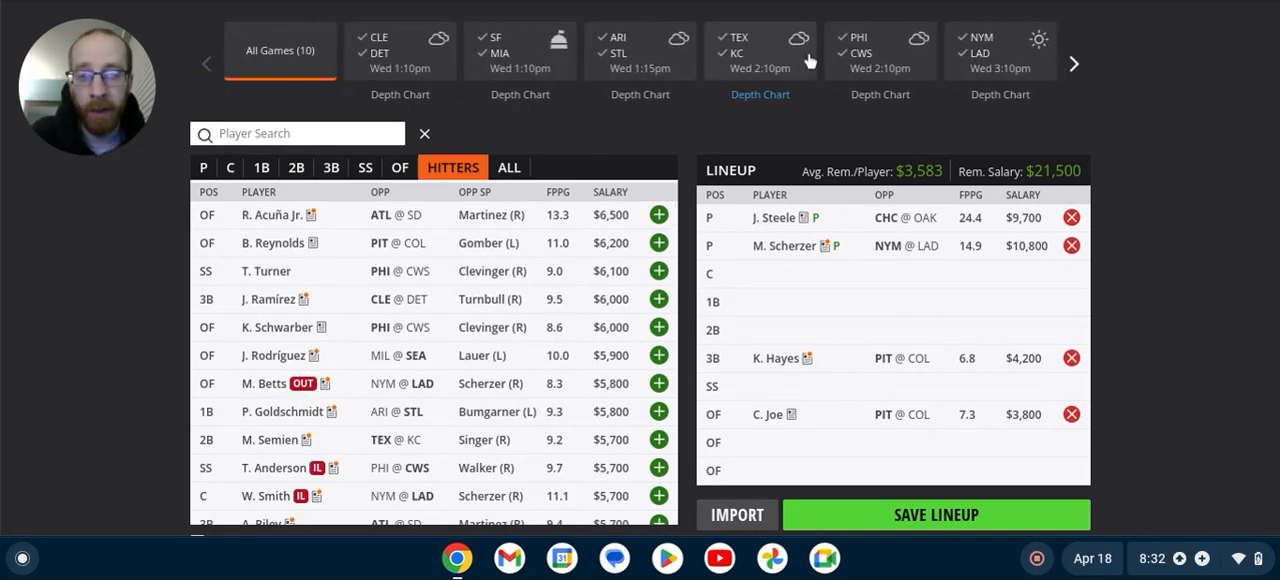
click(640, 50)
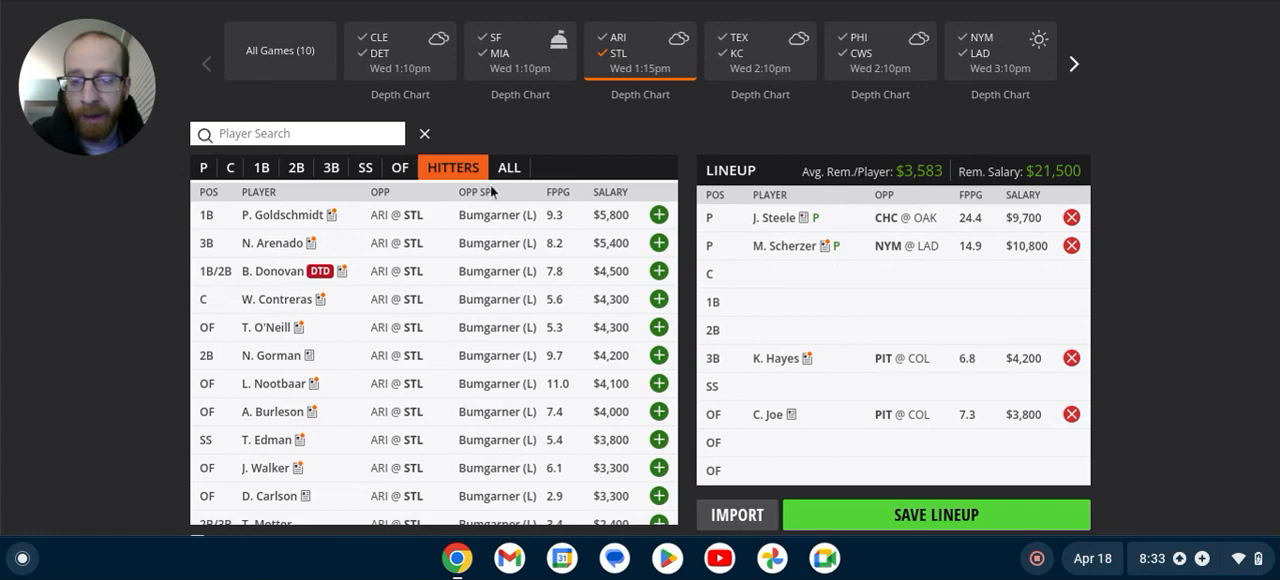
mouse_move(324, 244)
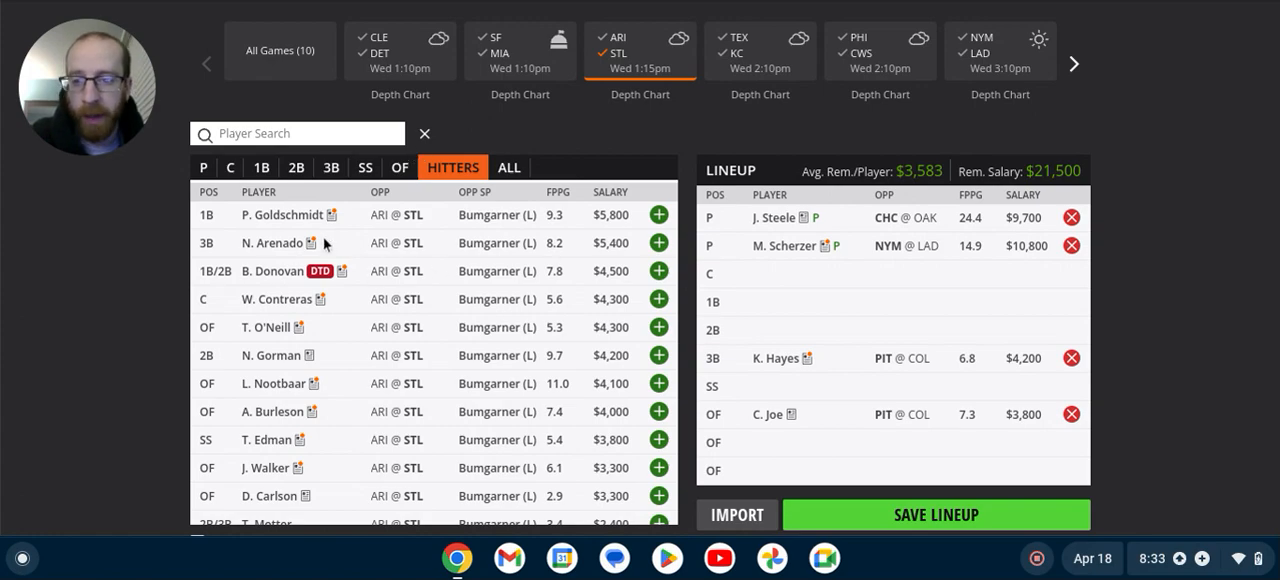
mouse_move(558, 354)
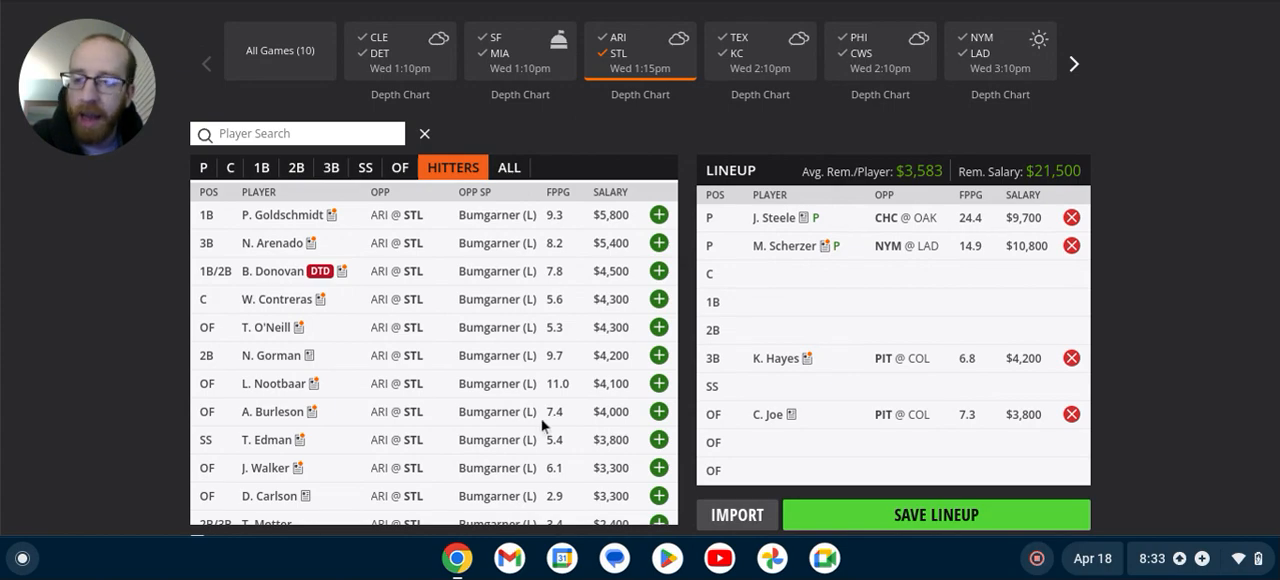
mouse_move(572, 200)
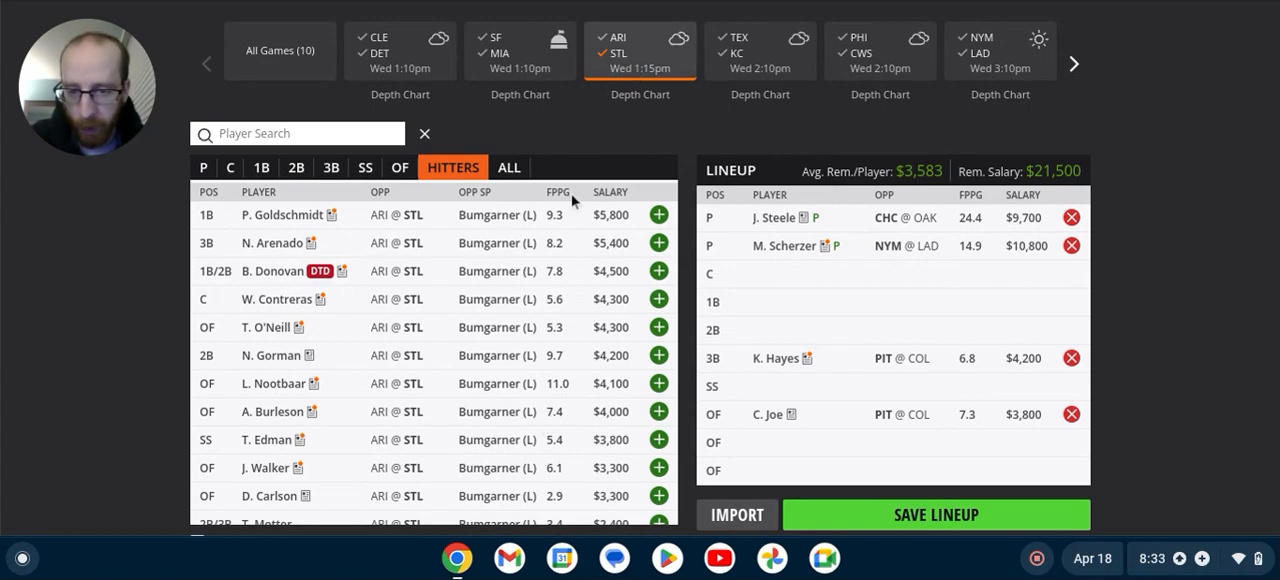
mouse_move(544, 276)
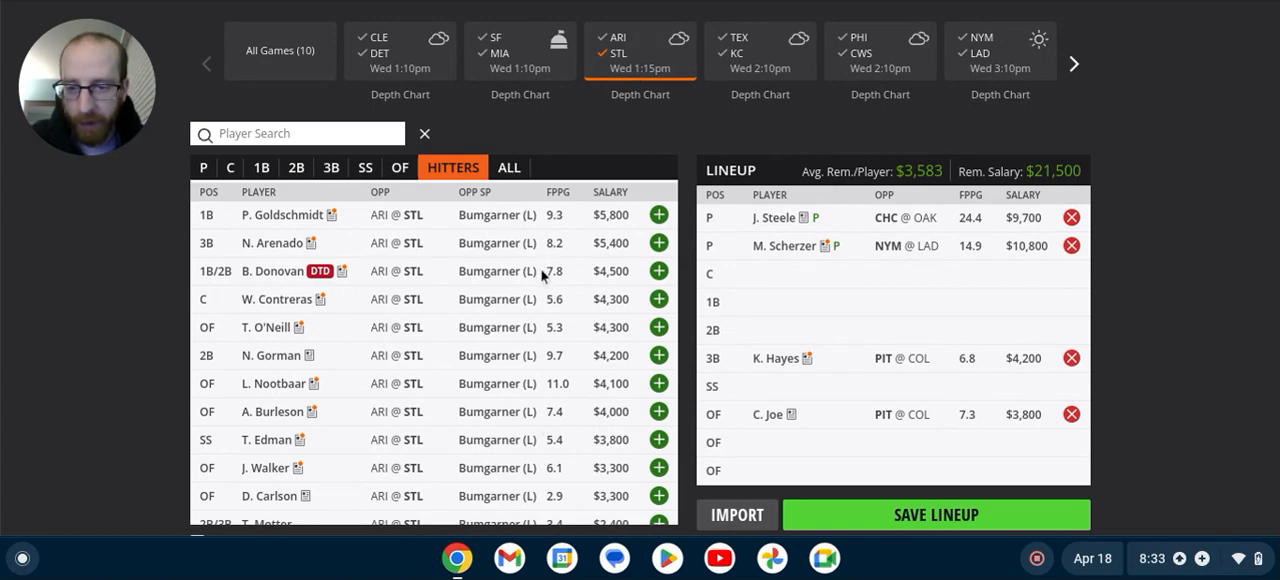
mouse_move(504, 392)
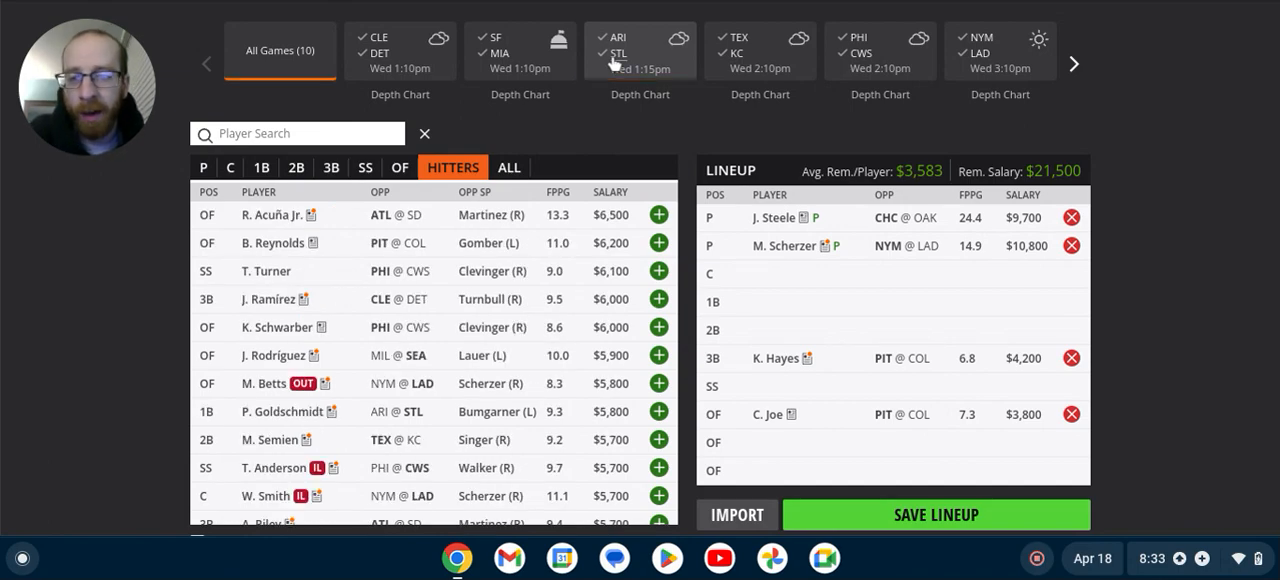
mouse_move(410, 150)
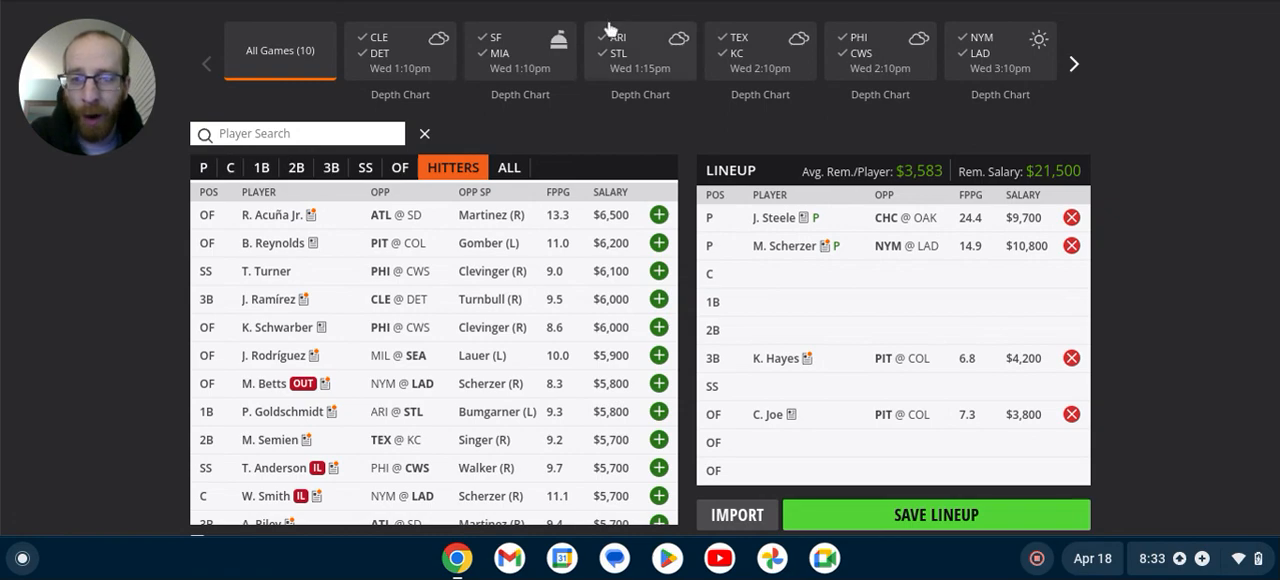
click(640, 50)
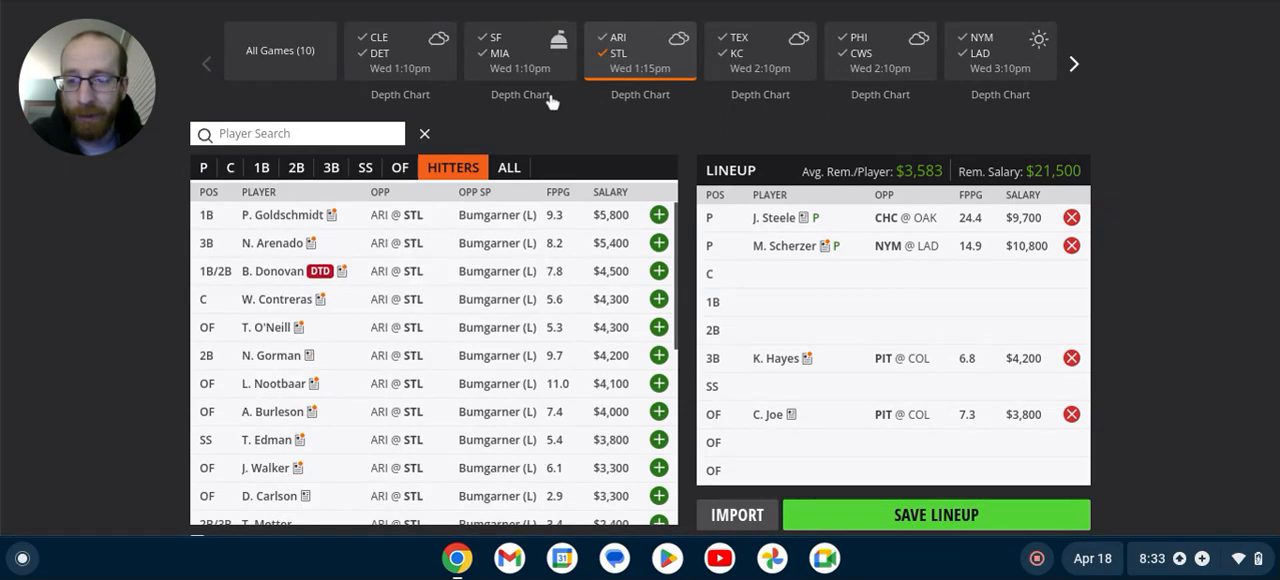
mouse_move(490, 188)
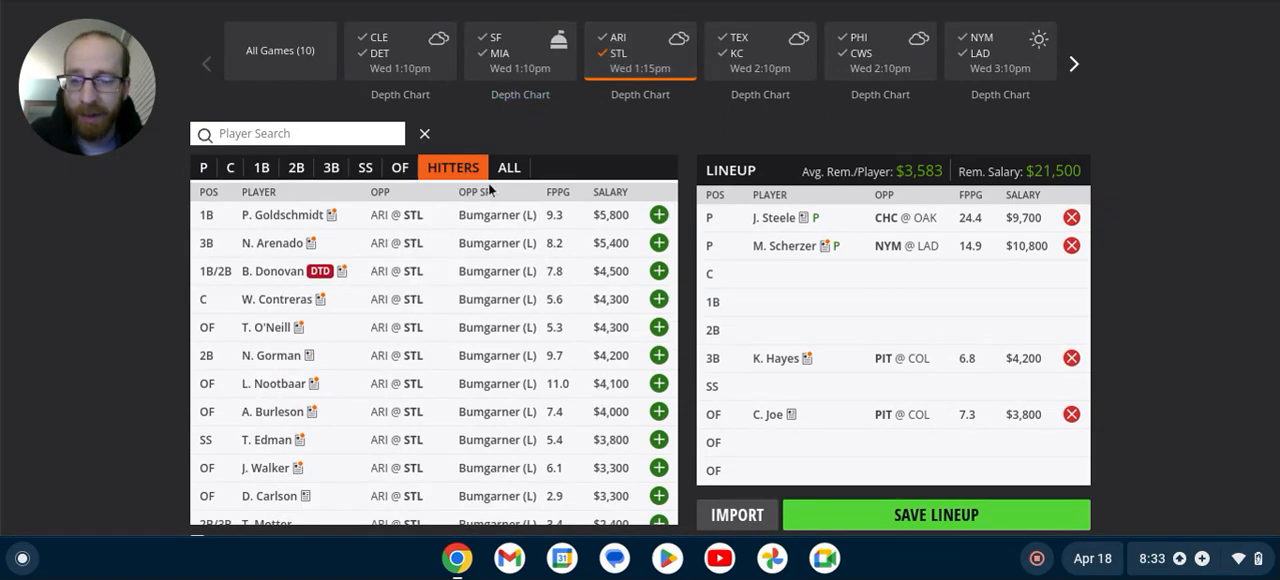
mouse_move(472, 308)
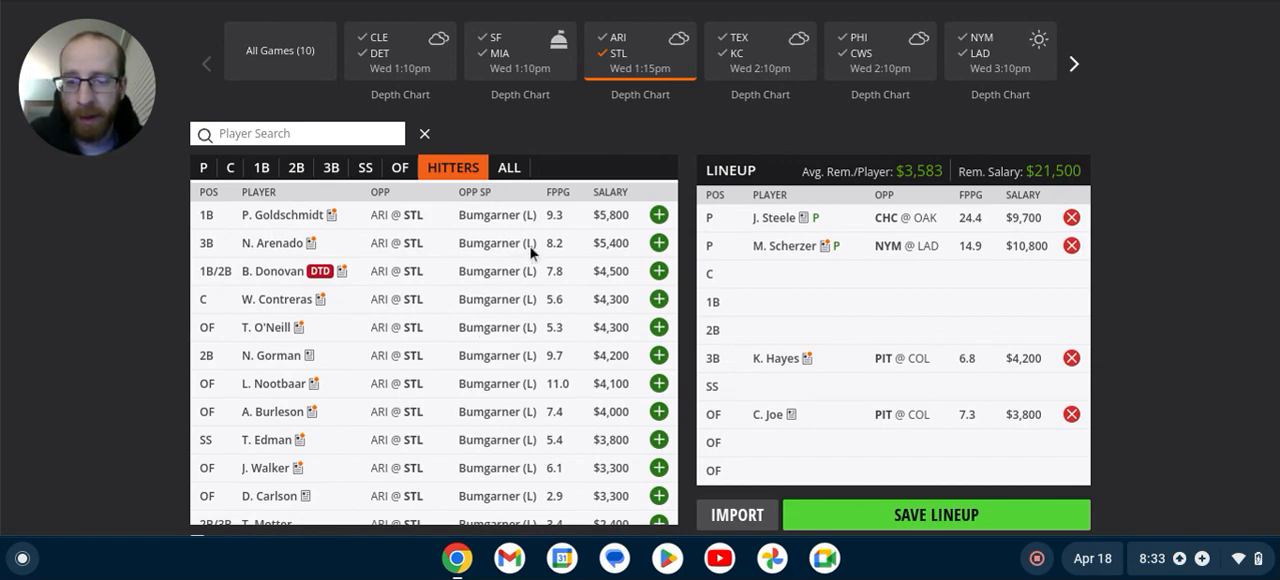
mouse_move(604, 240)
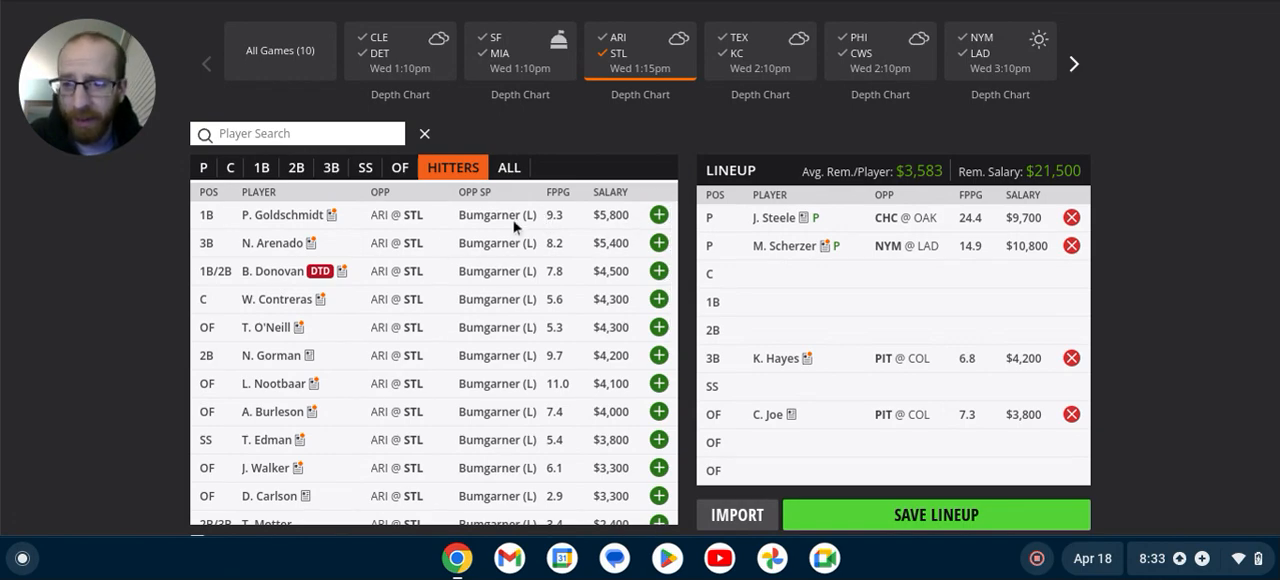
mouse_move(560, 264)
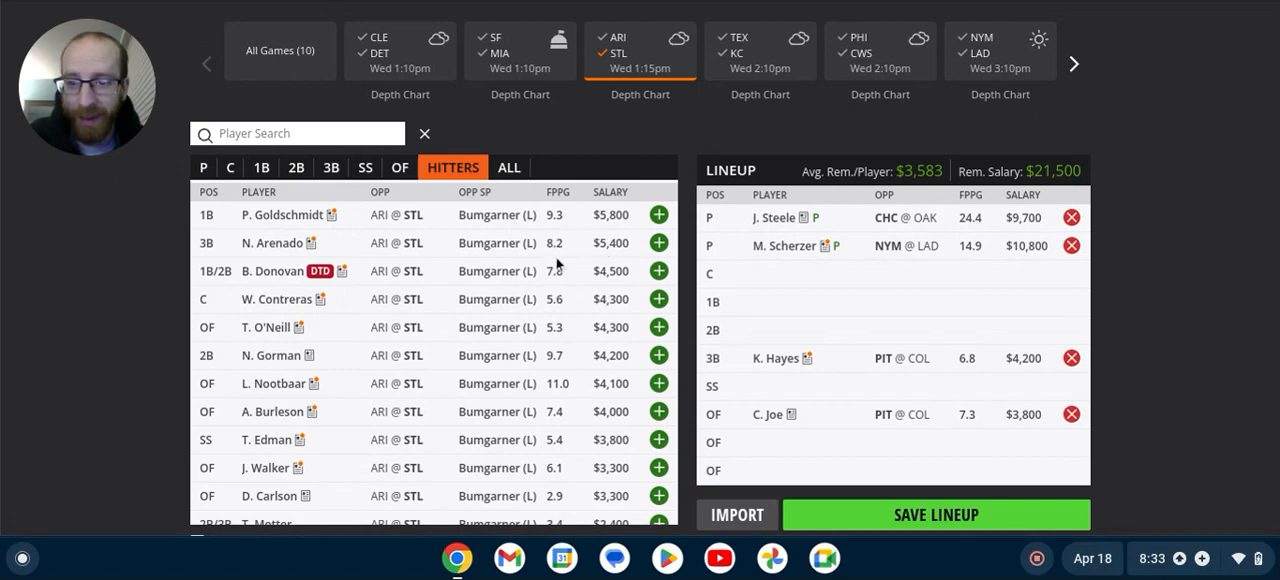
mouse_move(332, 388)
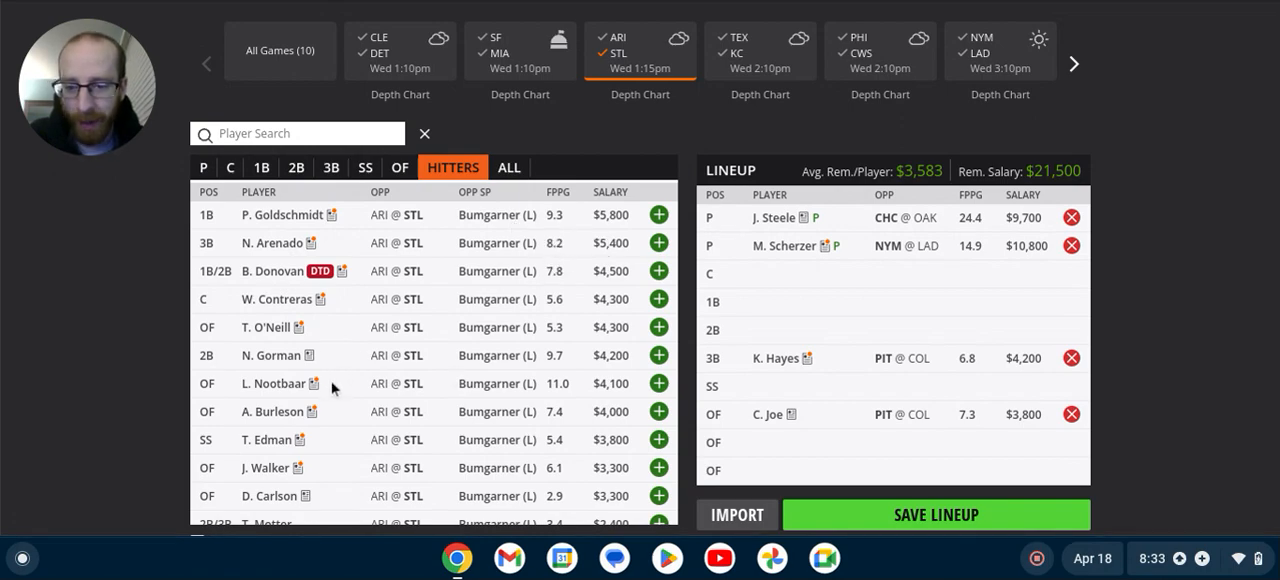
mouse_move(436, 372)
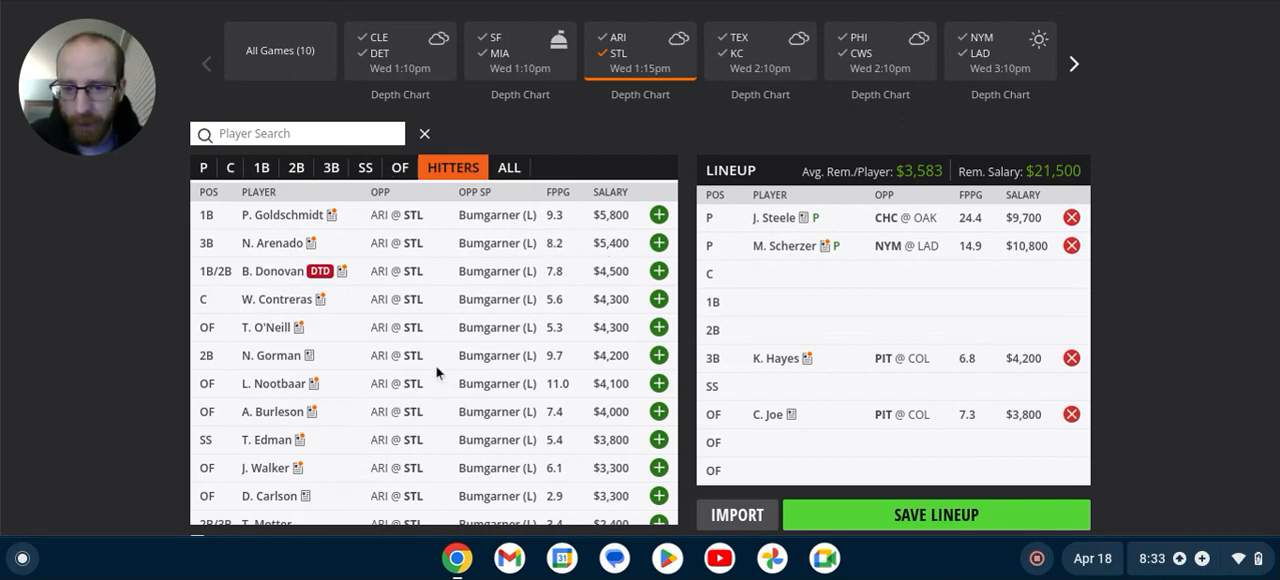
mouse_move(564, 336)
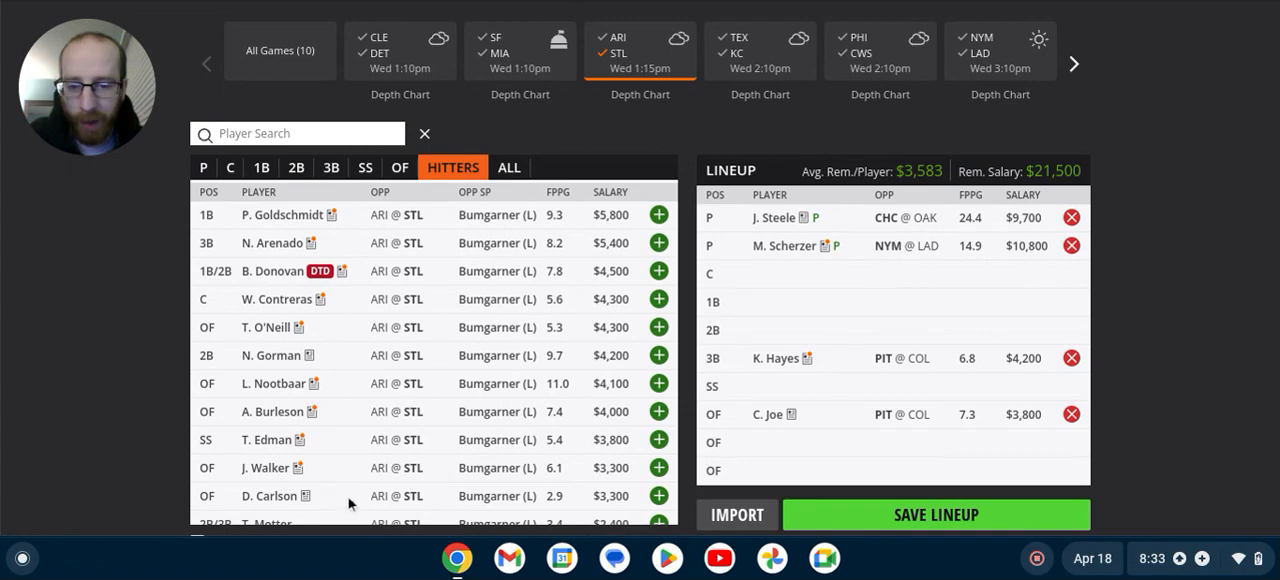
mouse_move(558, 512)
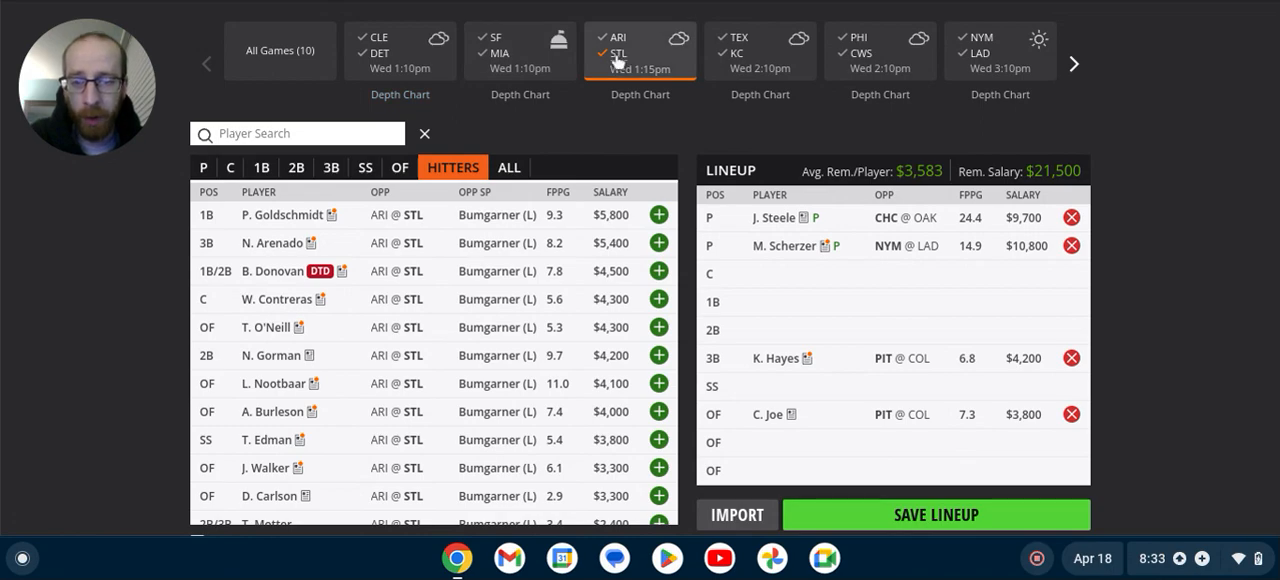
click(280, 50)
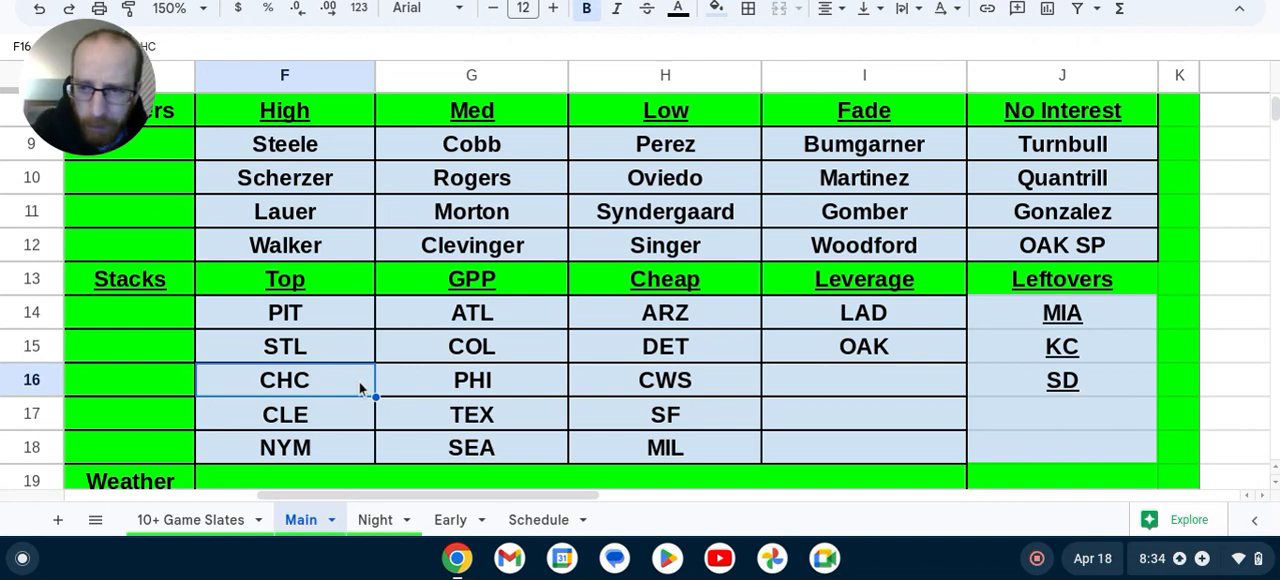
mouse_move(918, 318)
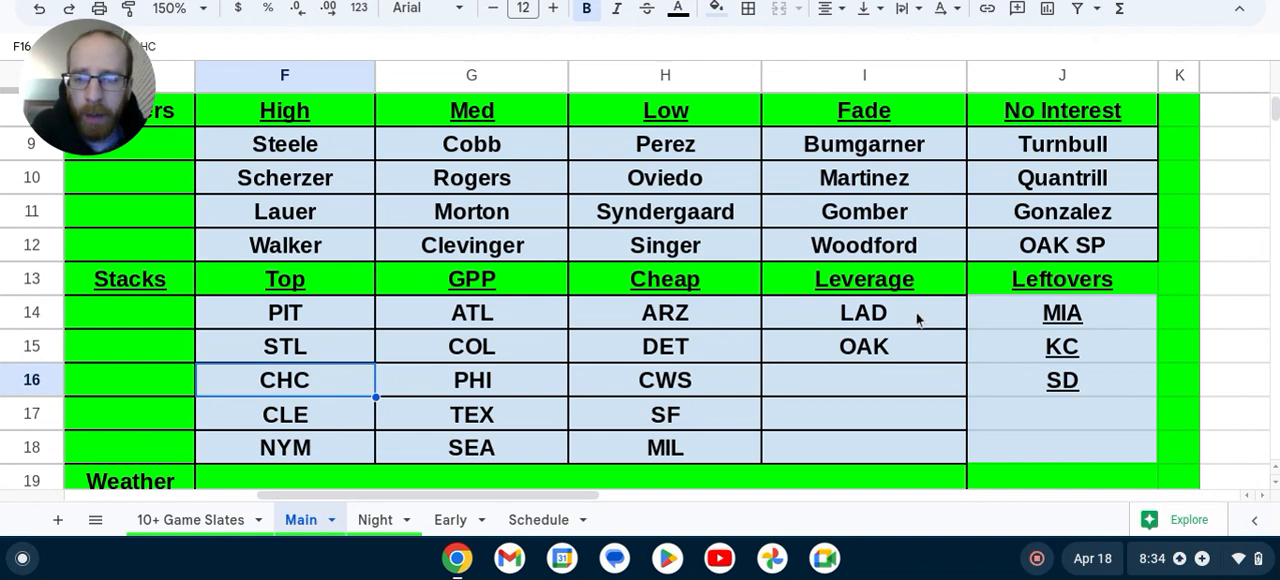
mouse_move(304, 396)
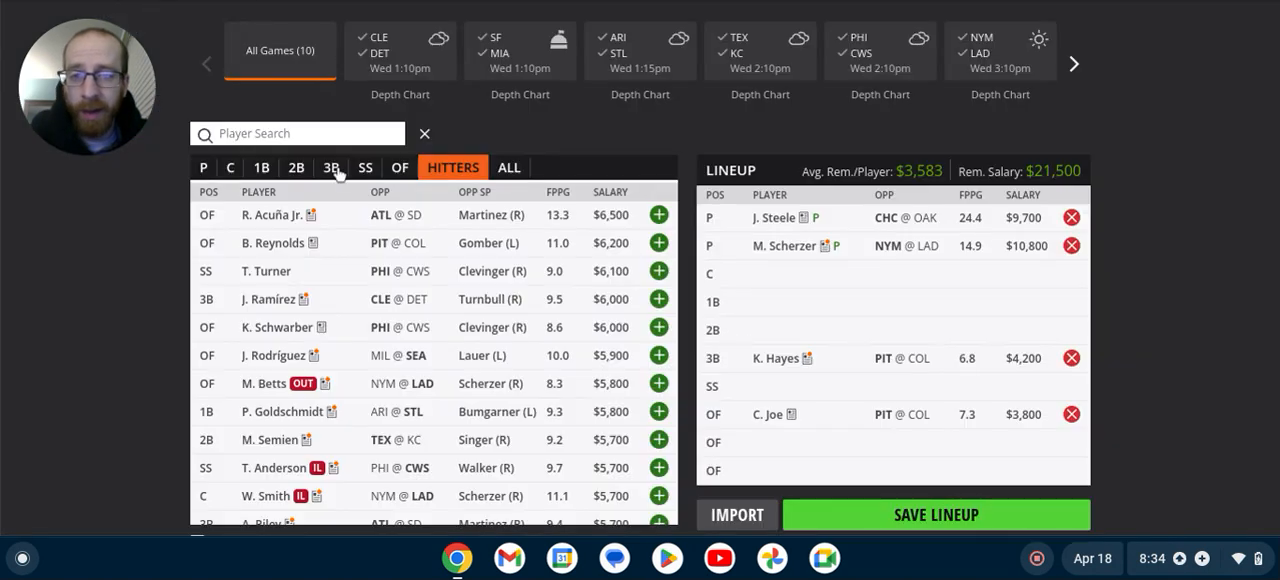
Filter to CHC @ OAK players and add N. Hoerner ($4,200) at second base
click(332, 168)
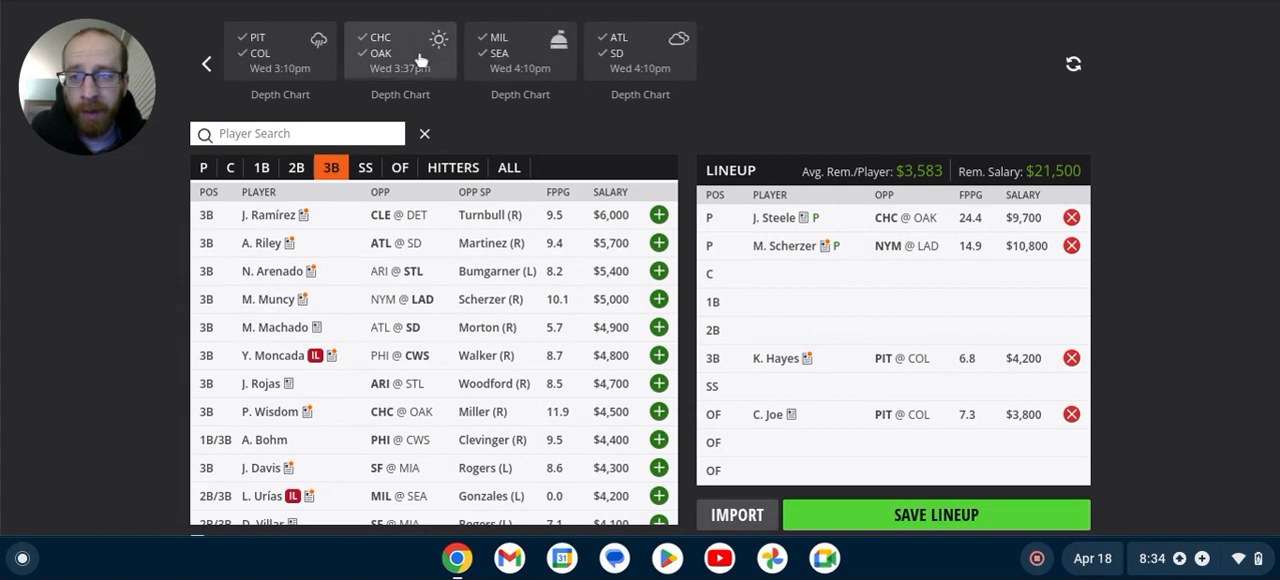
click(400, 50)
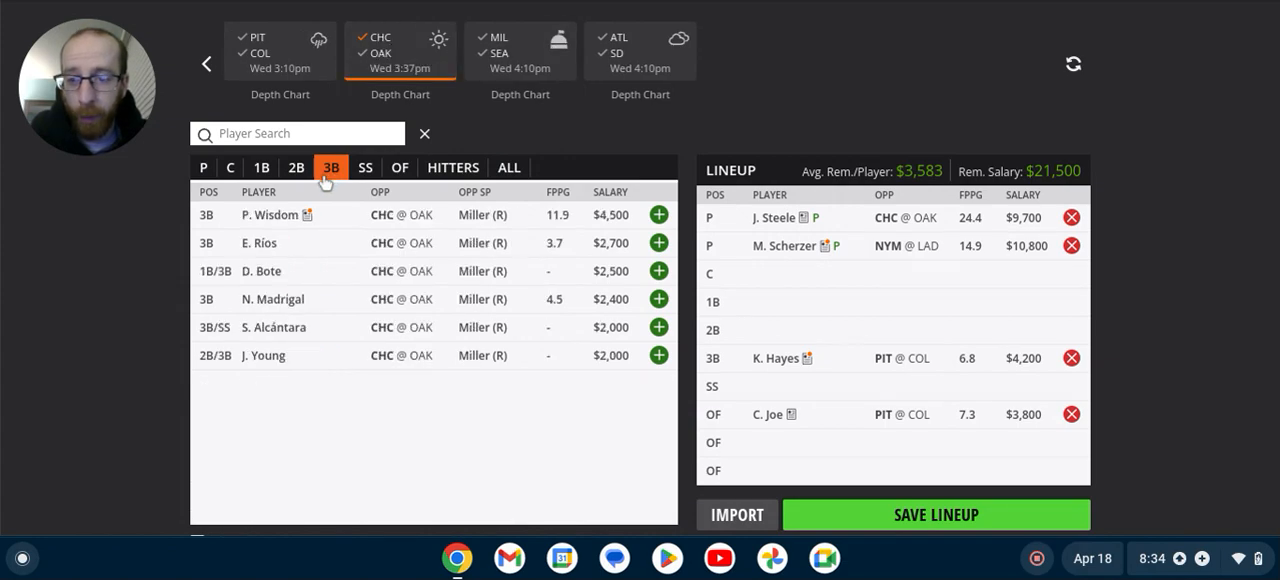
click(296, 168)
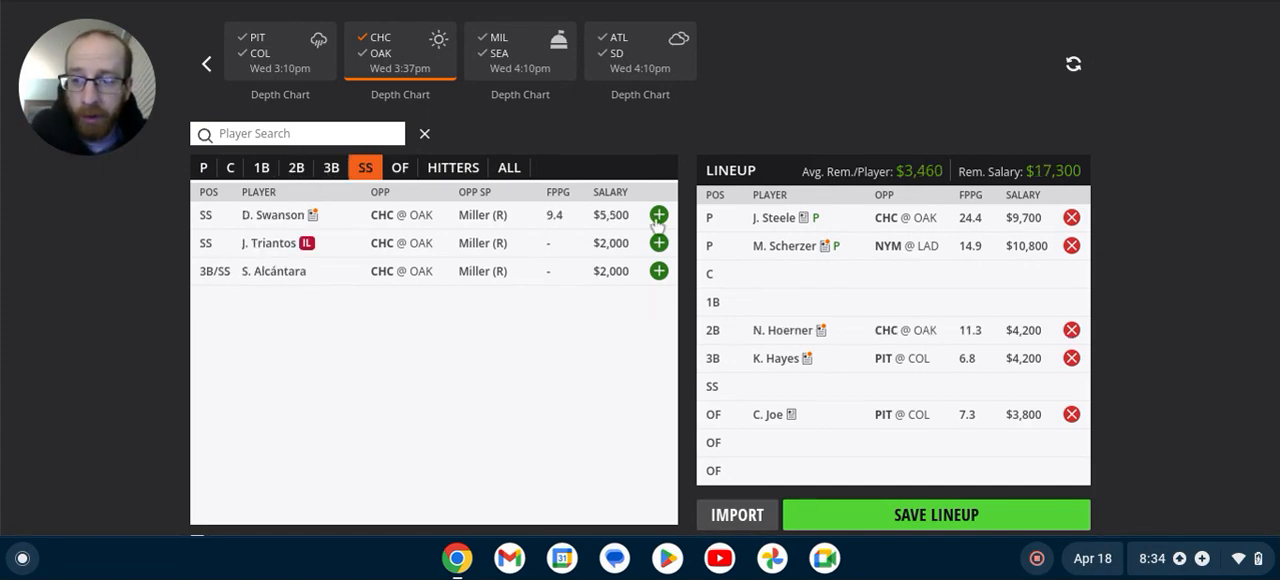
mouse_move(768, 300)
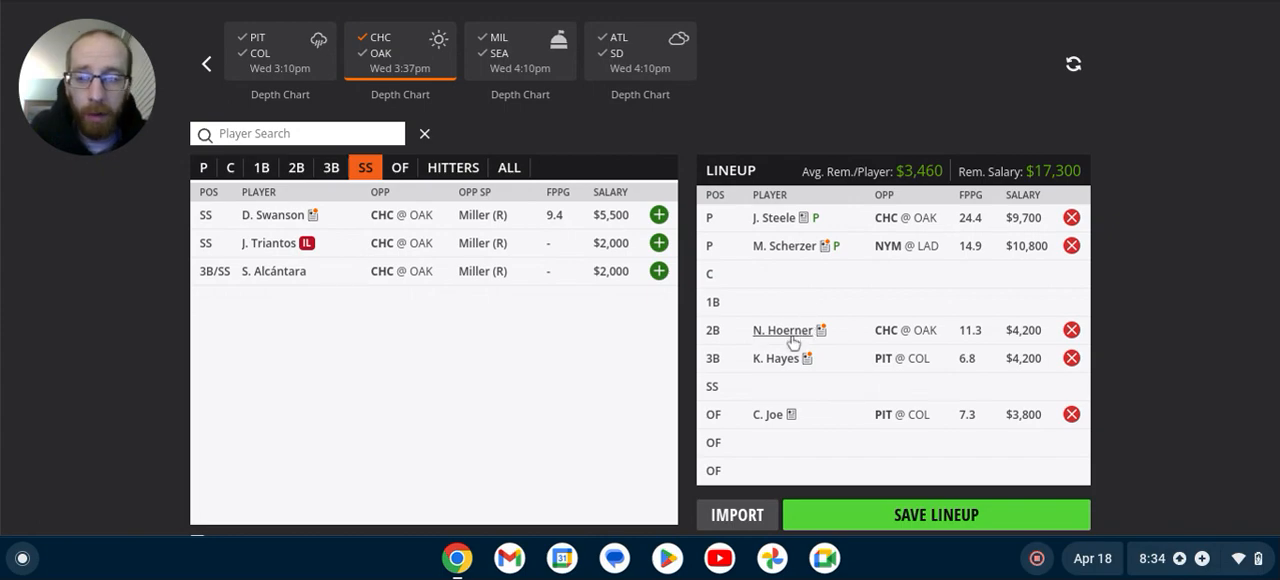
Review Nico Hoerner's game log and player news, then close his player card
click(658, 242)
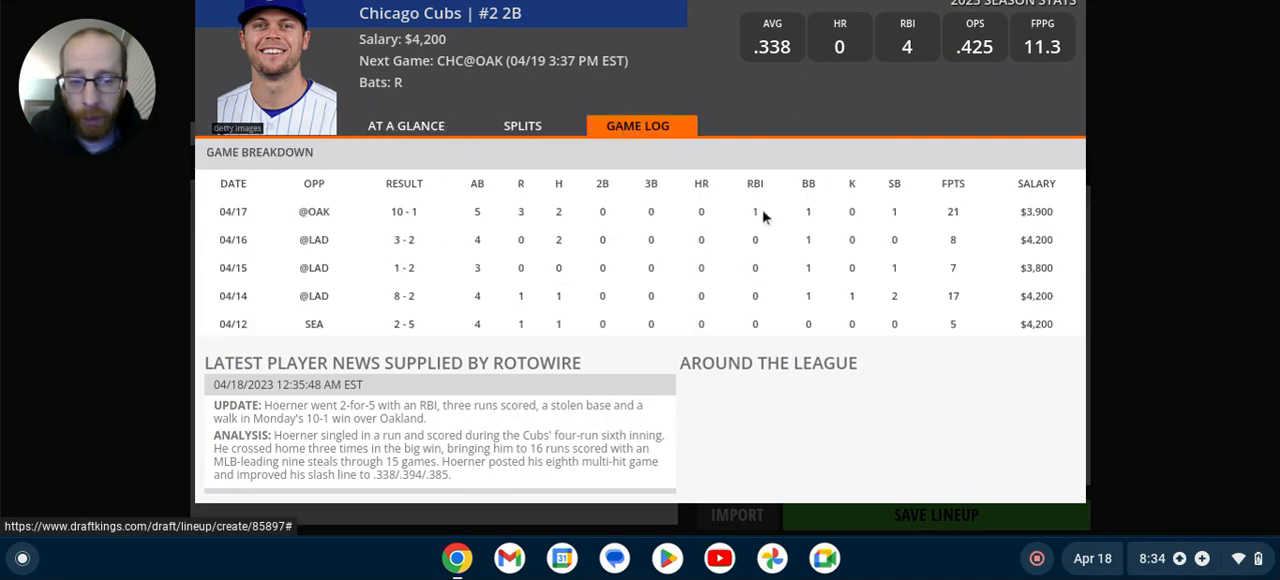
scroll(down, 3)
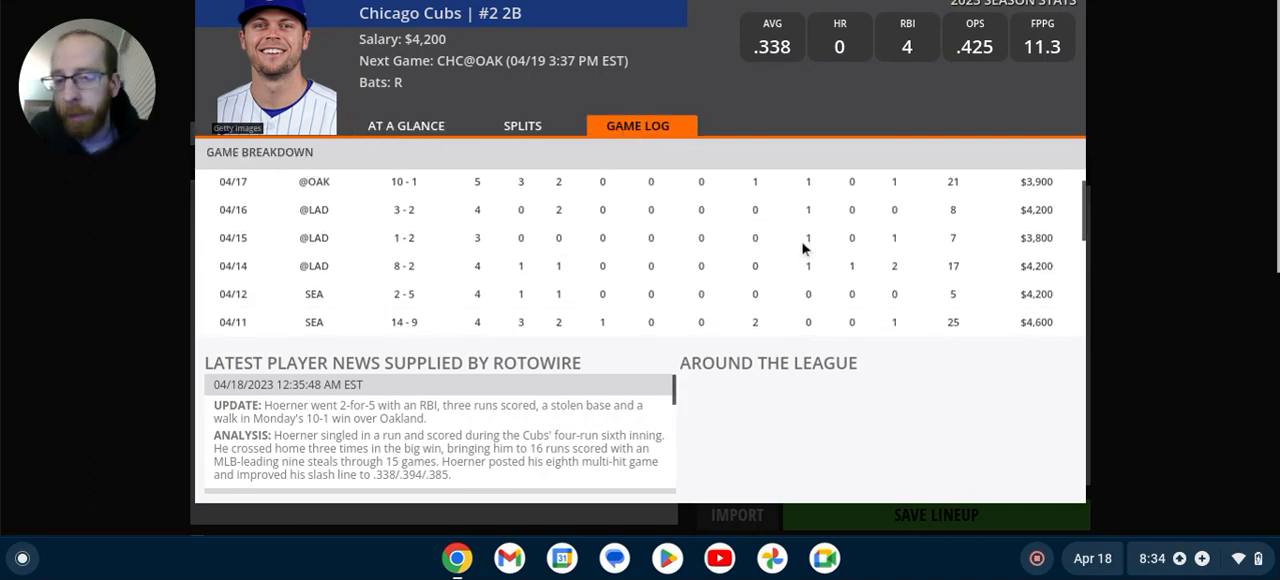
scroll(down, 3)
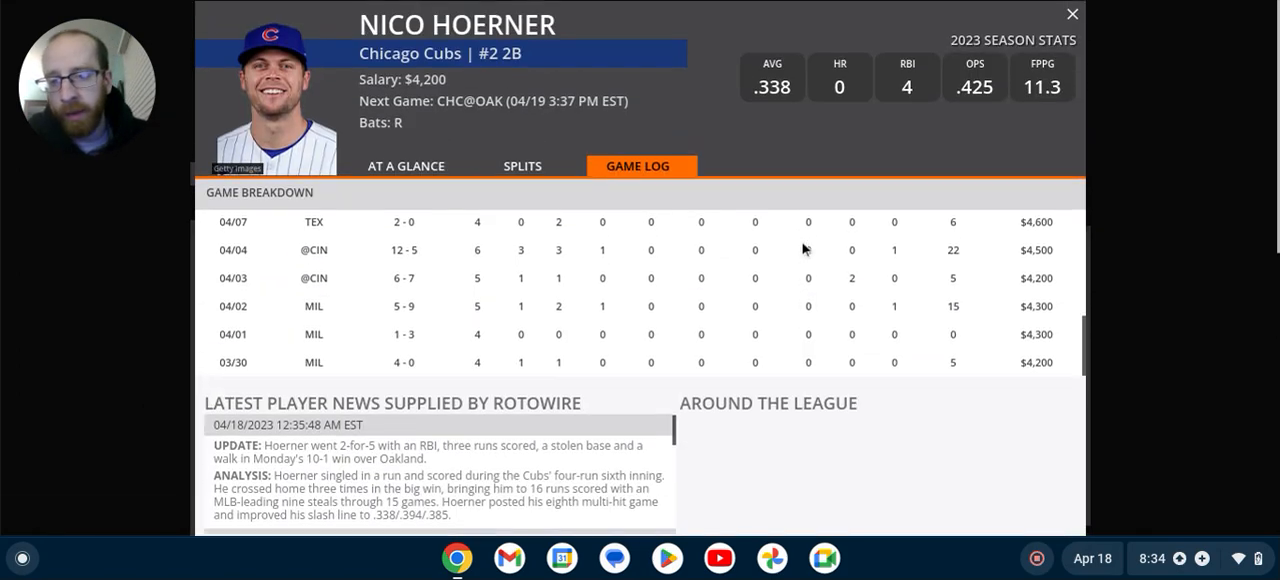
click(1072, 12)
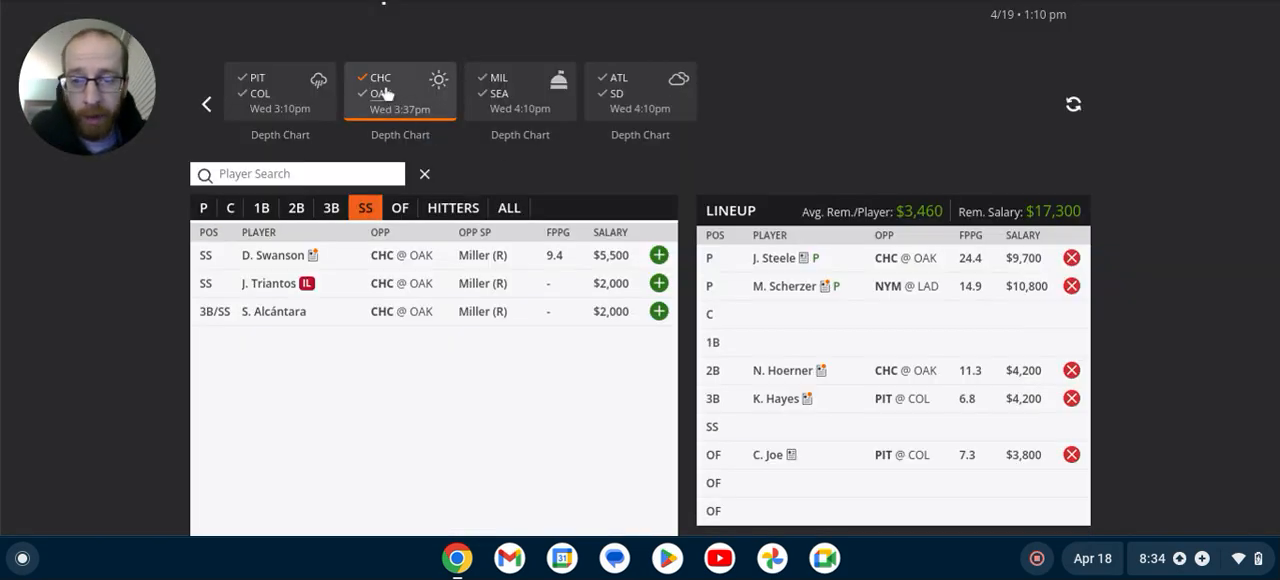
mouse_move(910, 372)
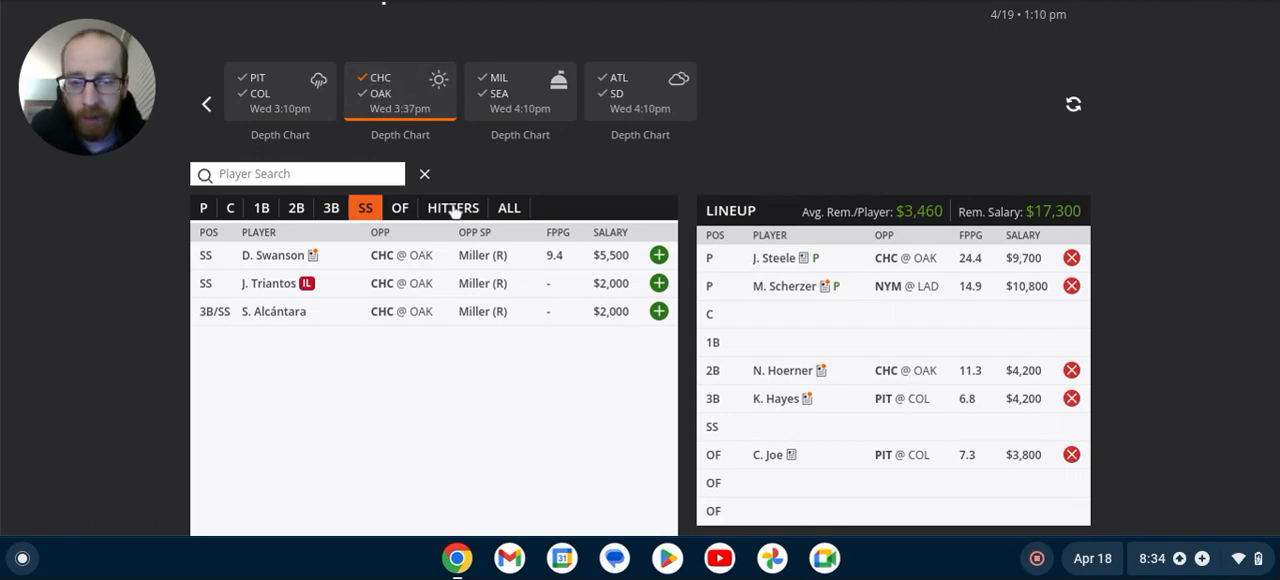
Show all hitters instead of only CHC @ OAK shortstops
click(452, 208)
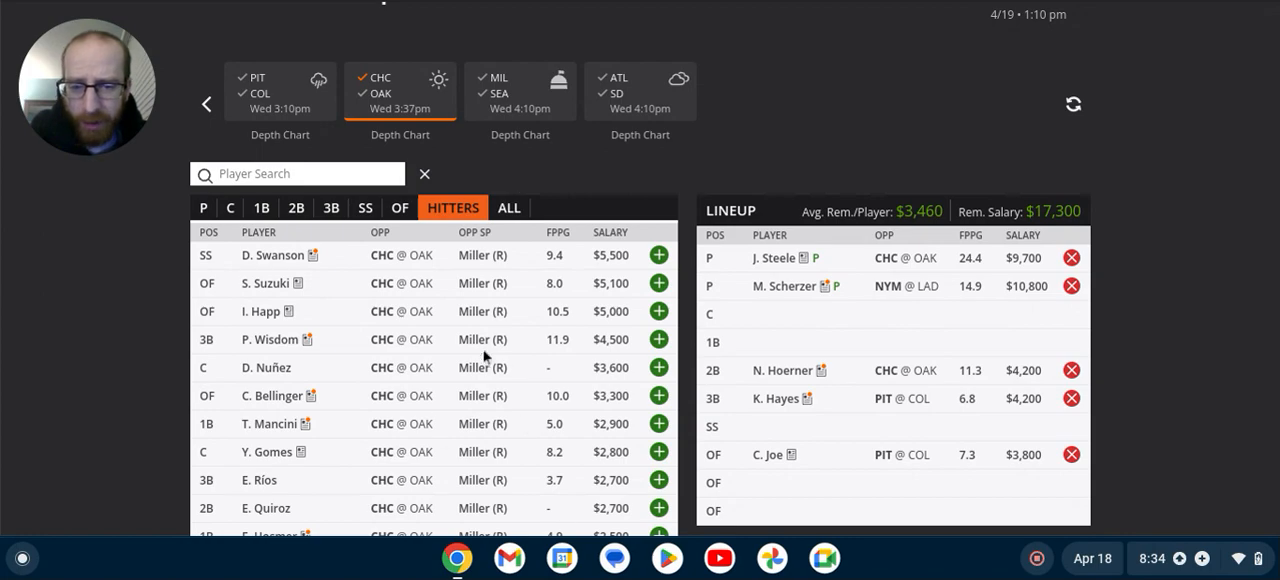
mouse_move(570, 344)
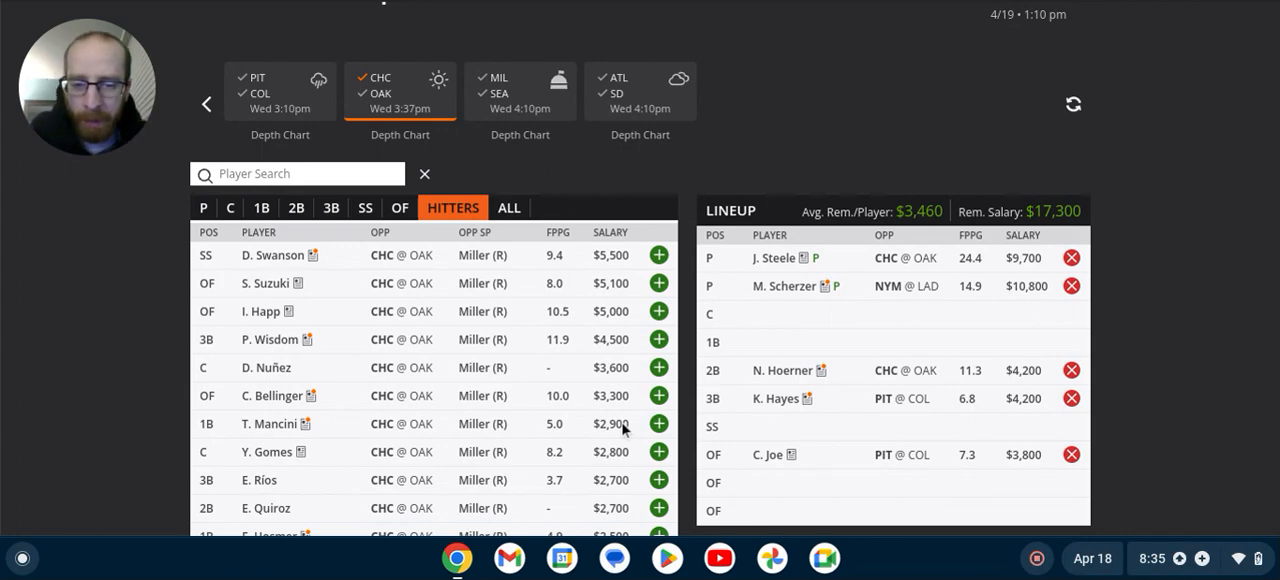
mouse_move(700, 420)
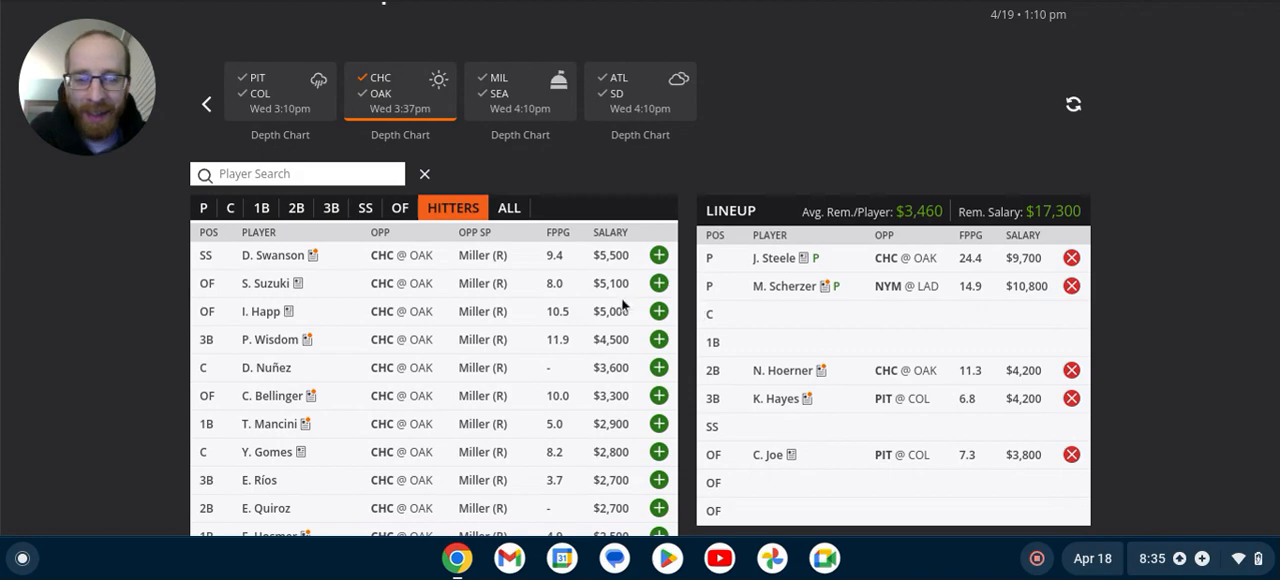
mouse_move(614, 348)
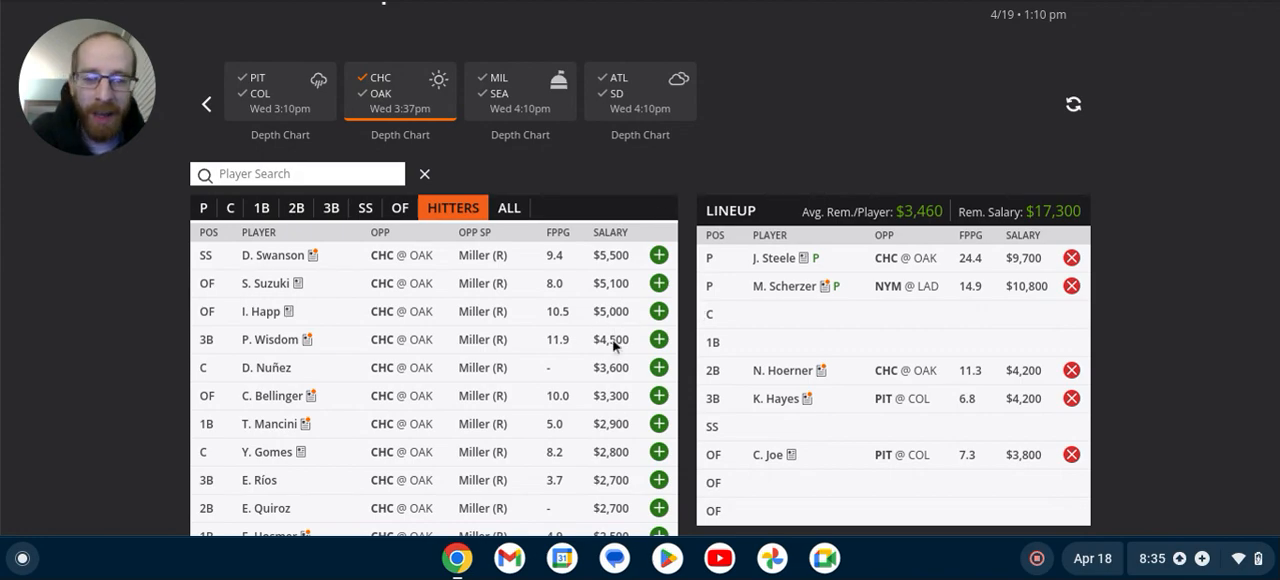
mouse_move(620, 386)
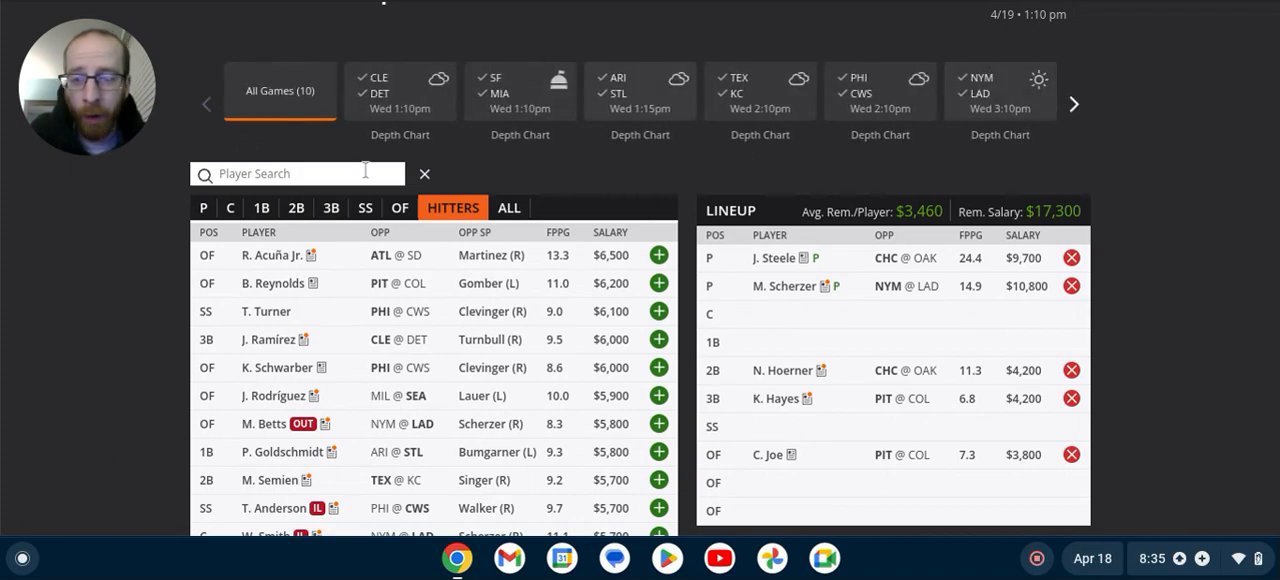
Filter to outfielders for S. Marte (NYM @ LAD, $5,500), then list the pitchers
click(400, 208)
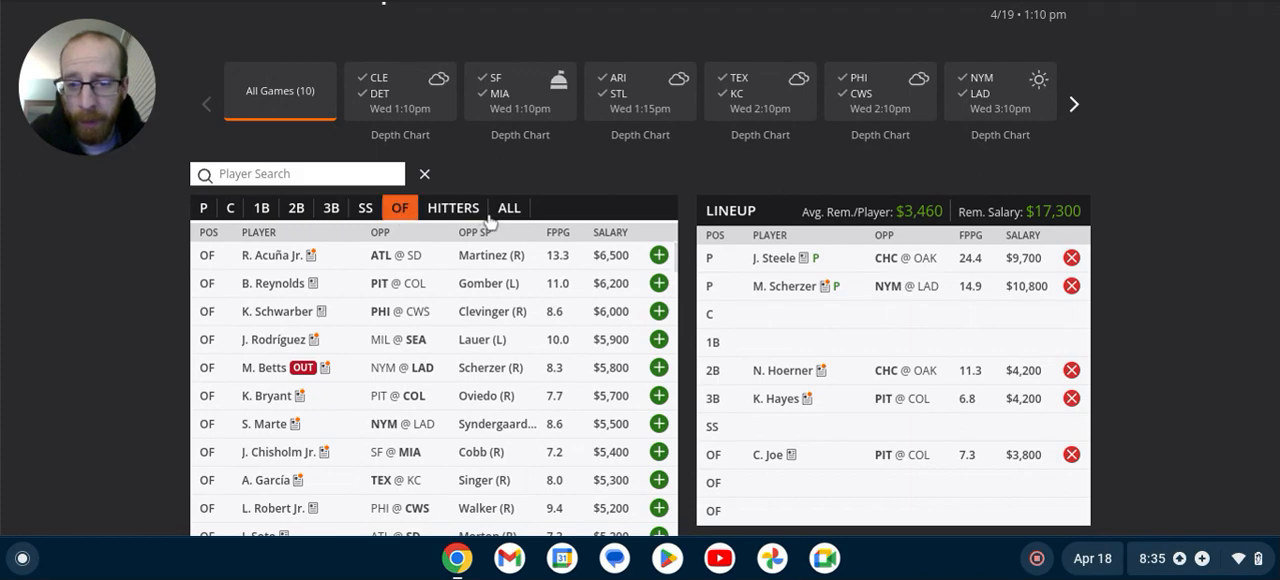
click(452, 208)
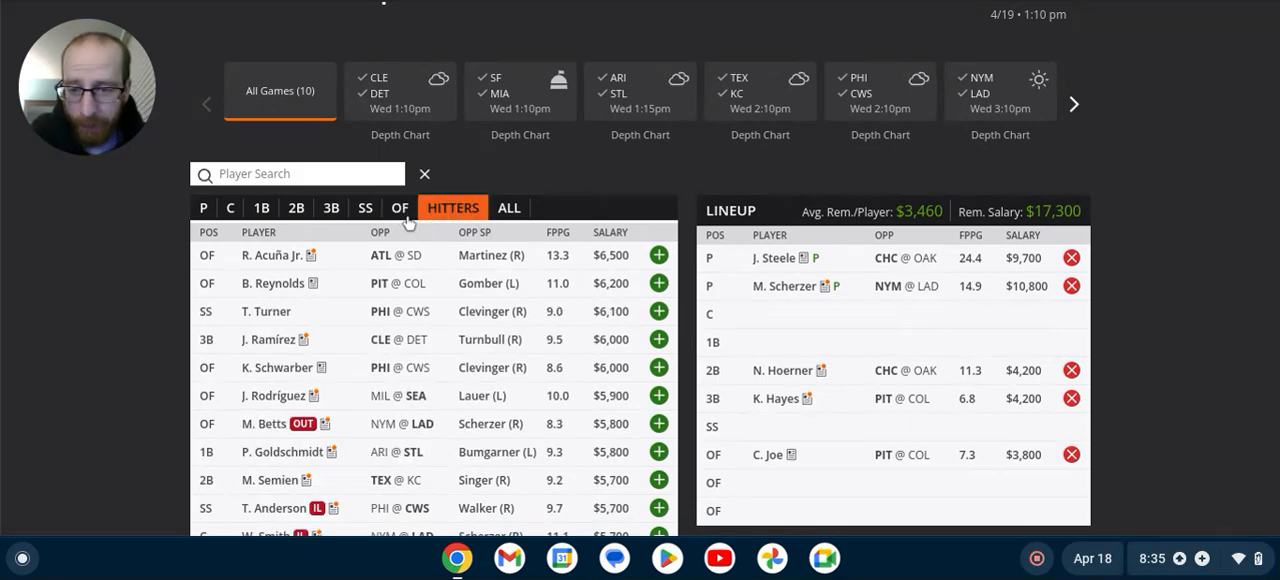
click(400, 208)
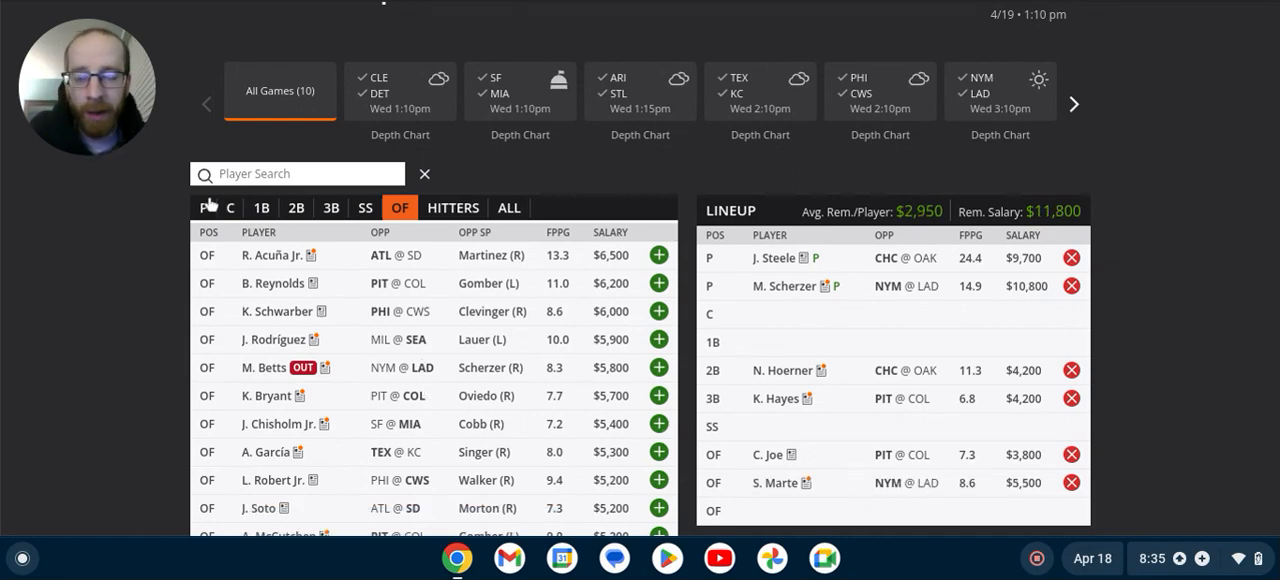
click(208, 208)
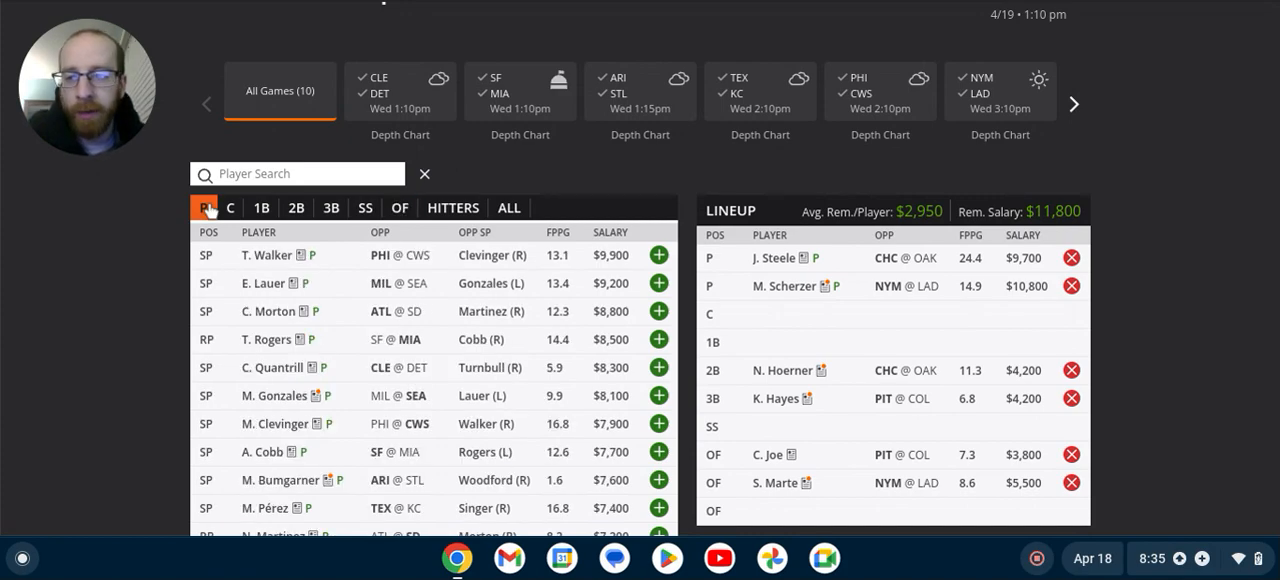
mouse_move(740, 178)
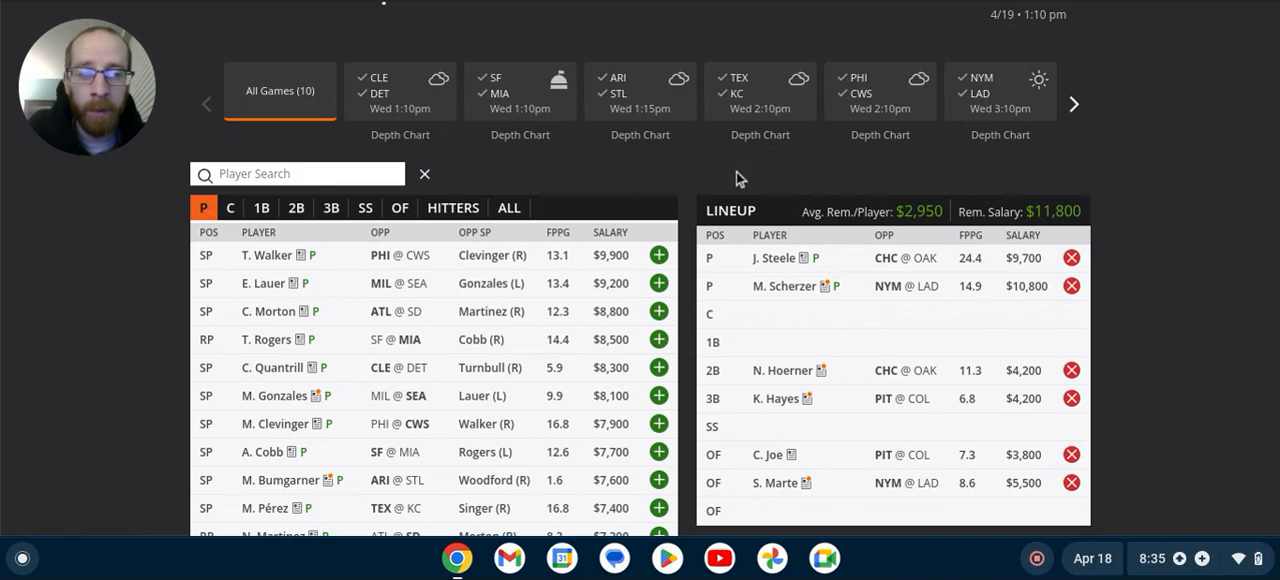
mouse_move(800, 180)
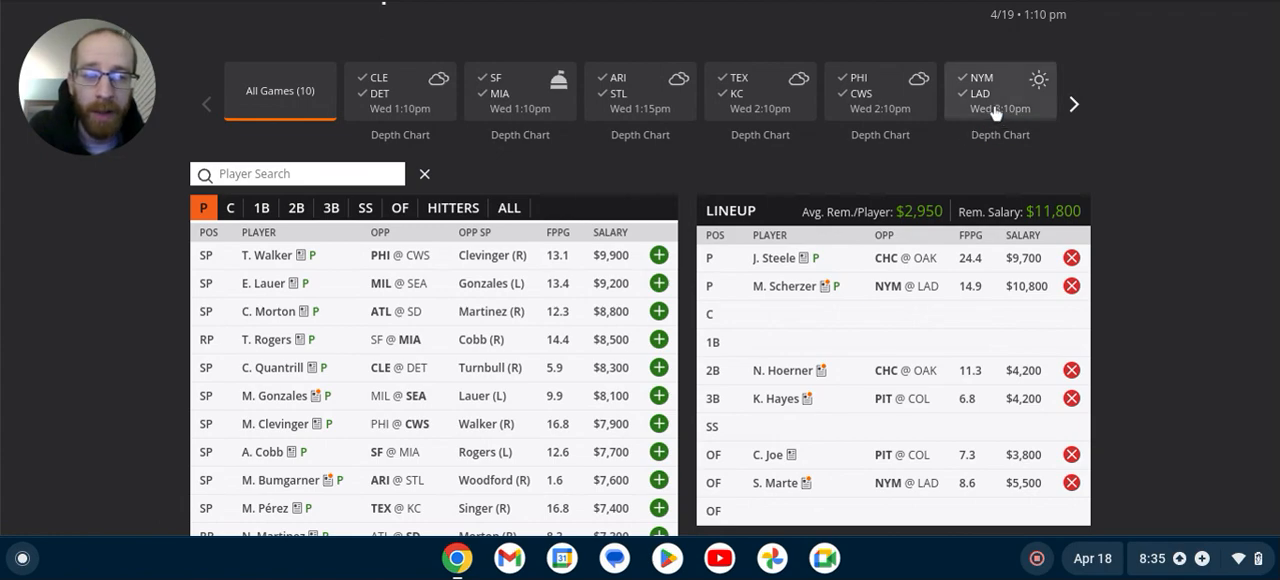
Filter the player pool to NYM @ LAD, leaving N. Syndergaard ($6,500) as the lone pitcher
click(1000, 90)
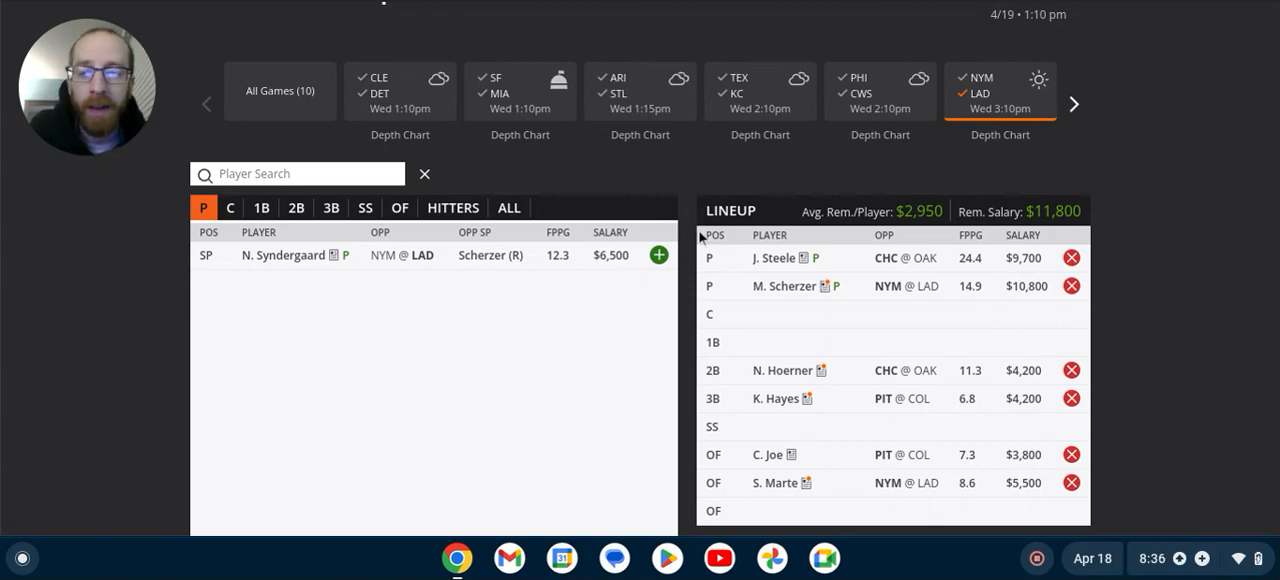
mouse_move(264, 248)
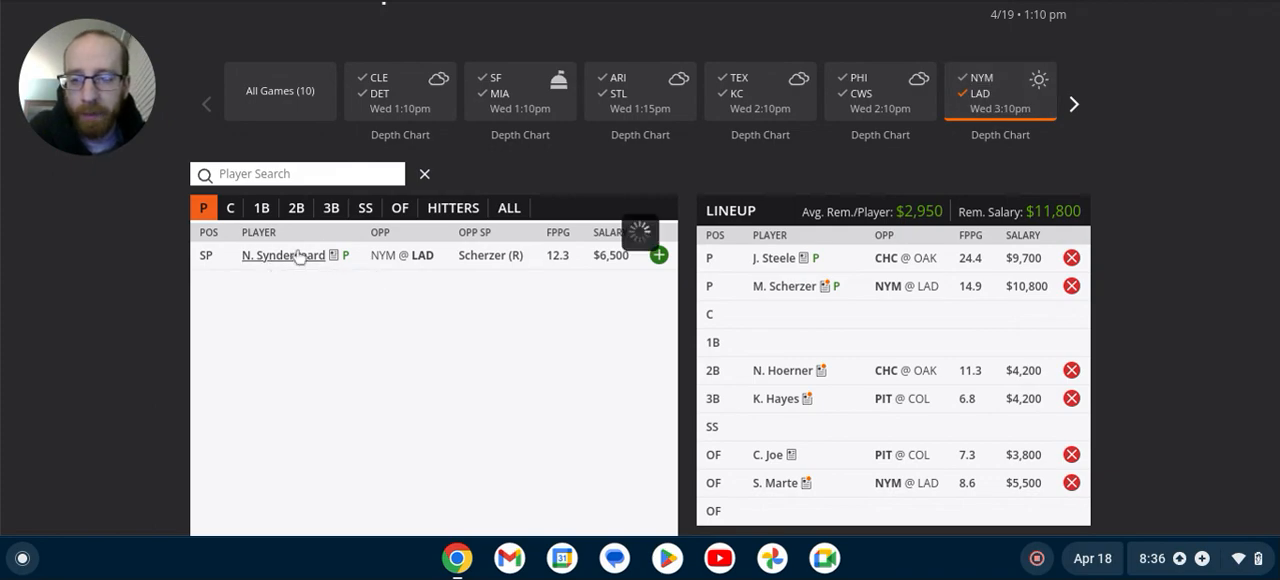
click(284, 256)
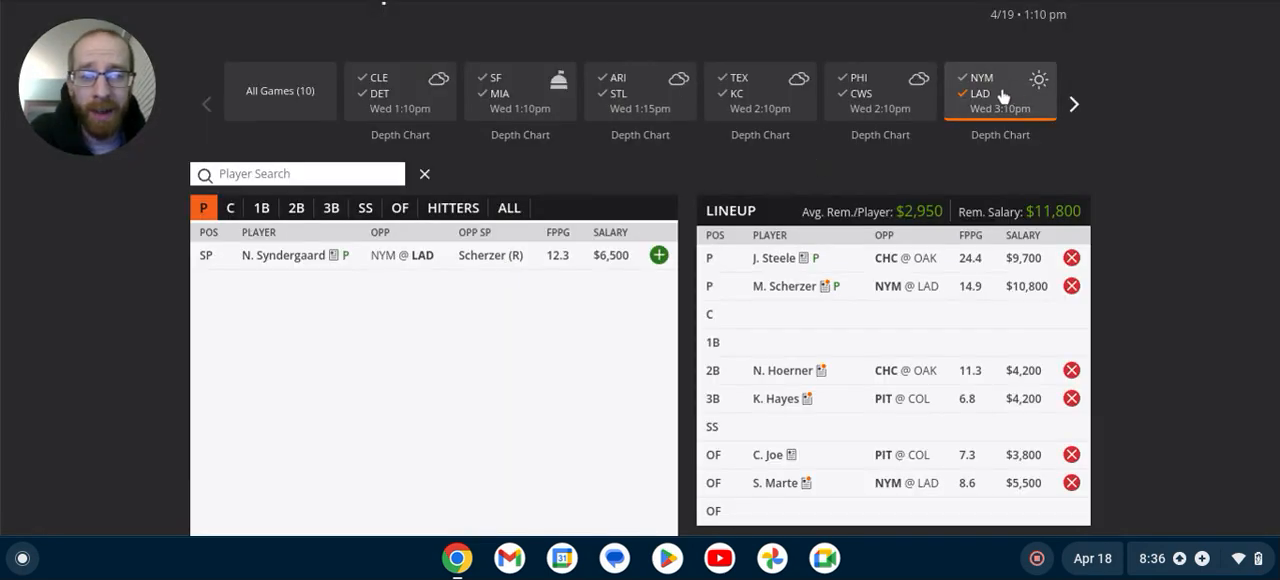
mouse_move(868, 334)
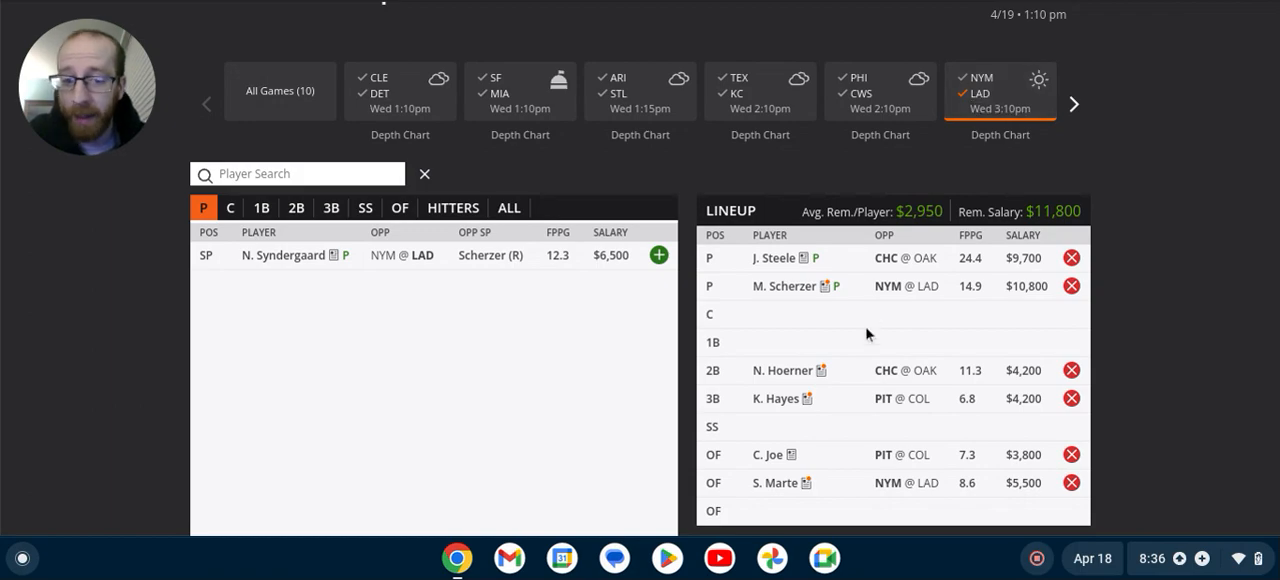
mouse_move(780, 490)
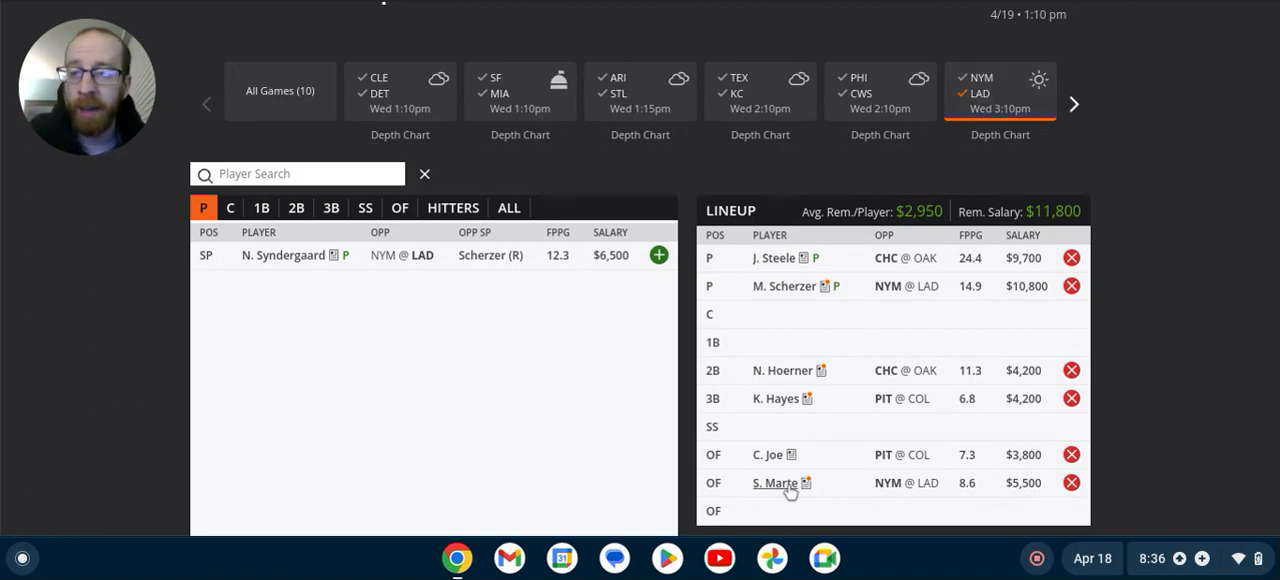
scroll(down, 3)
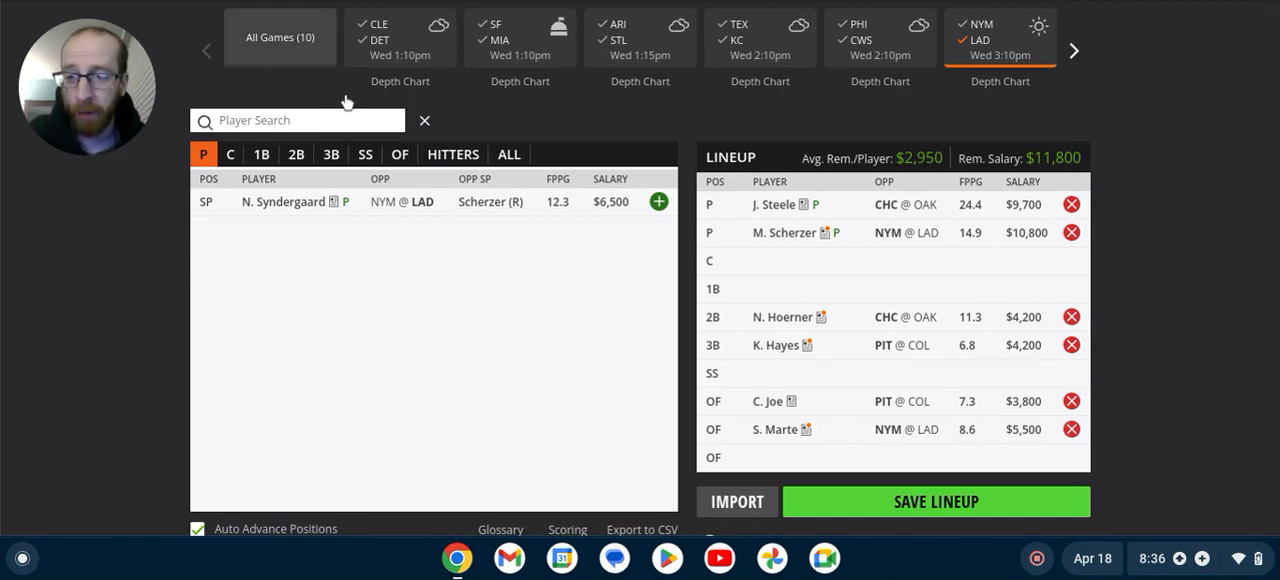
Return to All Games (10) and drop S. Marte from the outfield, restoring $17,300 salary
click(280, 36)
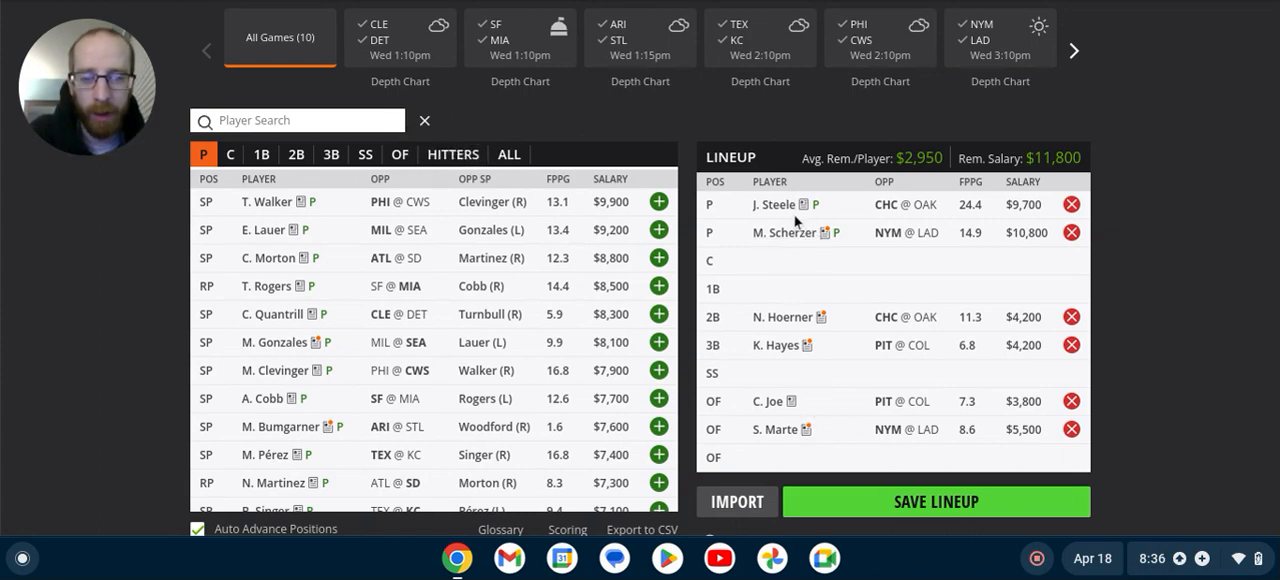
mouse_move(970, 440)
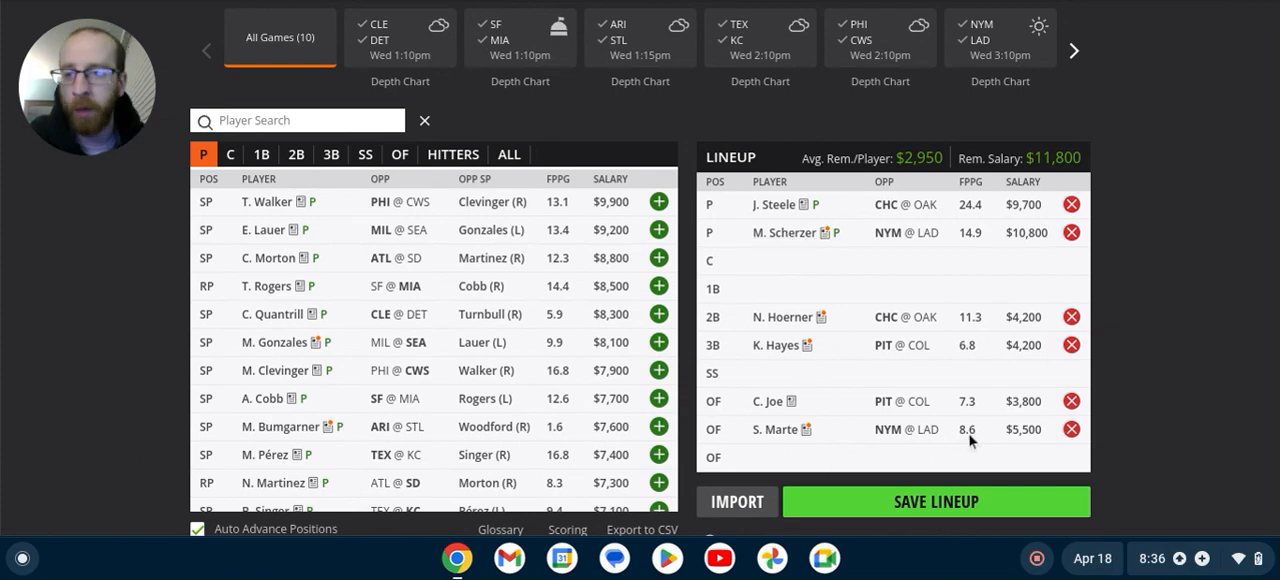
mouse_move(1064, 432)
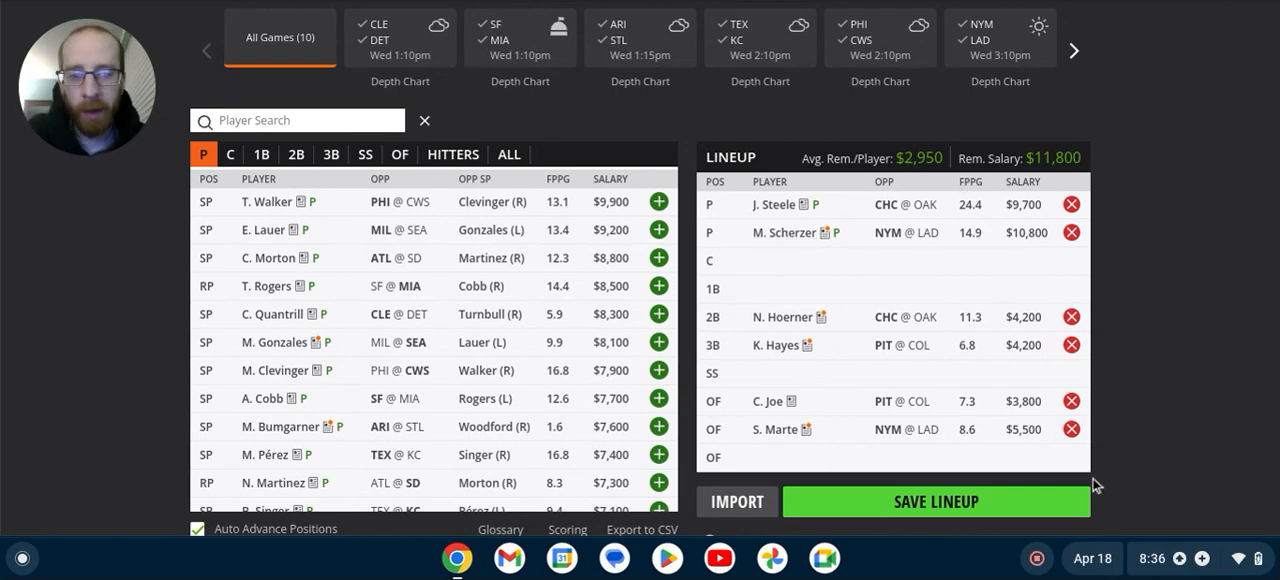
mouse_move(704, 312)
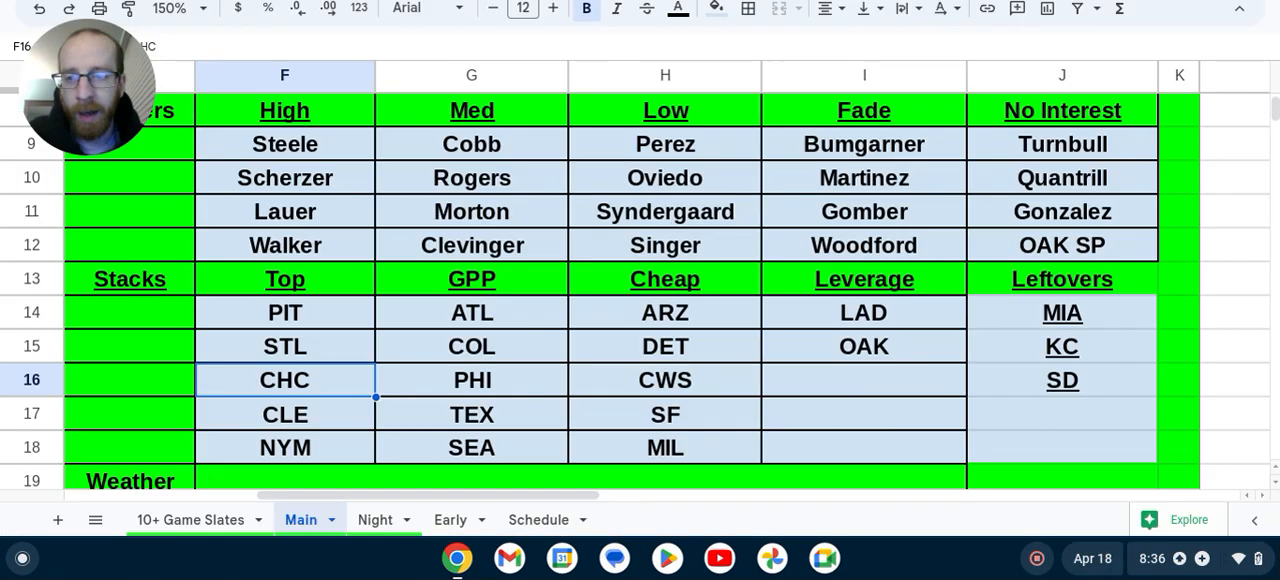
click(284, 414)
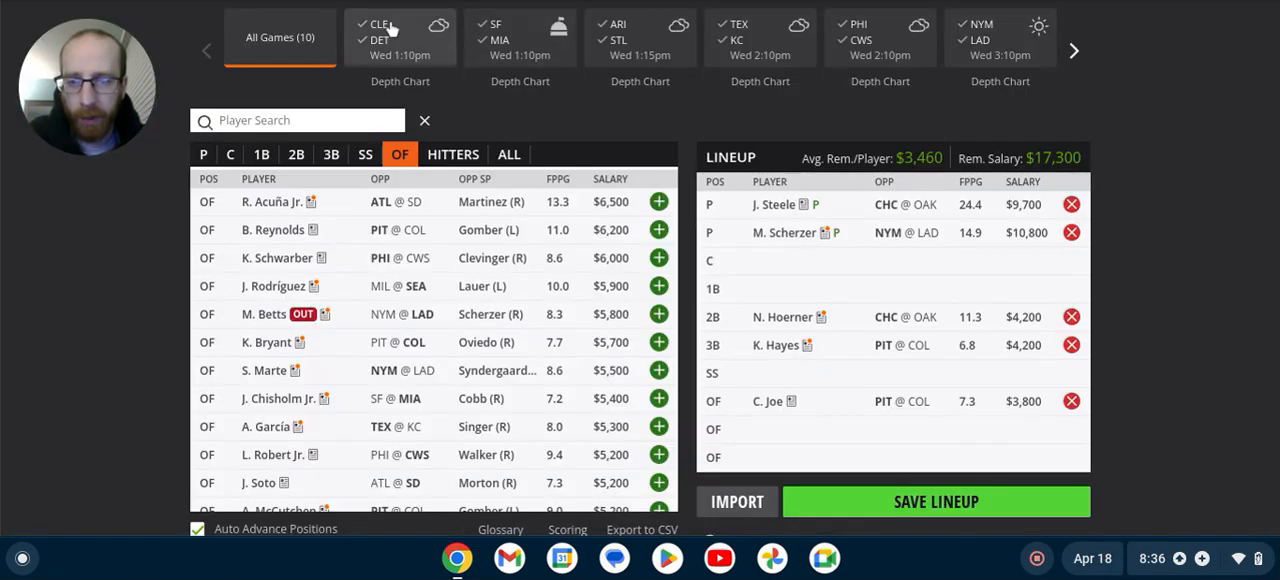
Filter to the CLE @ DET game and browse its hitters, led by J. Ramirez ($6,000)
click(400, 36)
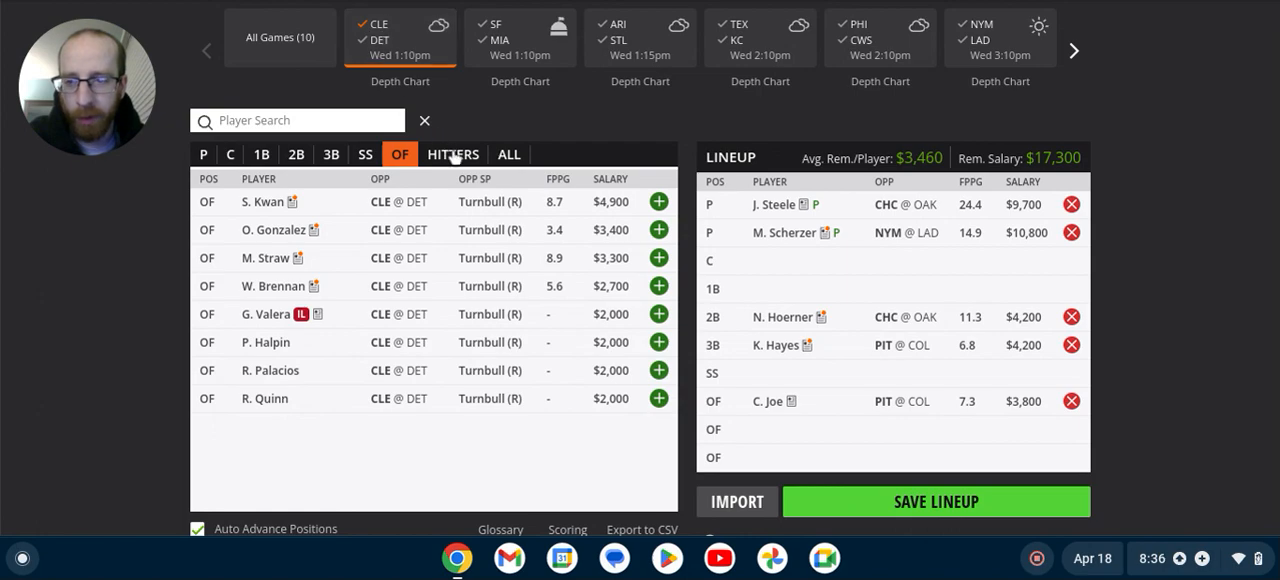
click(452, 154)
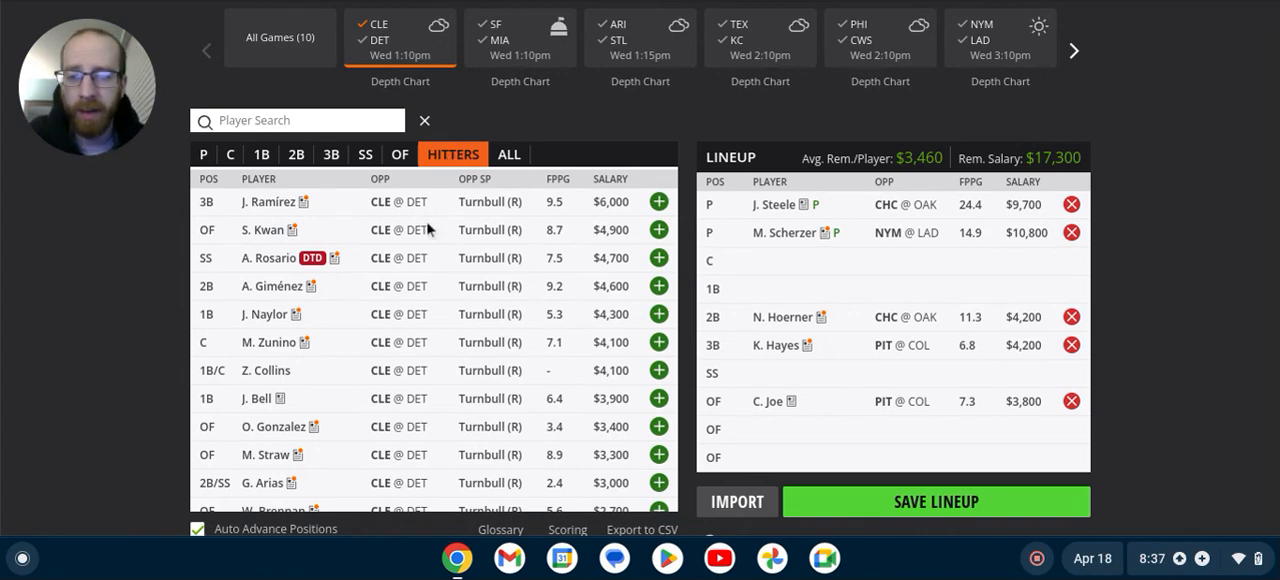
mouse_move(424, 238)
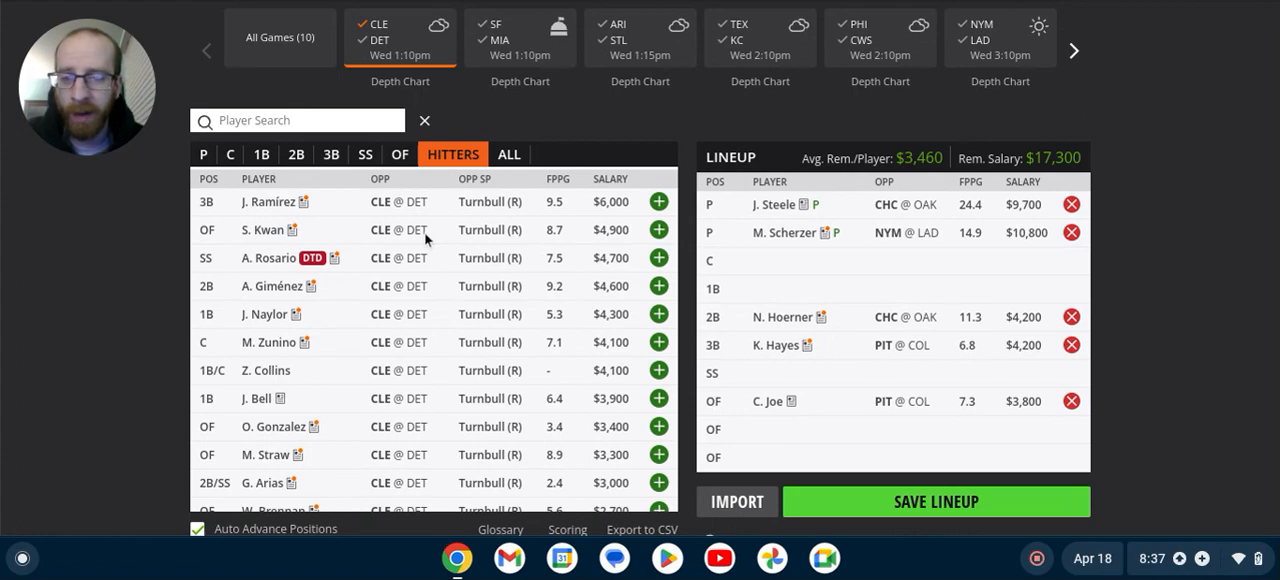
mouse_move(300, 400)
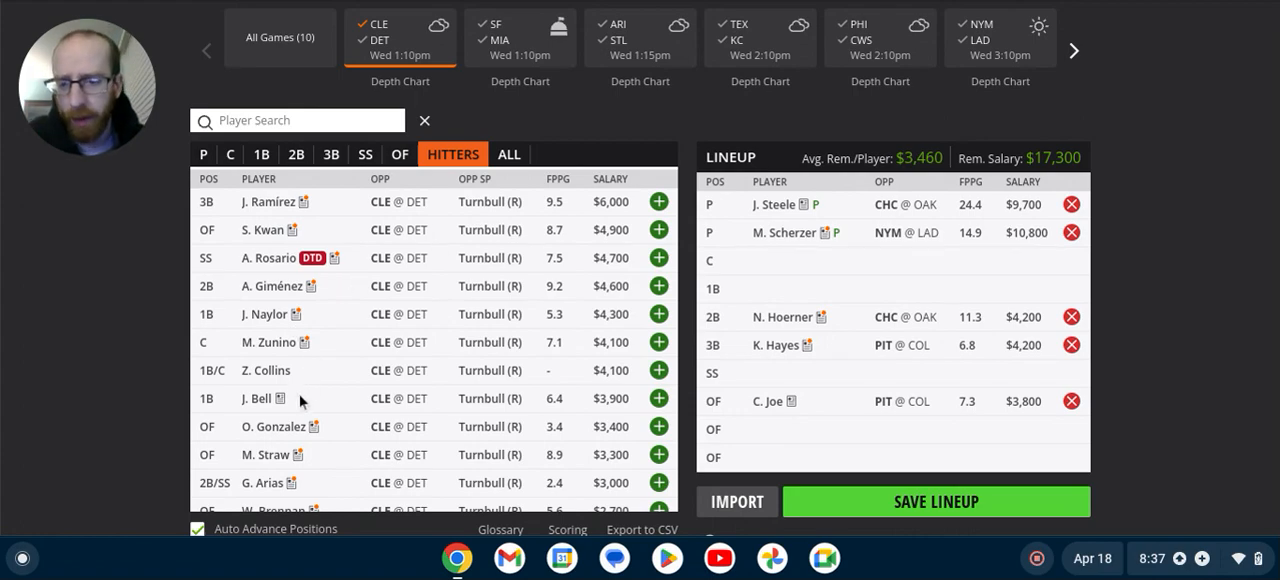
mouse_move(516, 410)
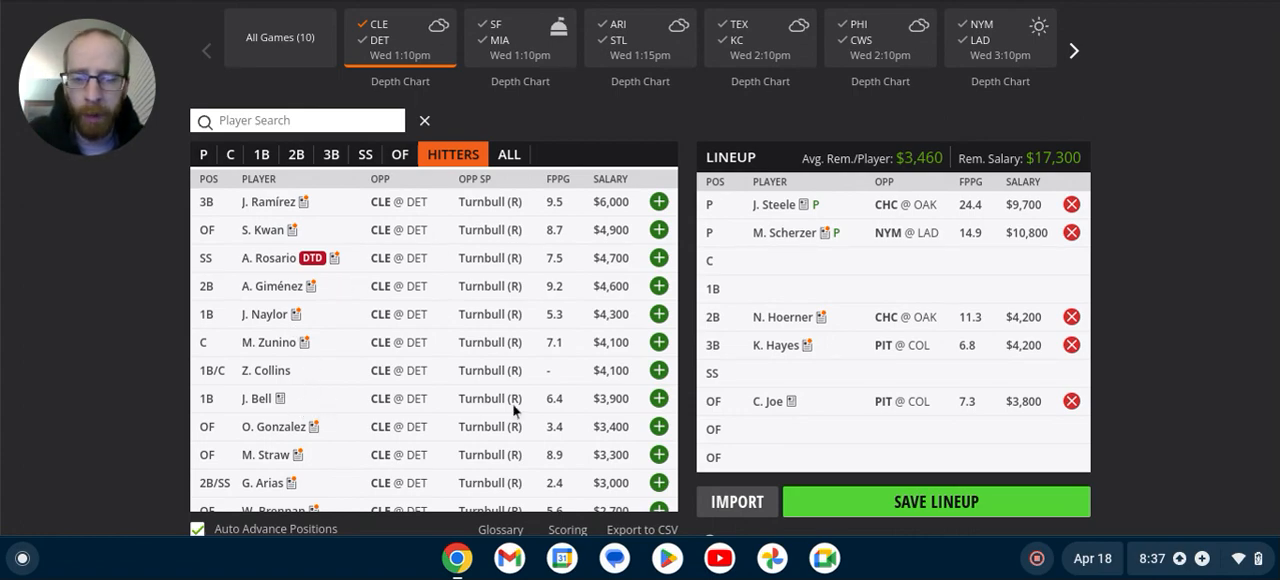
mouse_move(620, 418)
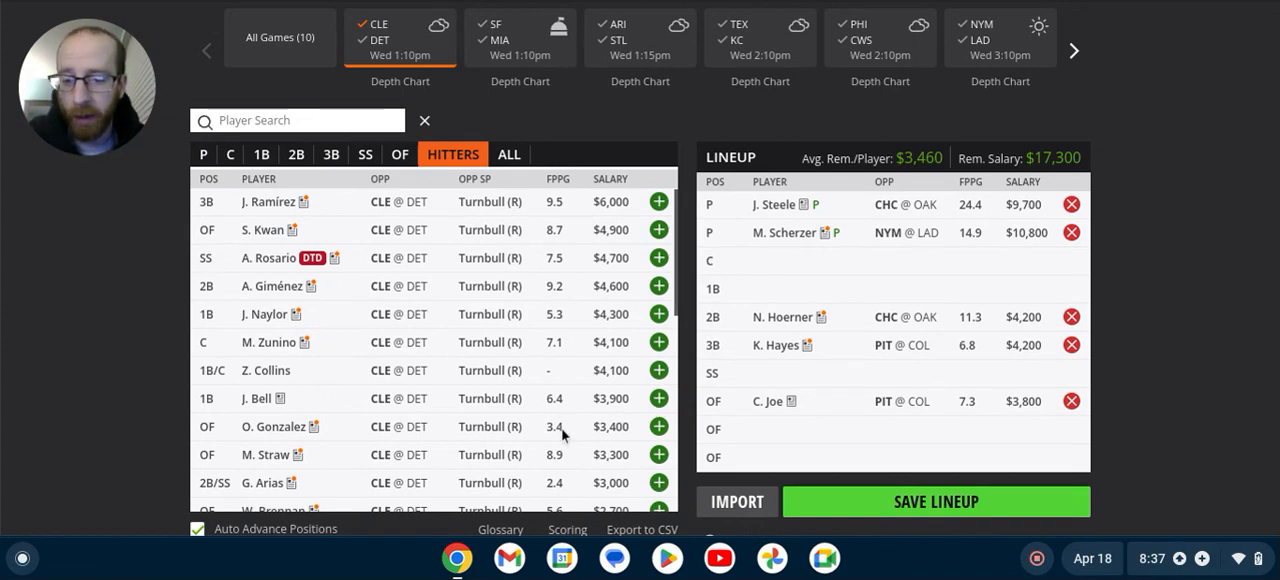
mouse_move(294, 484)
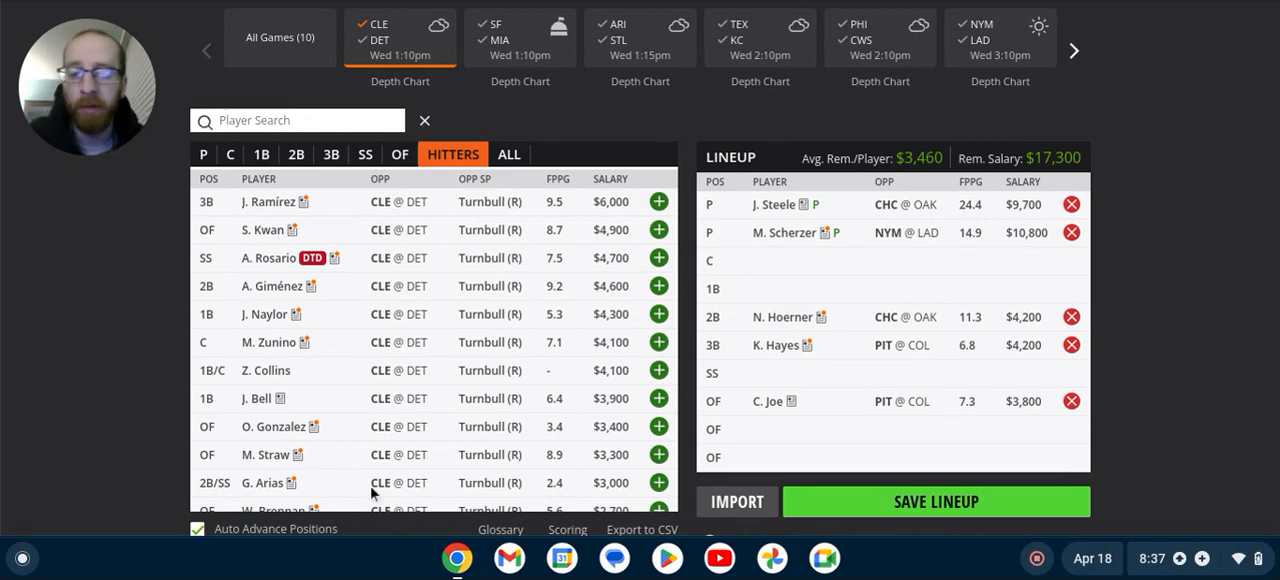
scroll(down, 3)
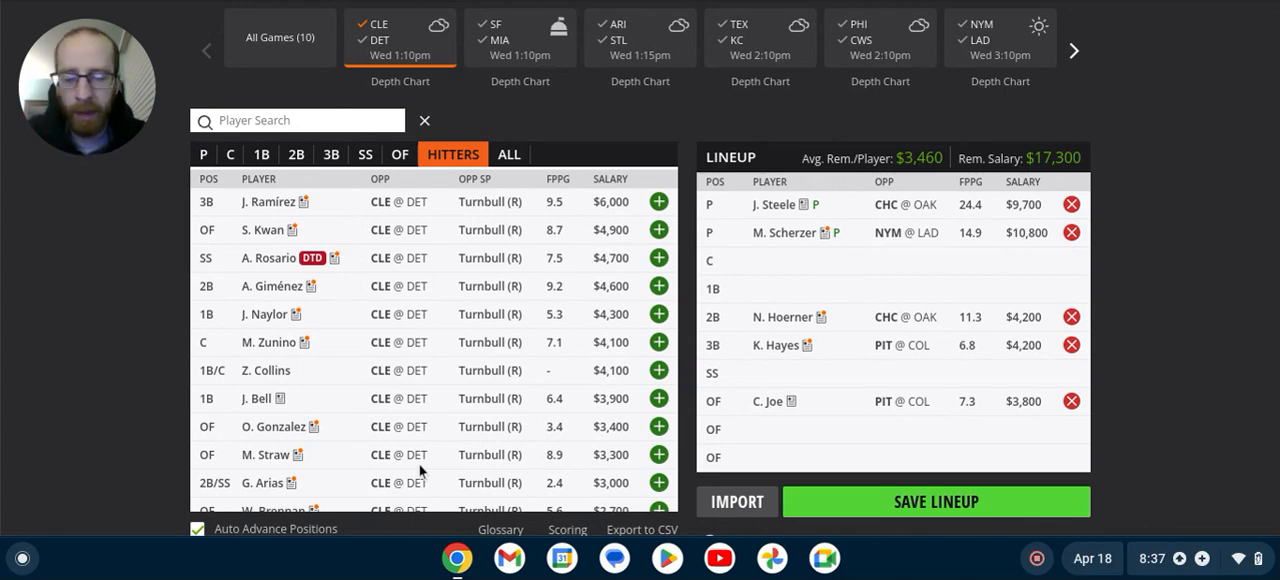
mouse_move(402, 272)
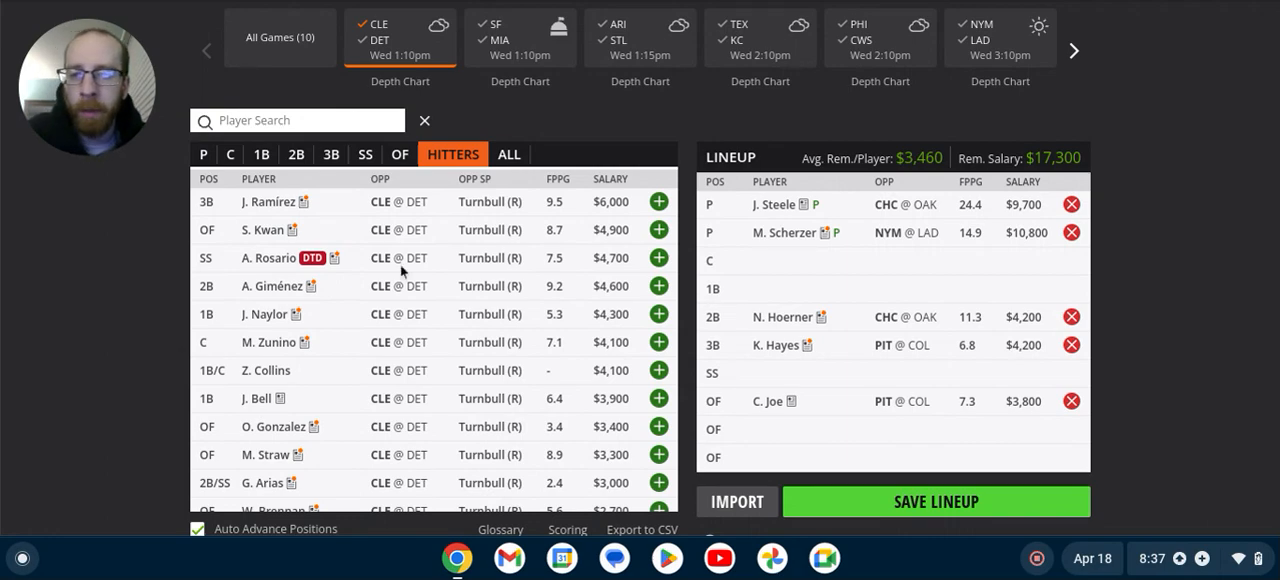
mouse_move(474, 290)
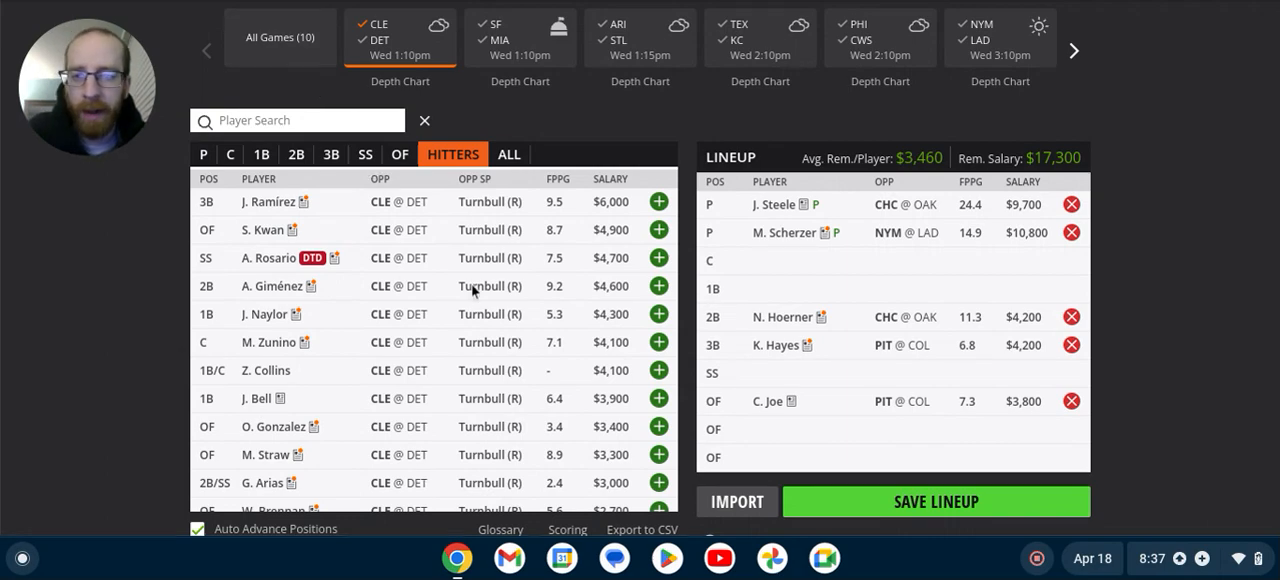
mouse_move(308, 76)
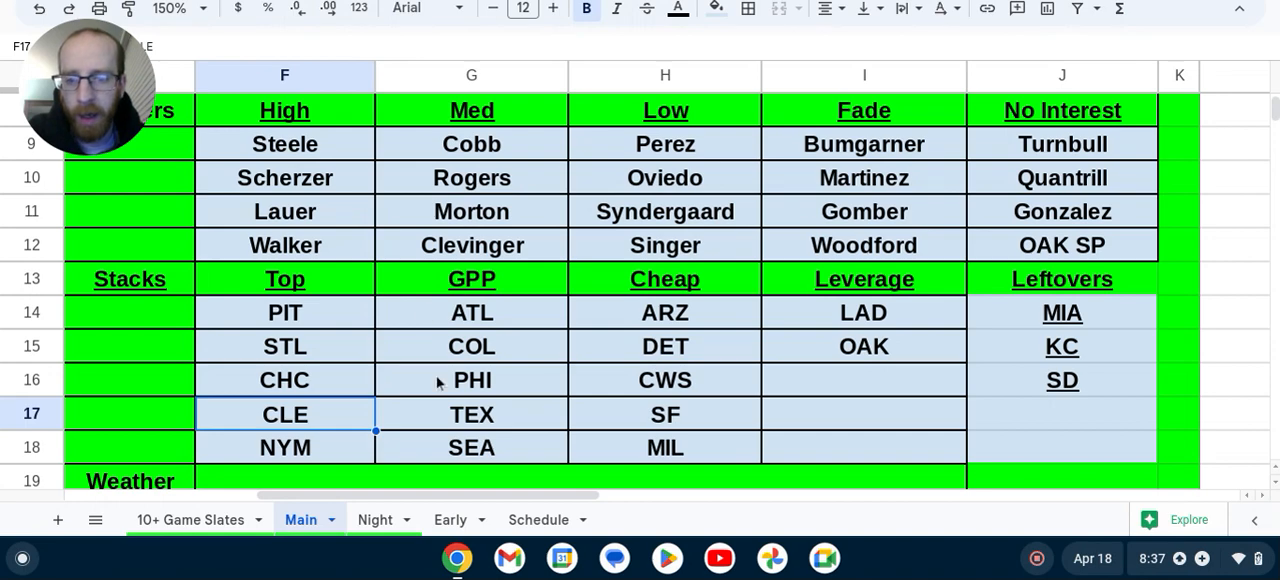
click(472, 312)
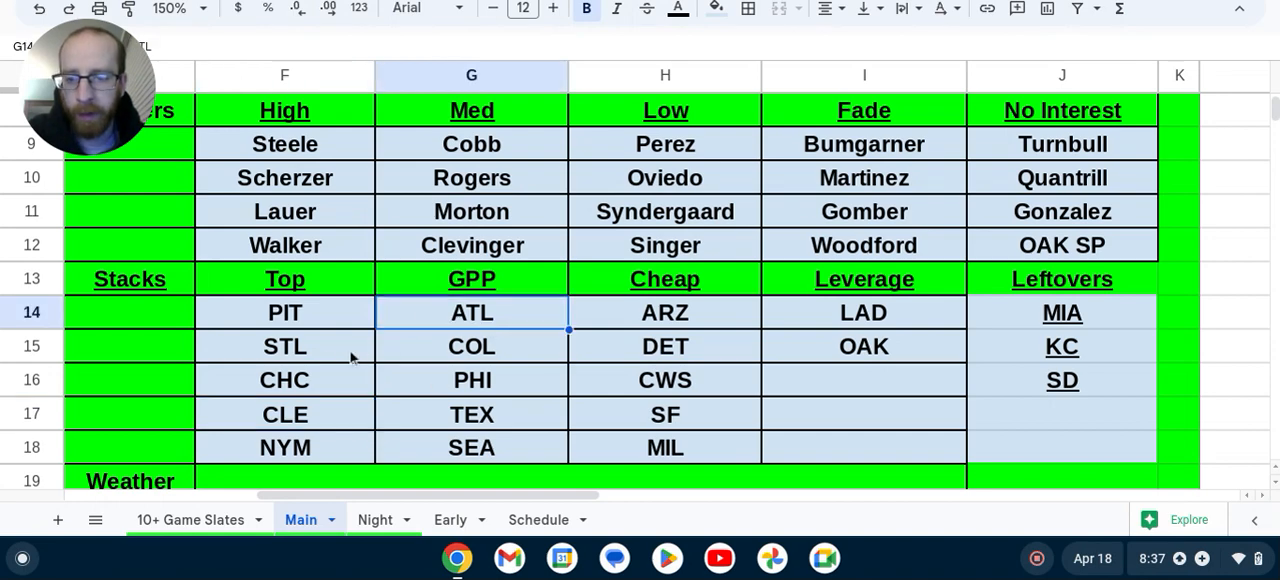
mouse_move(396, 348)
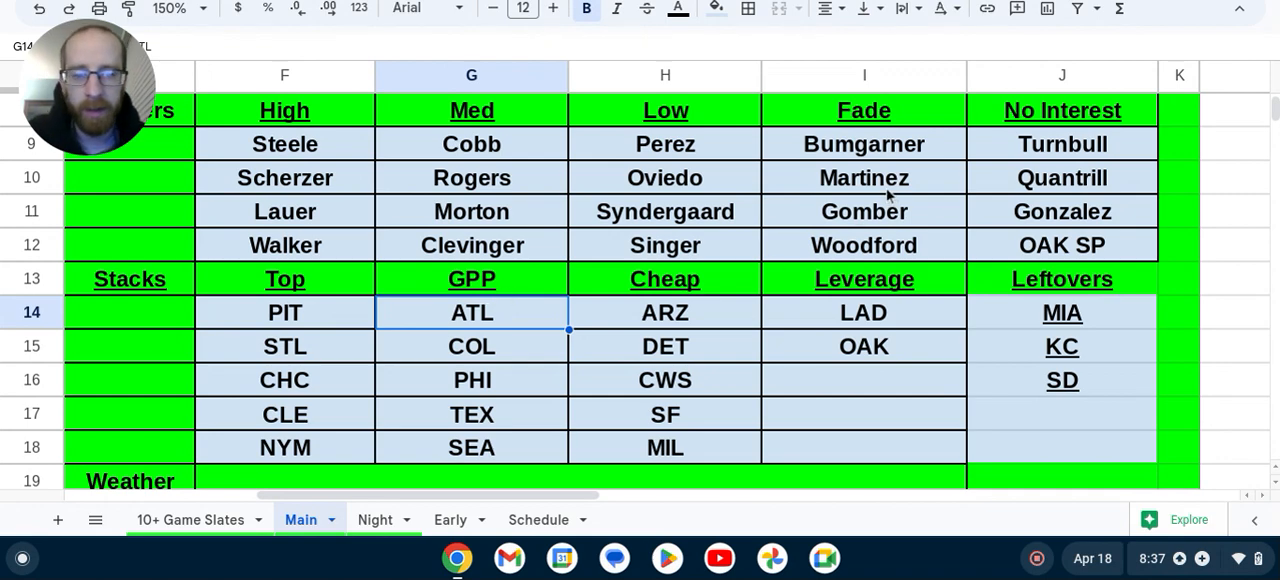
mouse_move(504, 324)
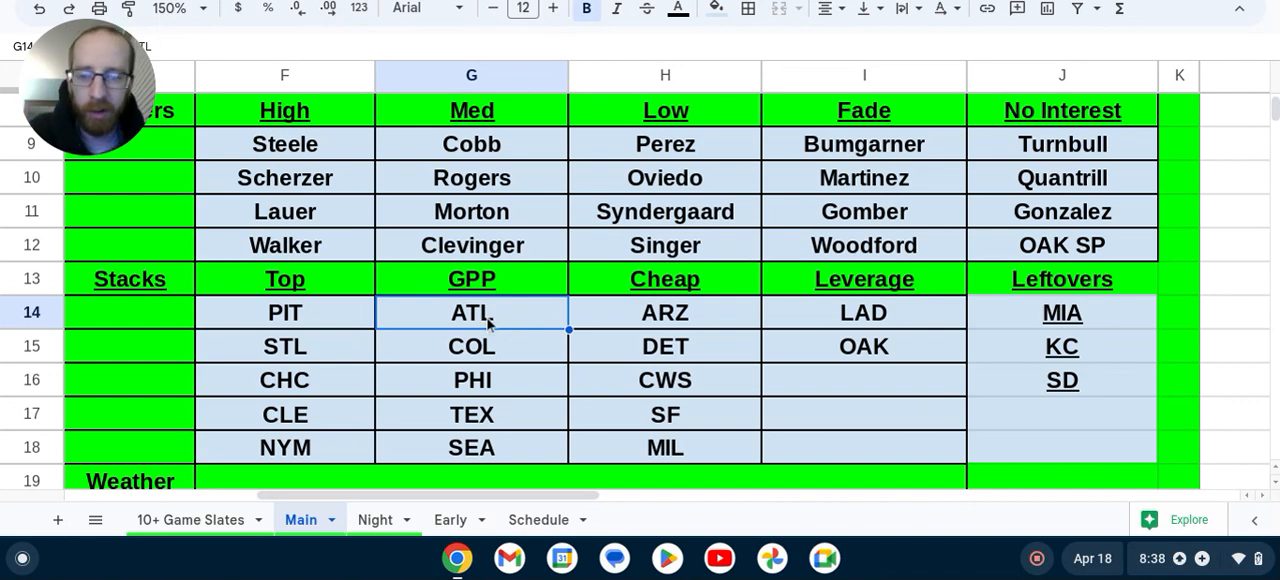
click(472, 346)
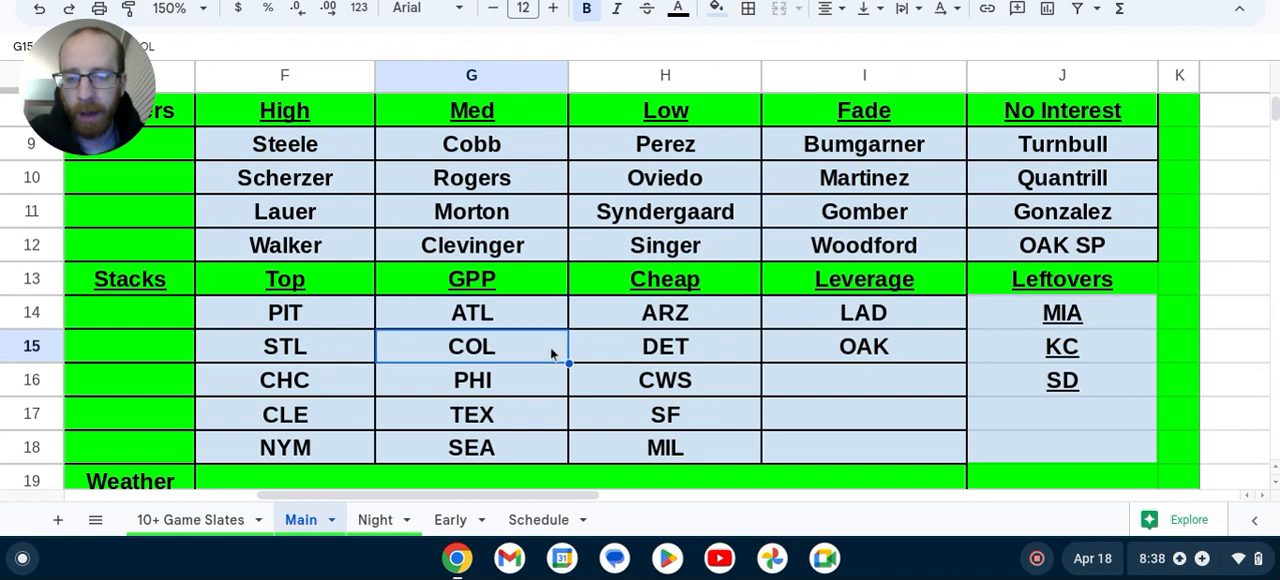
mouse_move(678, 192)
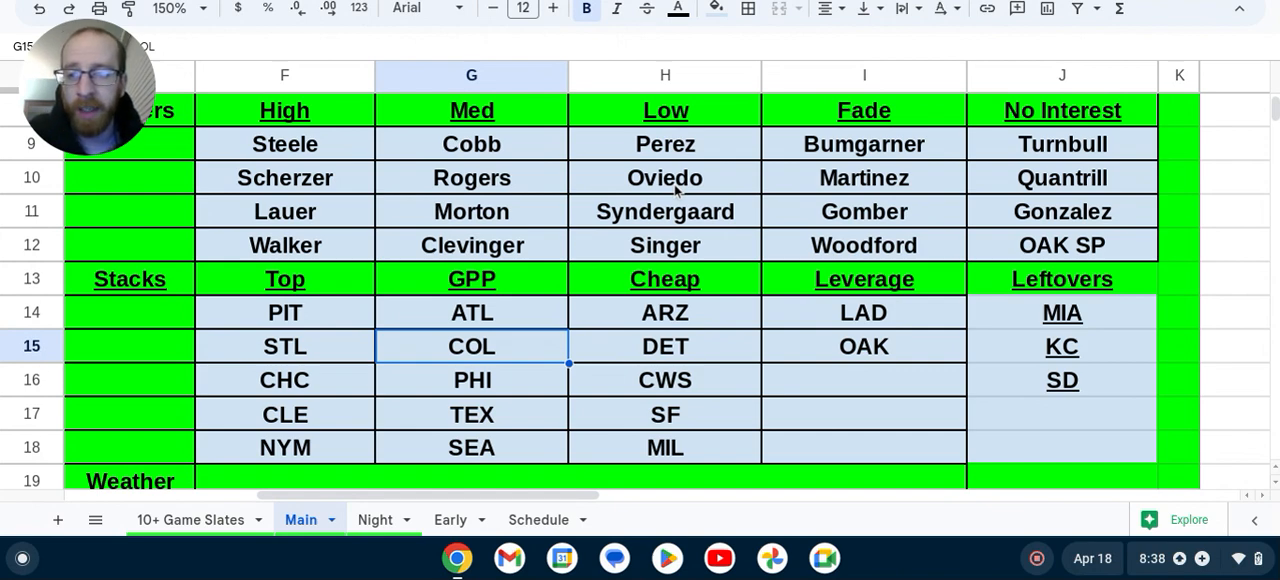
mouse_move(516, 350)
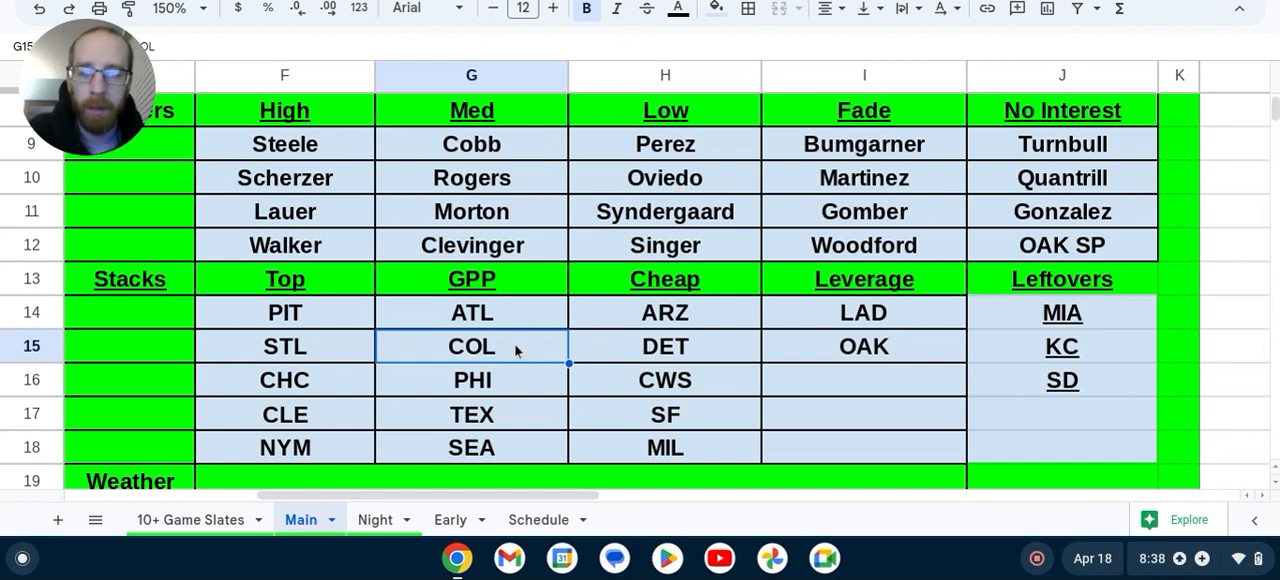
Filter to ARI @ STL hitters and add C. Carroll ($4,100) to the second outfield slot
click(664, 312)
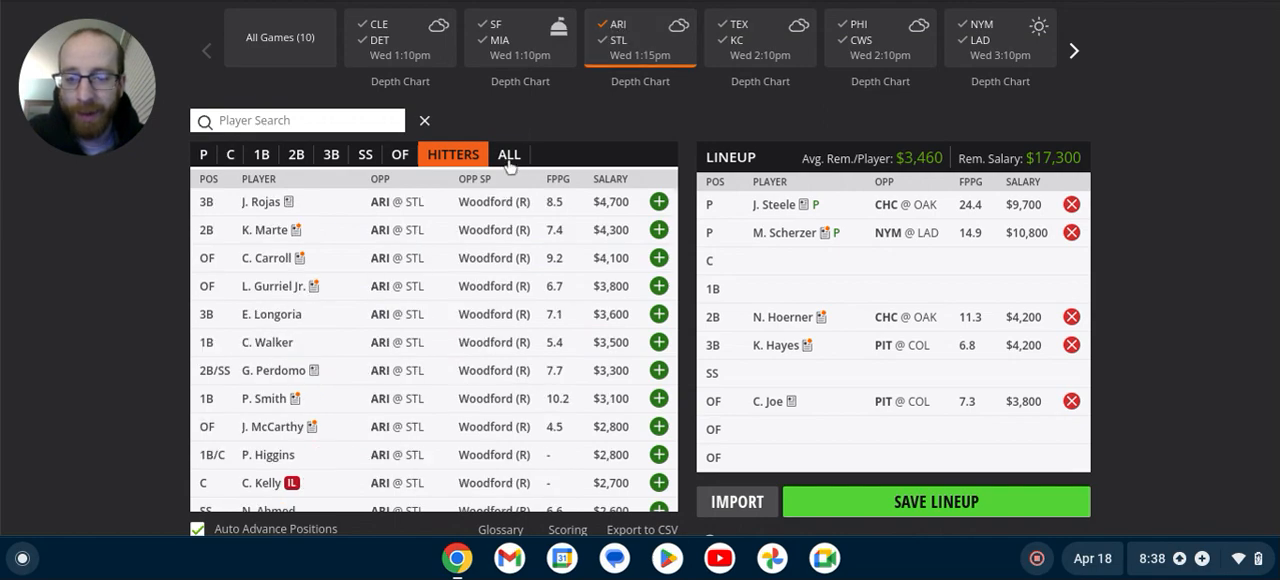
mouse_move(504, 308)
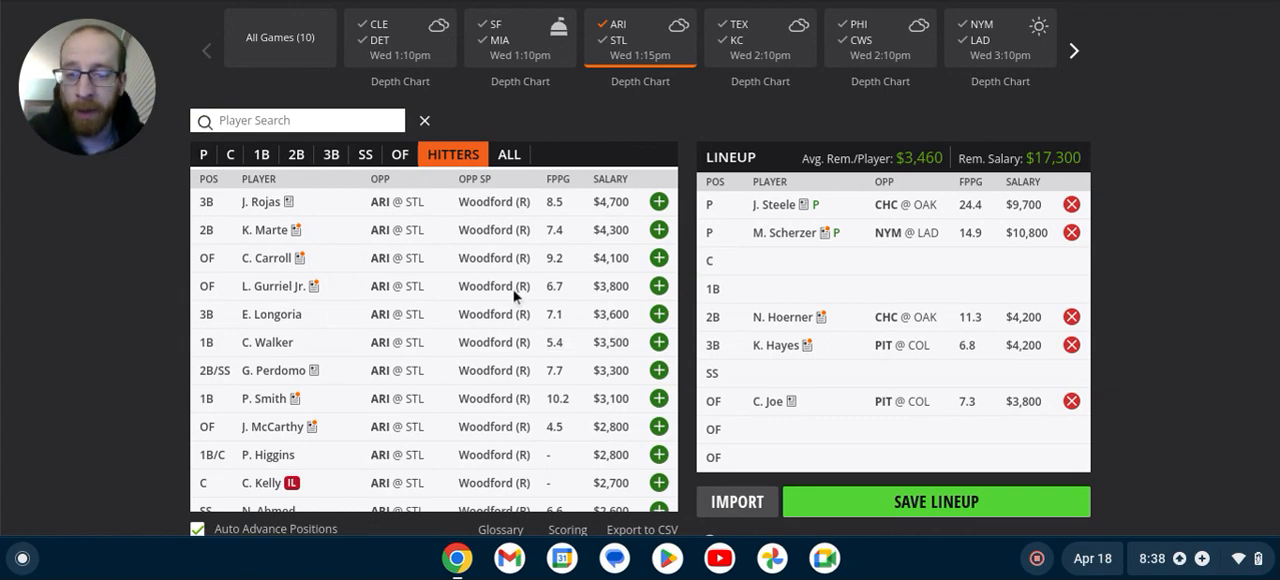
mouse_move(484, 270)
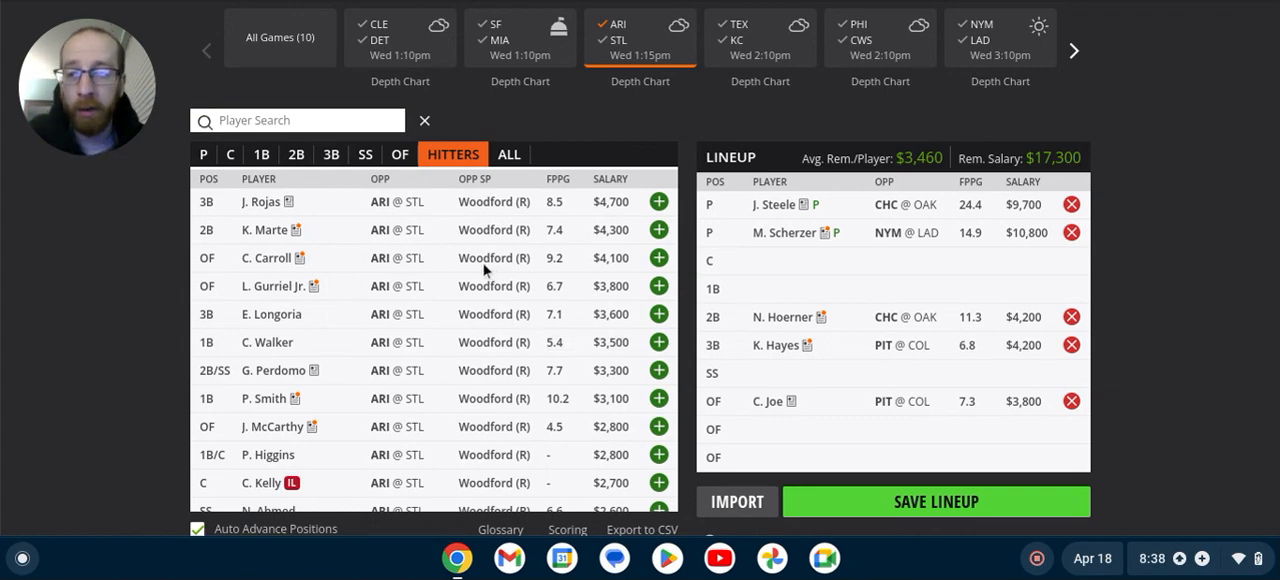
mouse_move(484, 270)
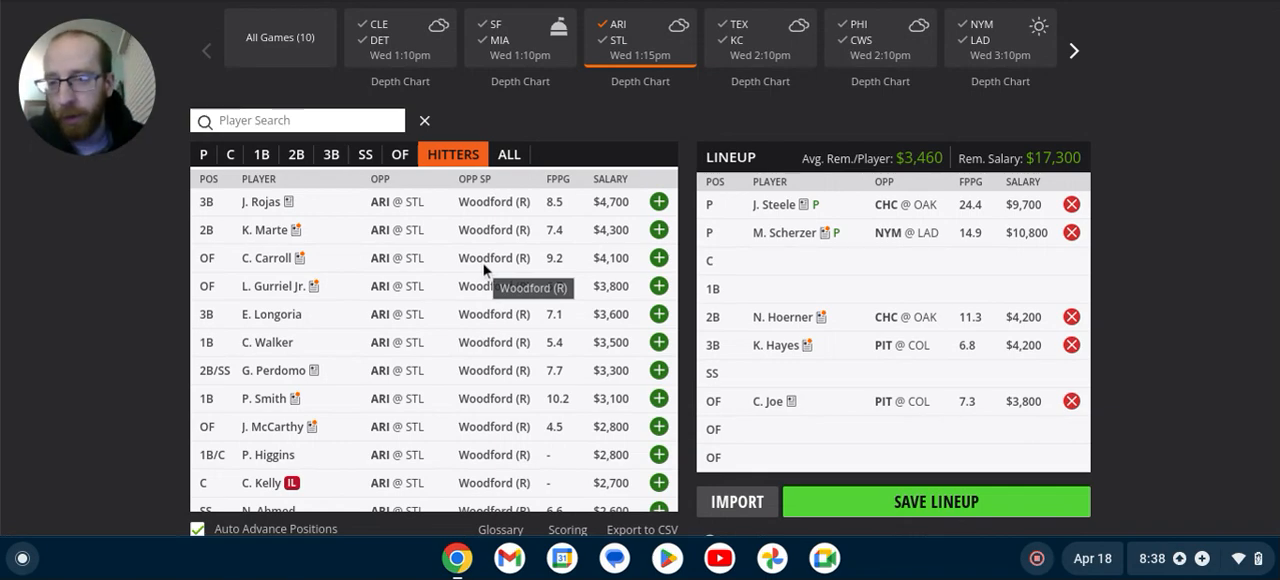
mouse_move(560, 276)
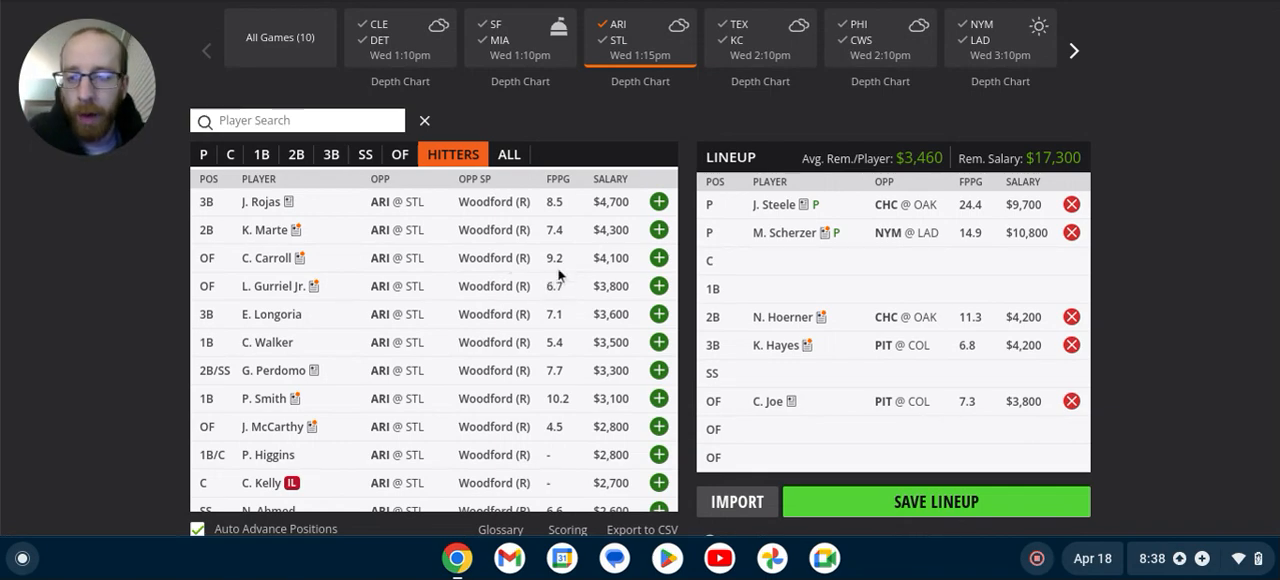
mouse_move(420, 272)
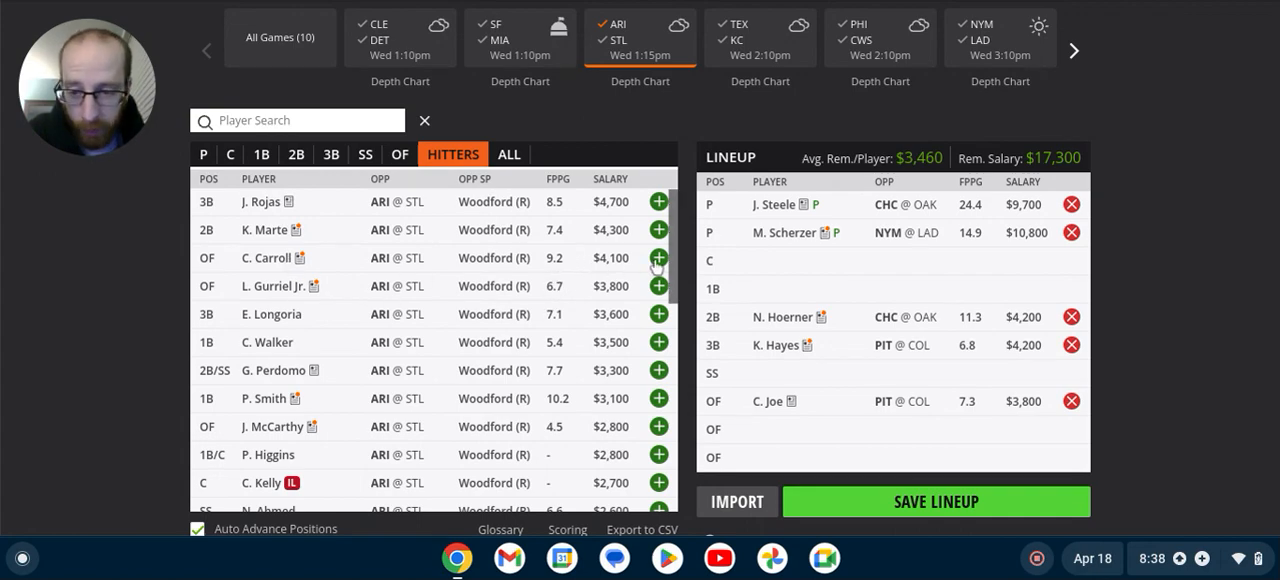
click(658, 258)
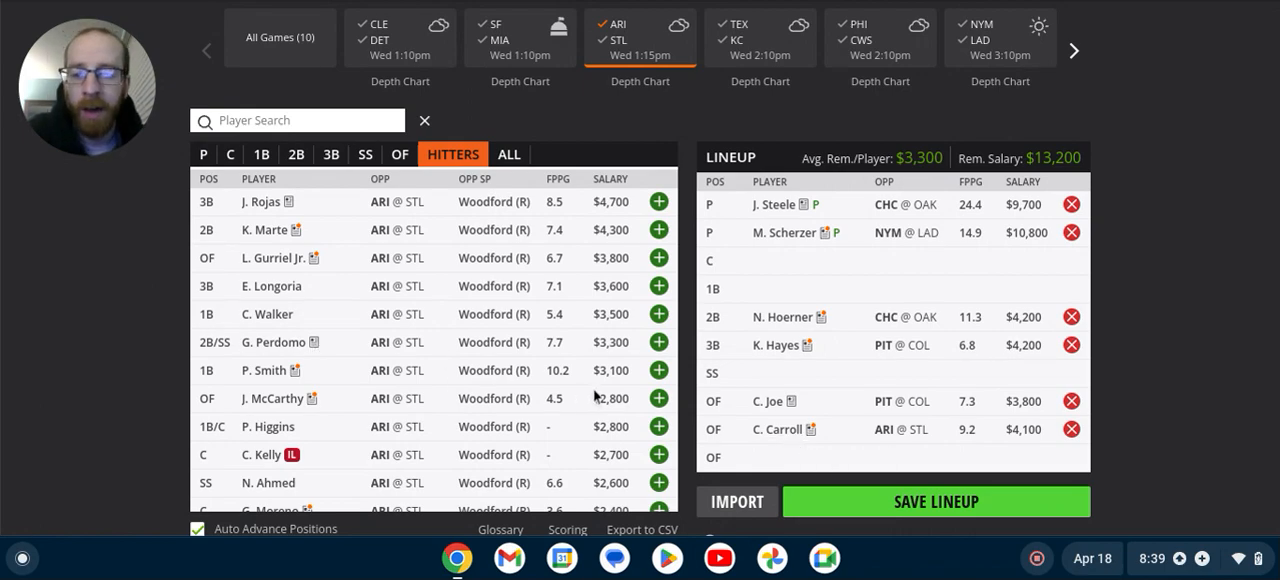
mouse_move(534, 456)
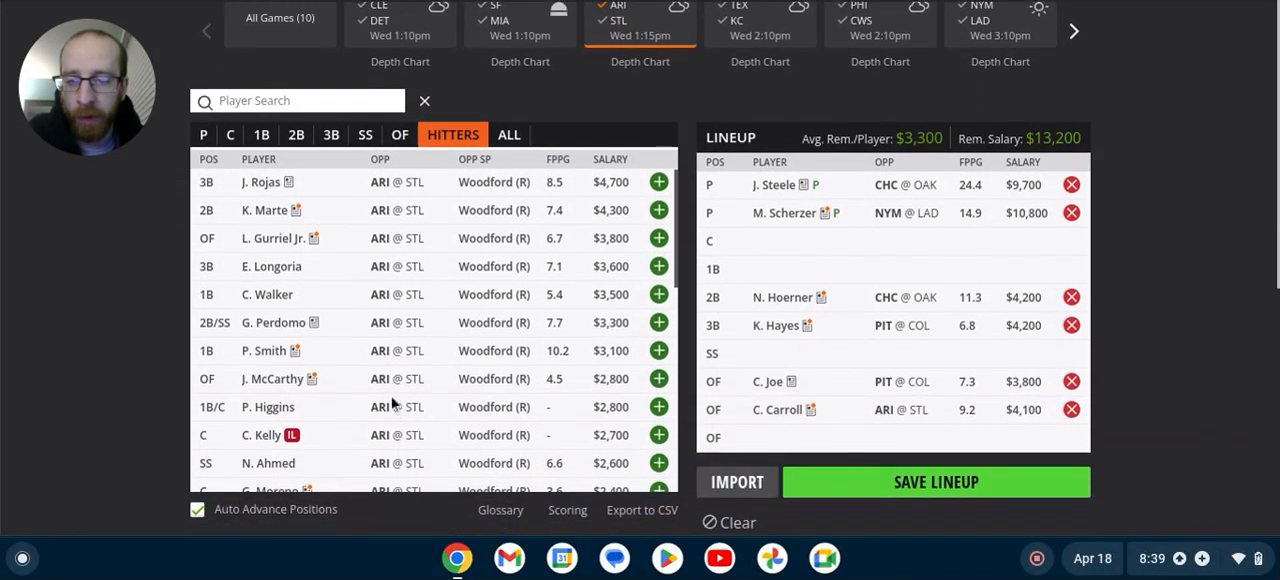
scroll(down, 3)
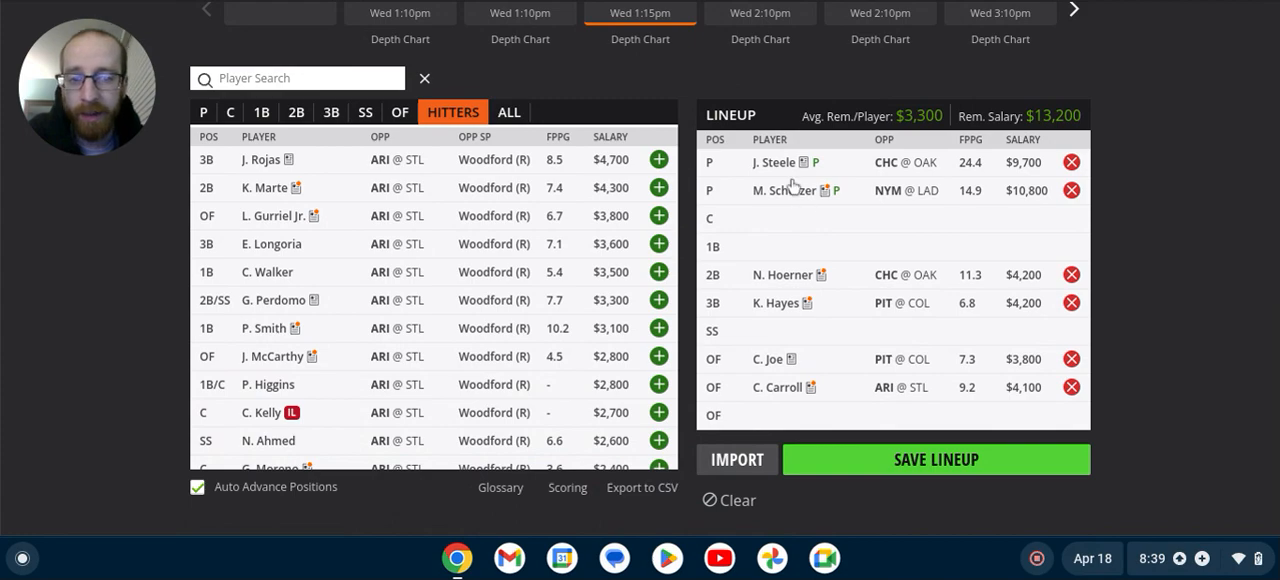
mouse_move(786, 188)
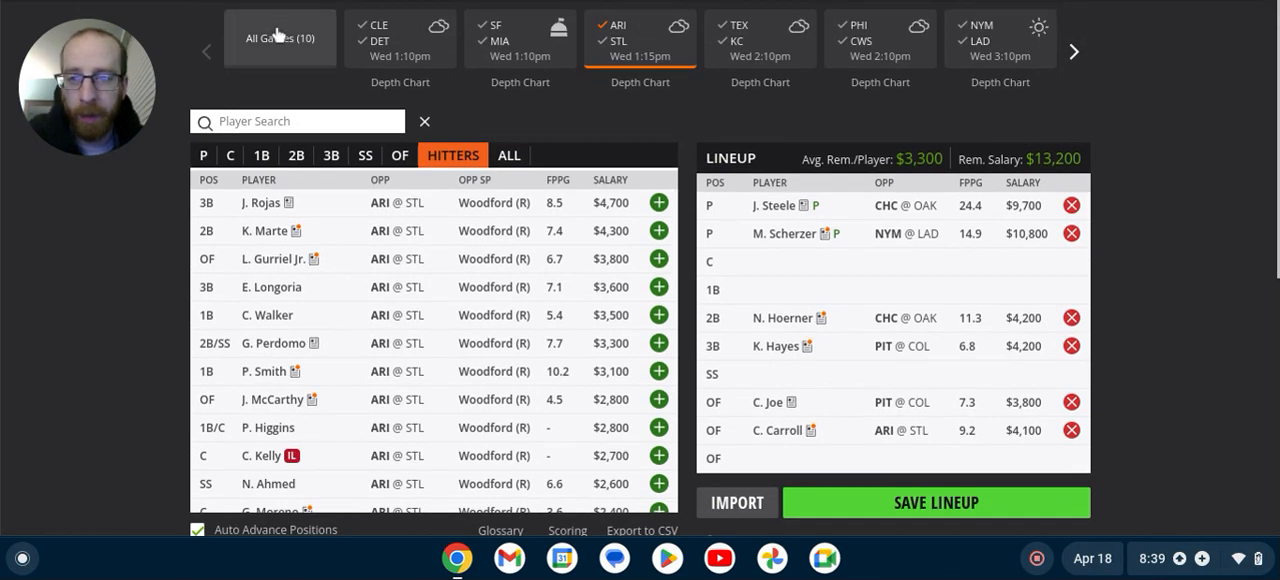
Switch the hitter pool back to All Games (10), led by R. Acuña Jr. ($6,500)
click(280, 38)
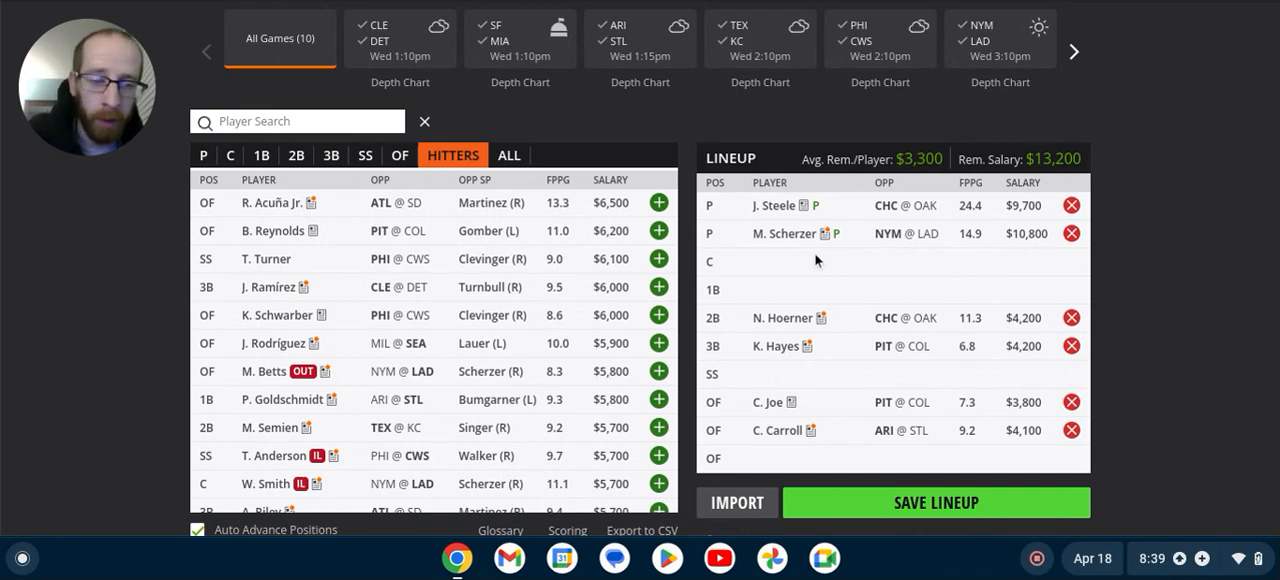
mouse_move(796, 332)
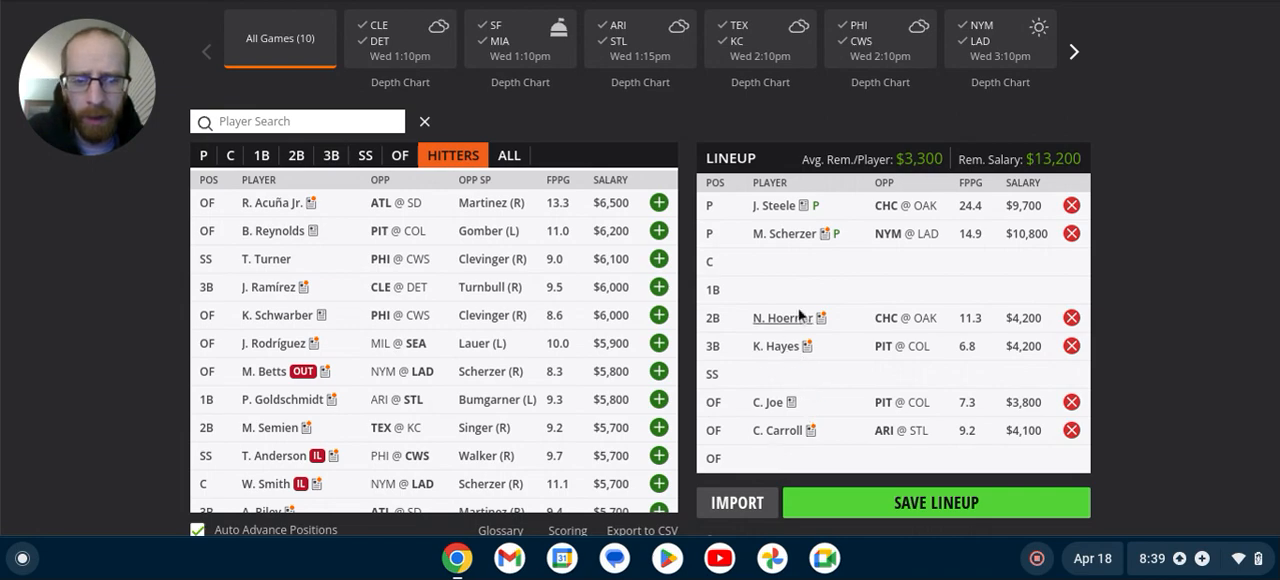
mouse_move(782, 316)
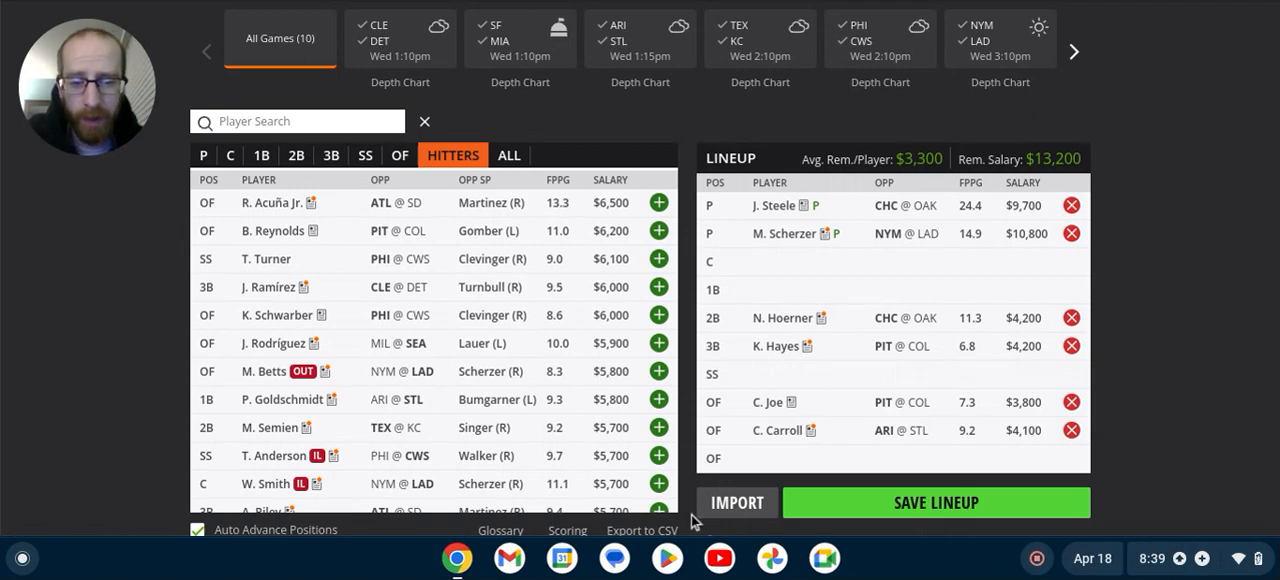
mouse_move(1024, 444)
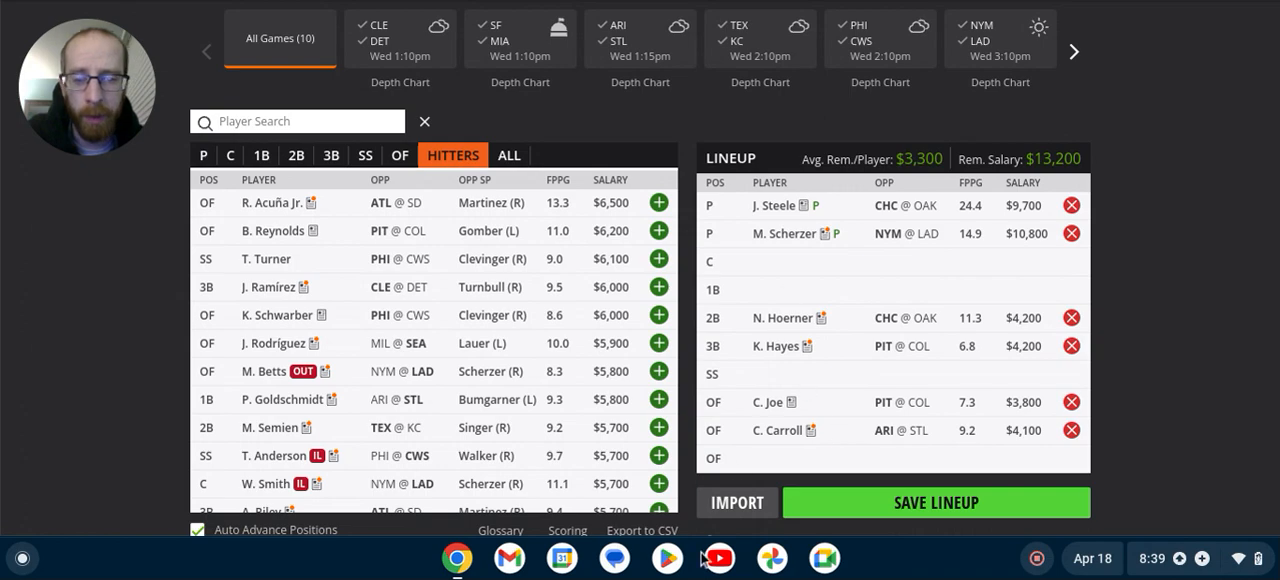
mouse_move(1016, 488)
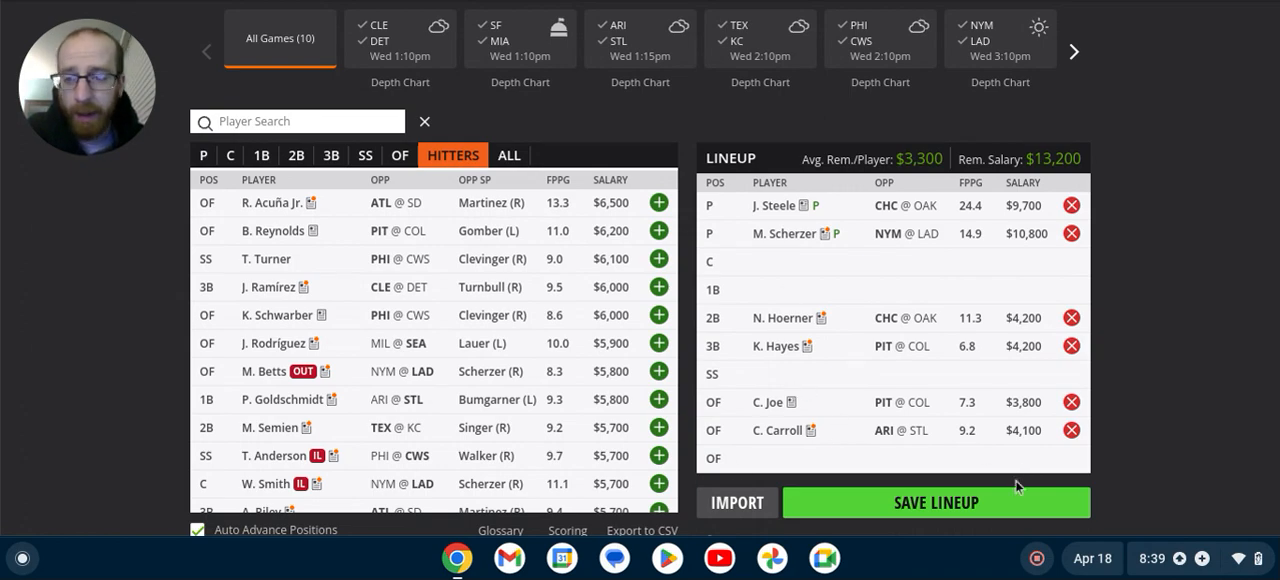
mouse_move(1116, 556)
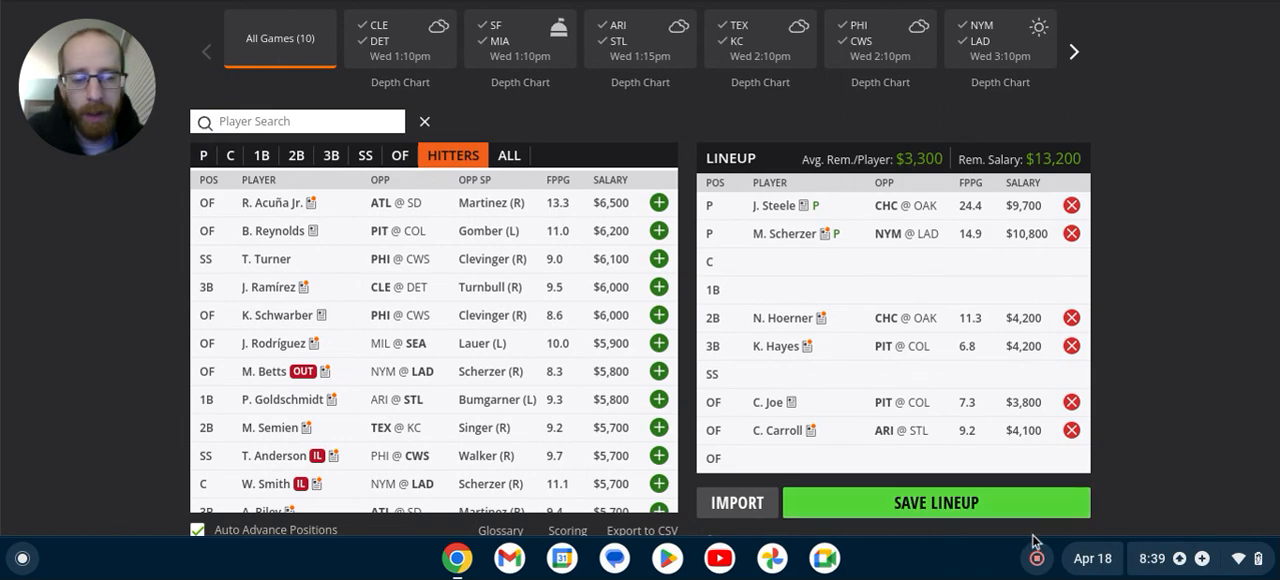
mouse_move(988, 572)
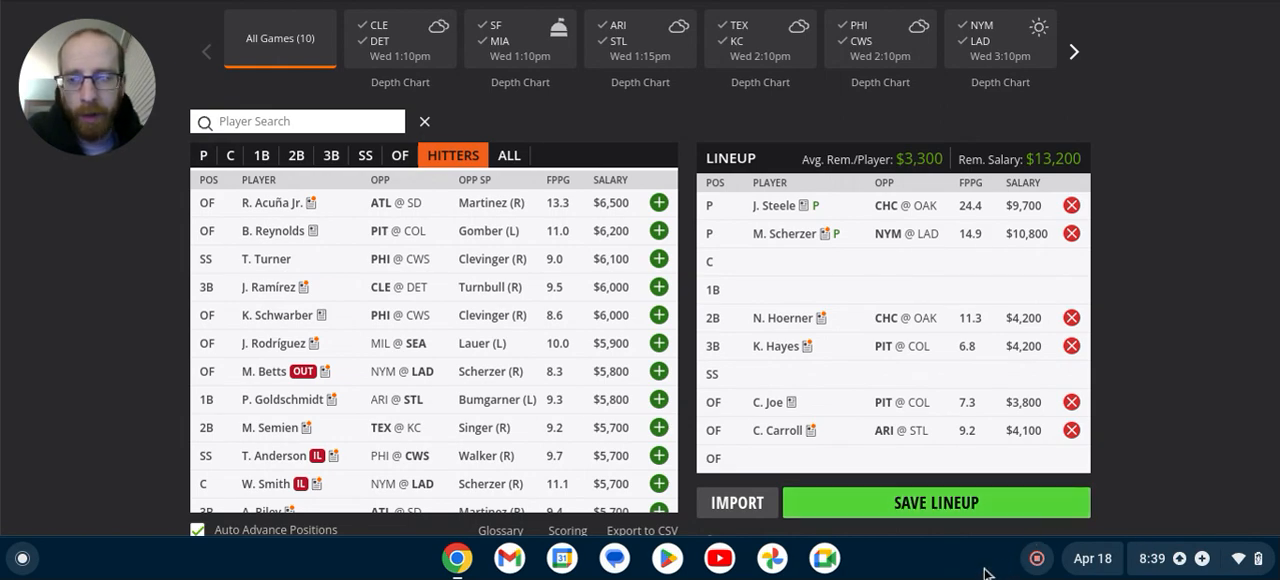